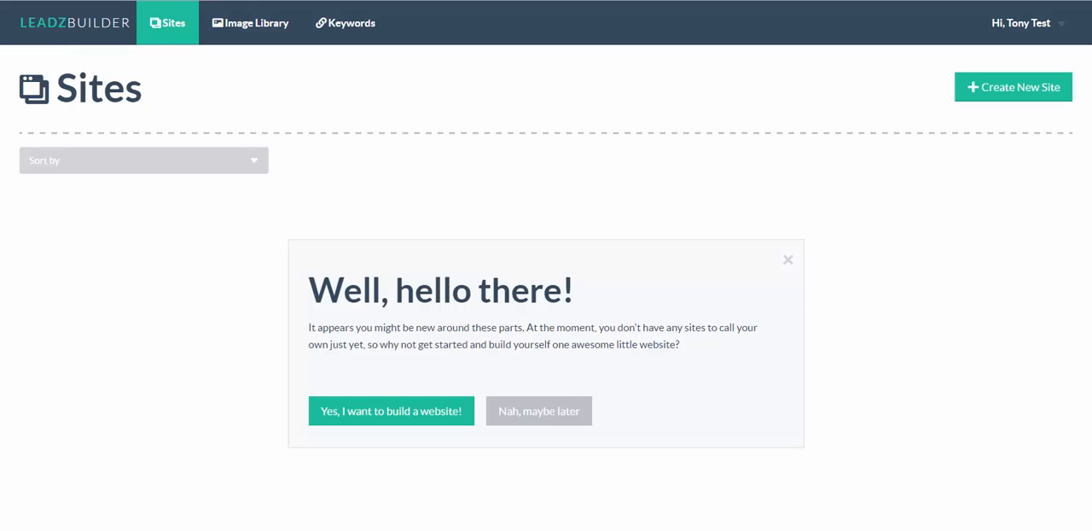
{"action": "mouse_move", "coordinate": [821, 396]}
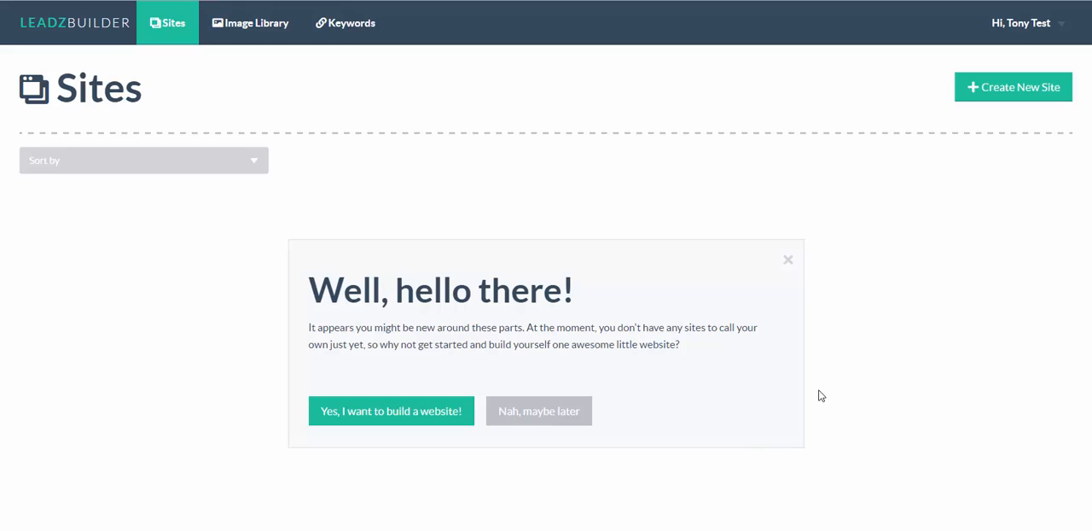
{"action": "mouse_move", "coordinate": [1019, 524]}
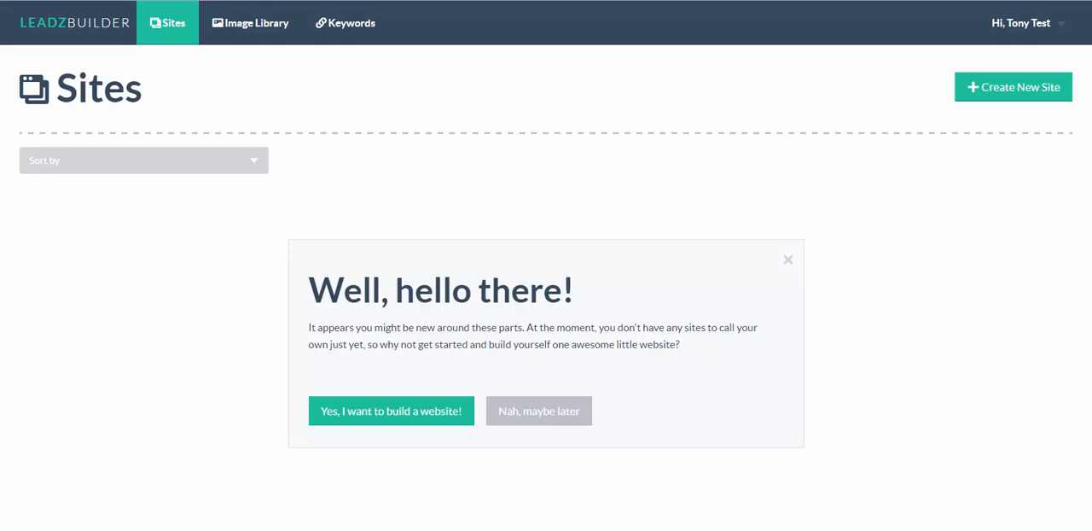
{"action": "mouse_move", "coordinate": [809, 7]}
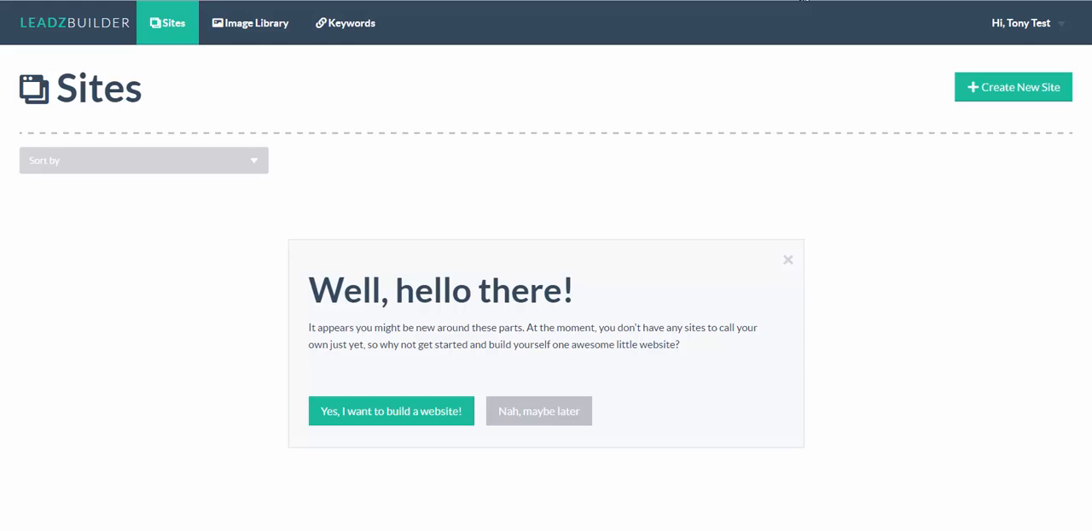
Show the landing page templates gallery and scroll down past Gym, Medical and Plumber to Web Service - Software
{"action": "left_click", "coordinate": [391, 409]}
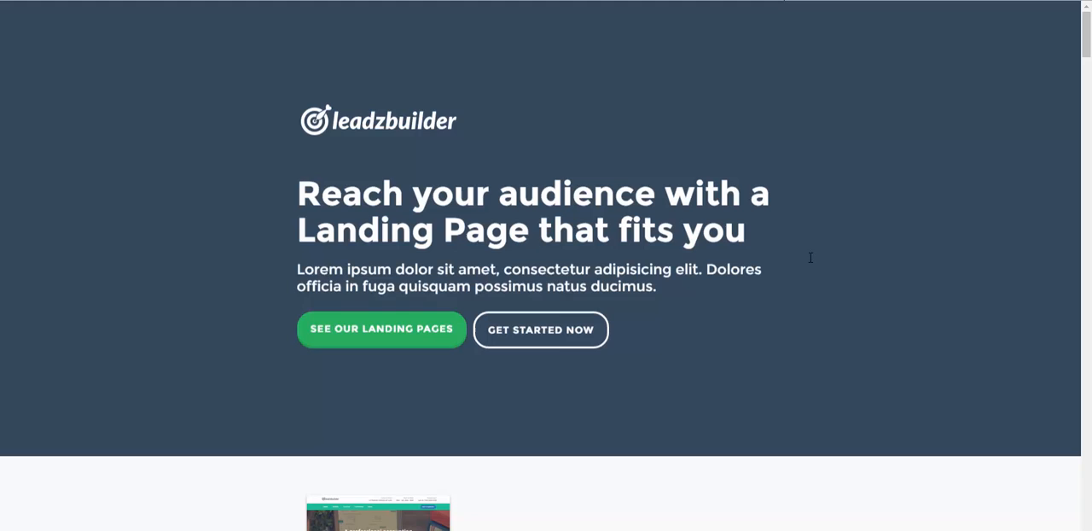
{"action": "scroll", "scroll_direction": "down", "scroll_amount": 3}
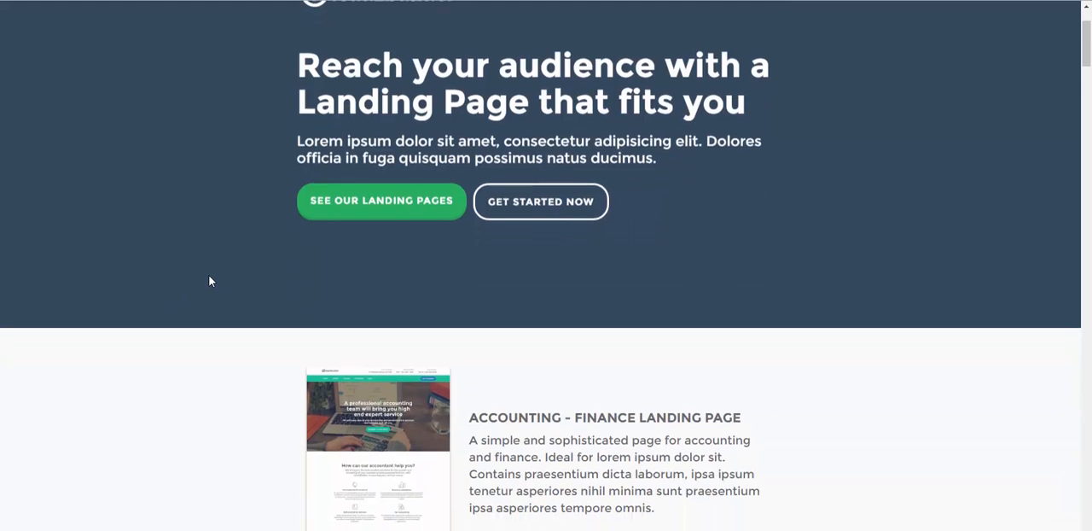
{"action": "scroll", "scroll_direction": "down", "scroll_amount": 3}
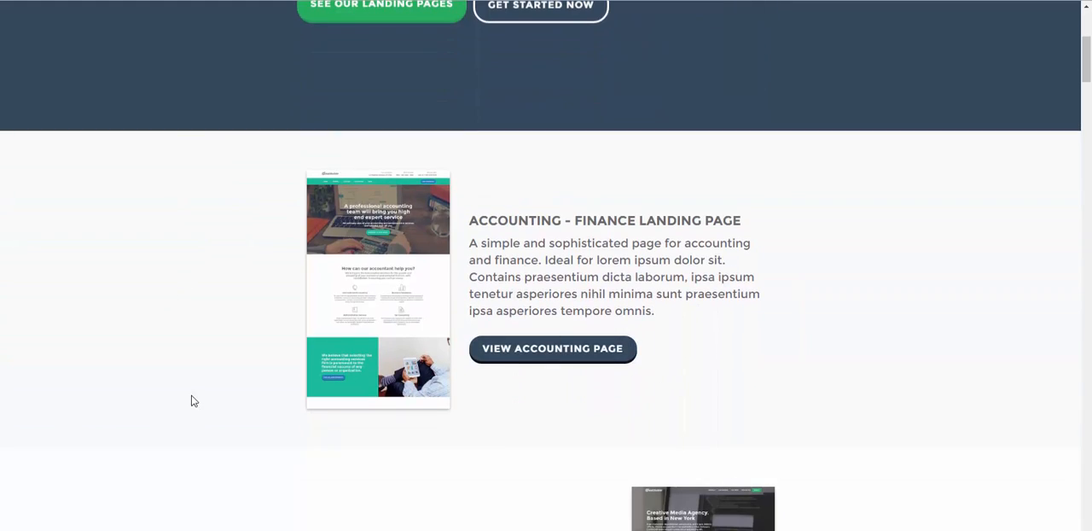
{"action": "mouse_move", "coordinate": [246, 369]}
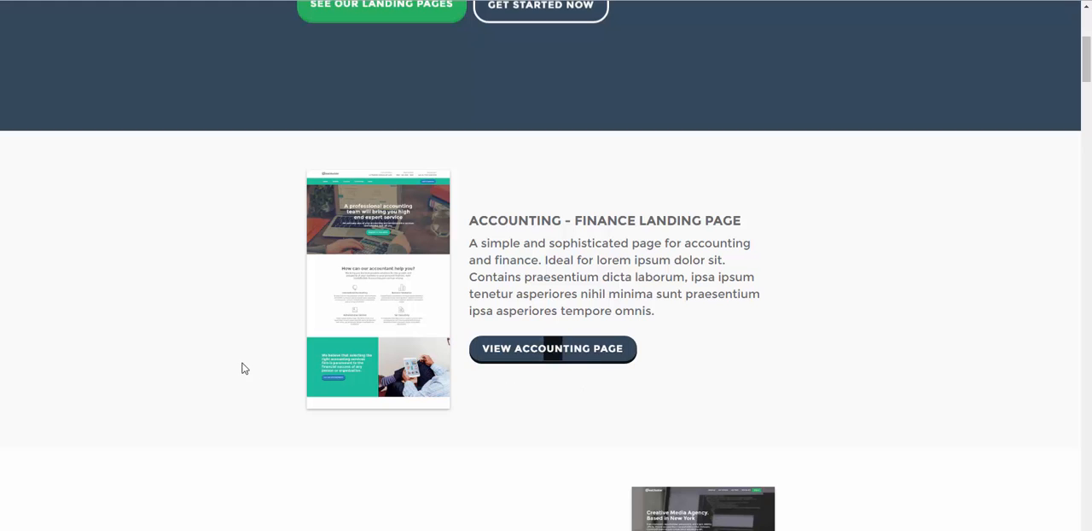
{"action": "mouse_move", "coordinate": [239, 367]}
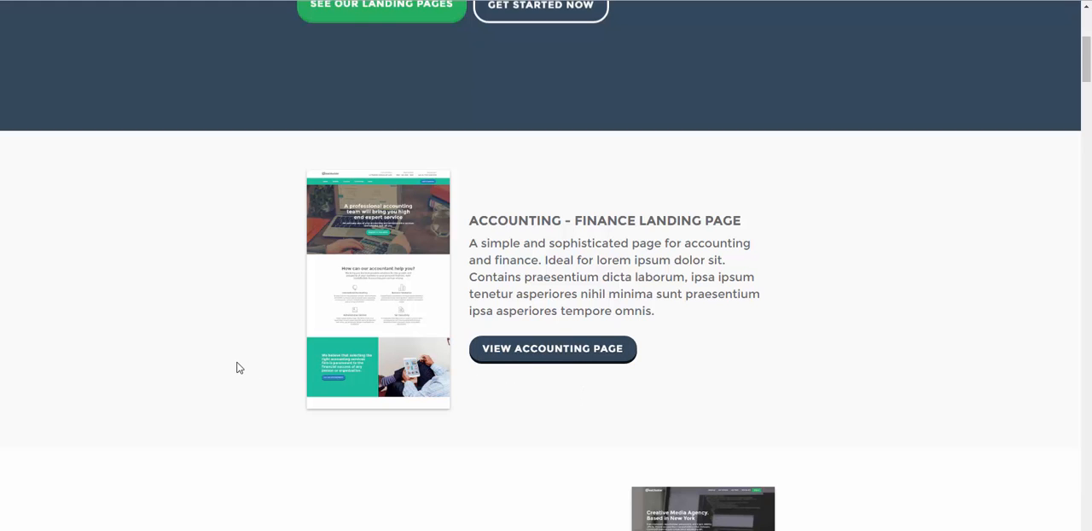
{"action": "scroll", "scroll_direction": "down", "scroll_amount": 3}
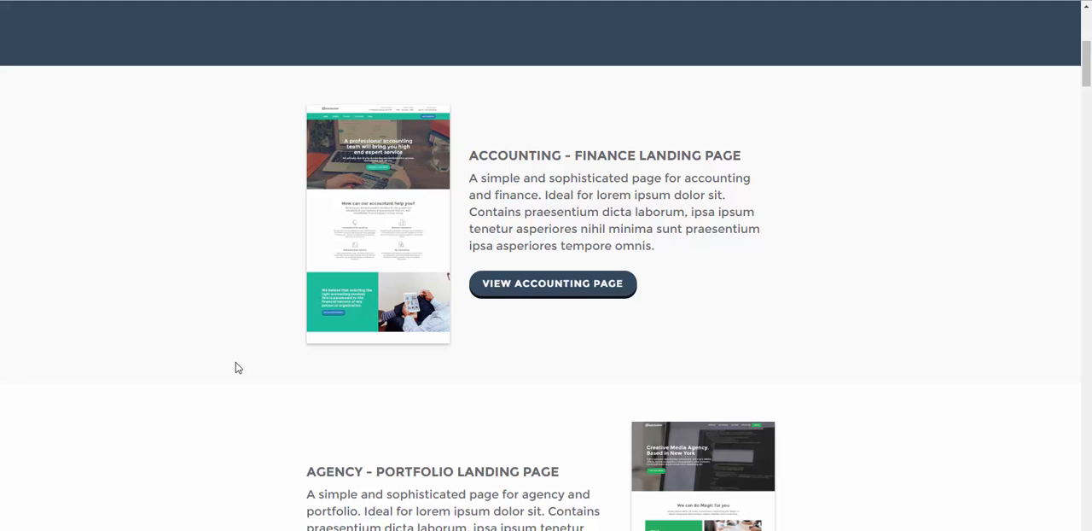
{"action": "mouse_move", "coordinate": [249, 384]}
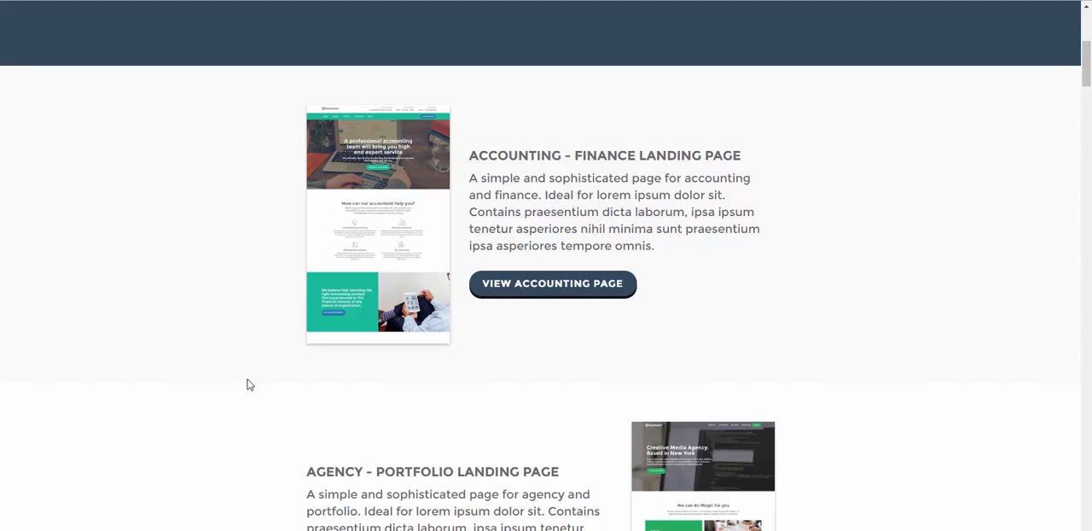
{"action": "scroll", "scroll_direction": "down", "scroll_amount": 3}
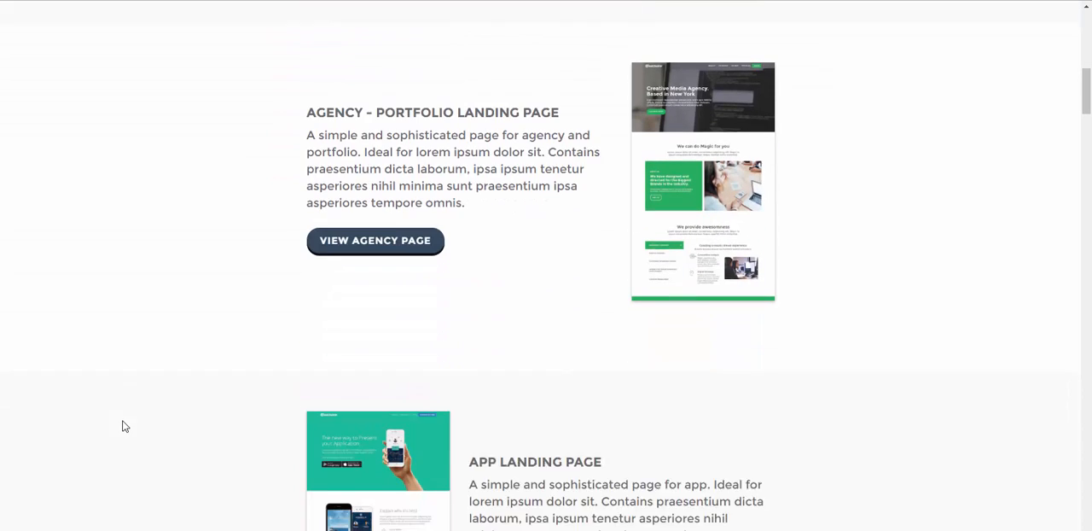
{"action": "scroll", "scroll_direction": "down", "scroll_amount": 3}
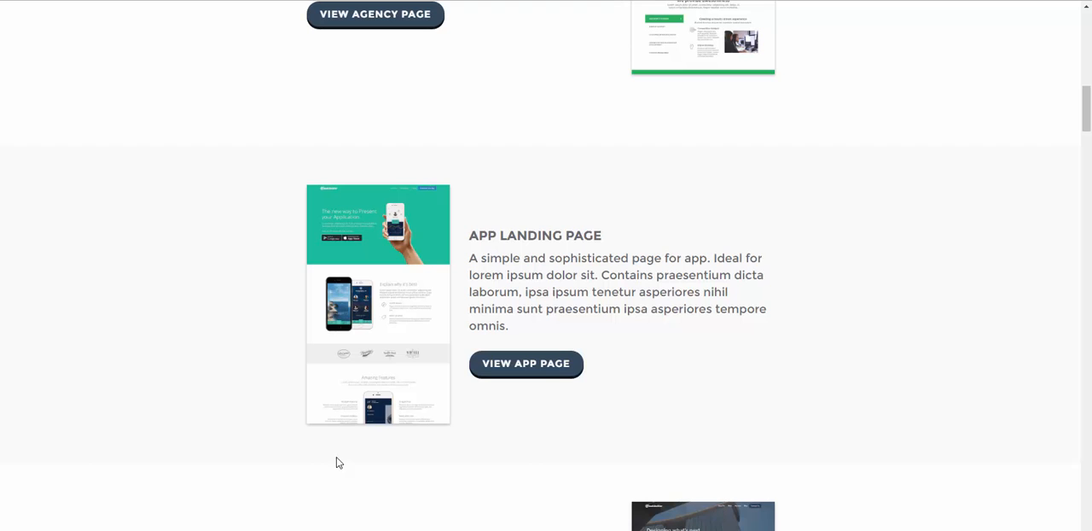
{"action": "mouse_move", "coordinate": [773, 430]}
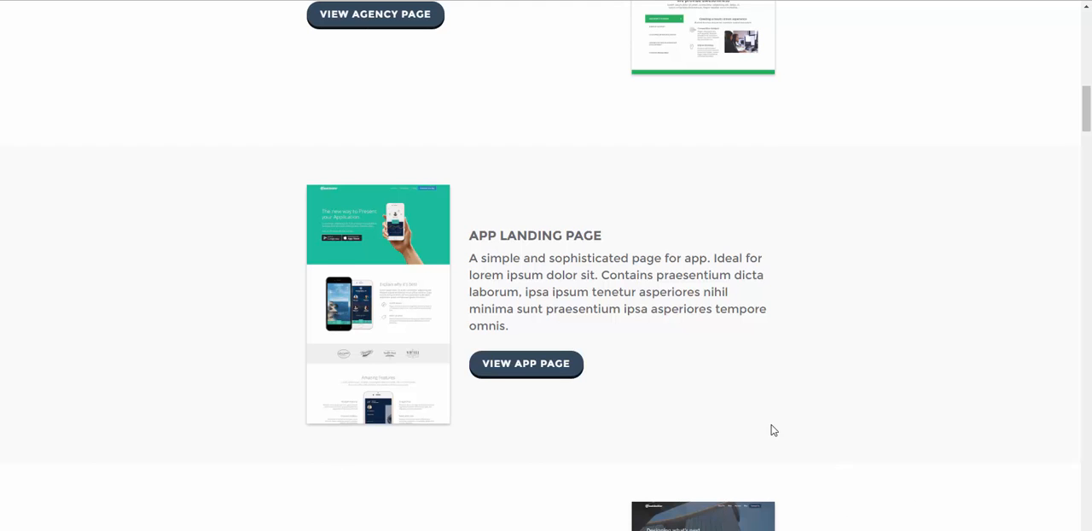
{"action": "scroll", "scroll_direction": "down", "scroll_amount": 3}
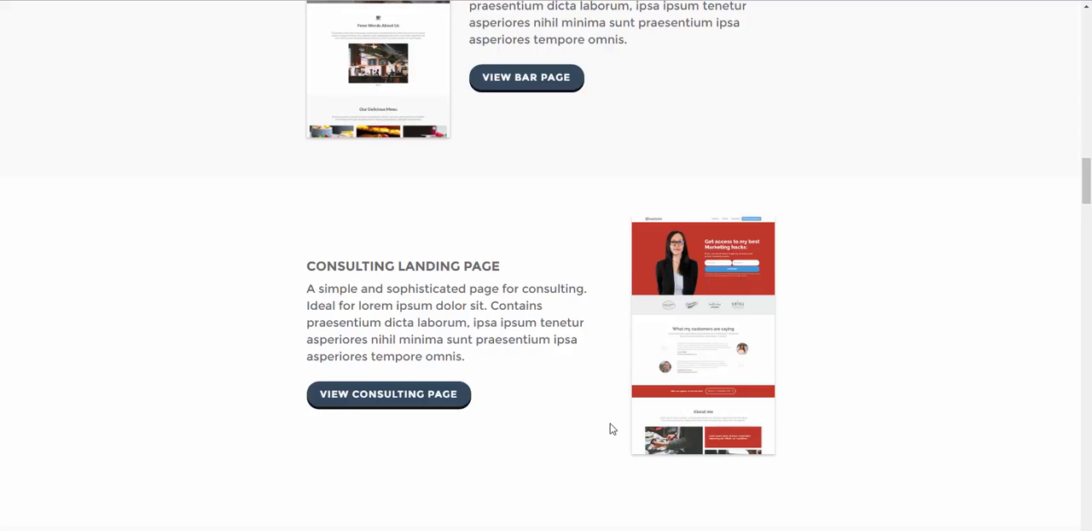
{"action": "scroll", "scroll_direction": "down", "scroll_amount": 3}
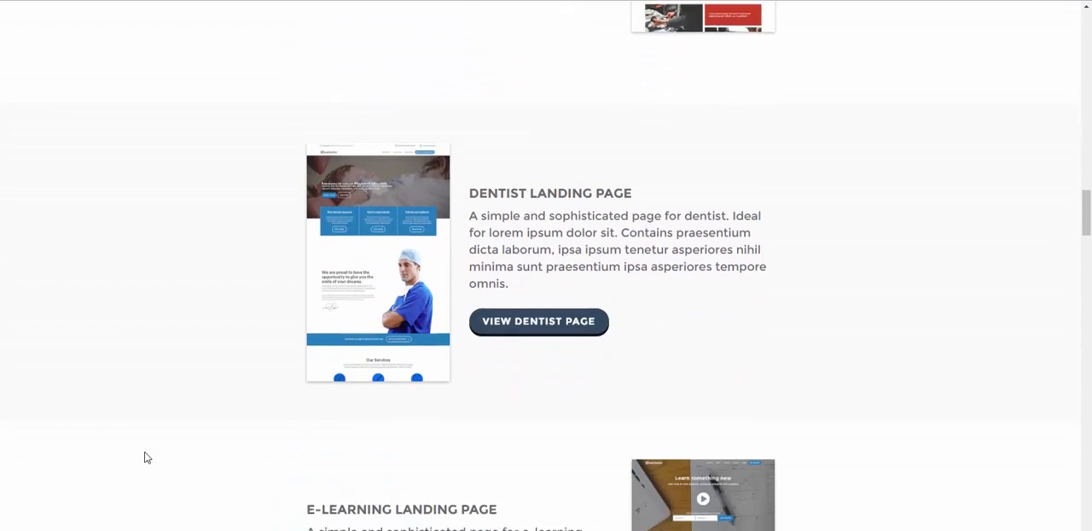
{"action": "scroll", "scroll_direction": "down", "scroll_amount": 3}
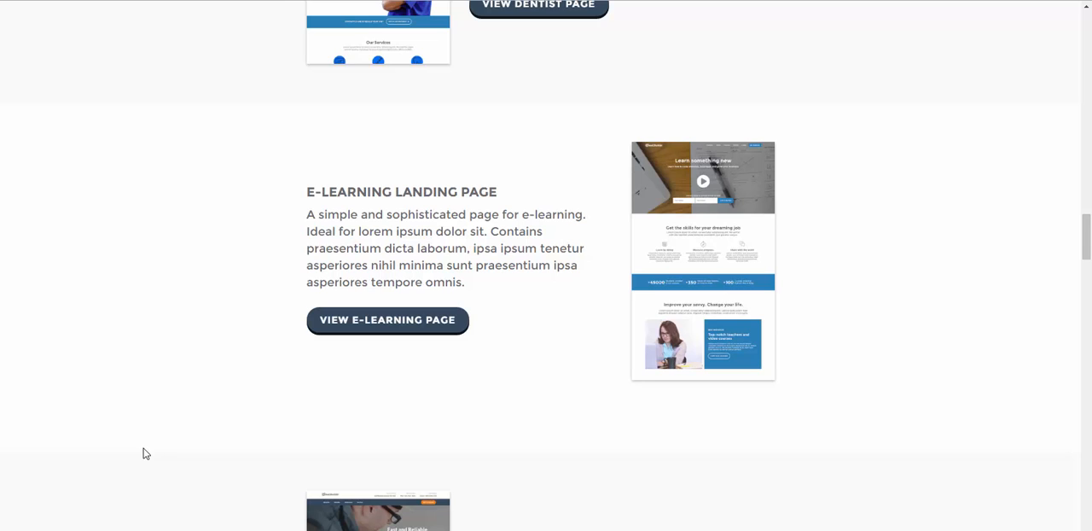
{"action": "scroll", "scroll_direction": "down", "scroll_amount": 3}
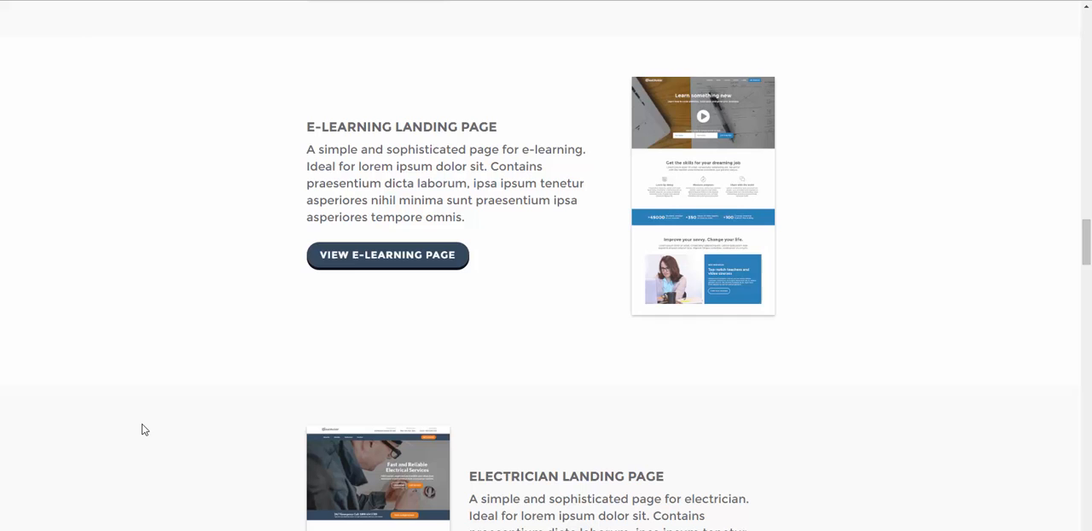
{"action": "scroll", "scroll_direction": "down", "scroll_amount": 3}
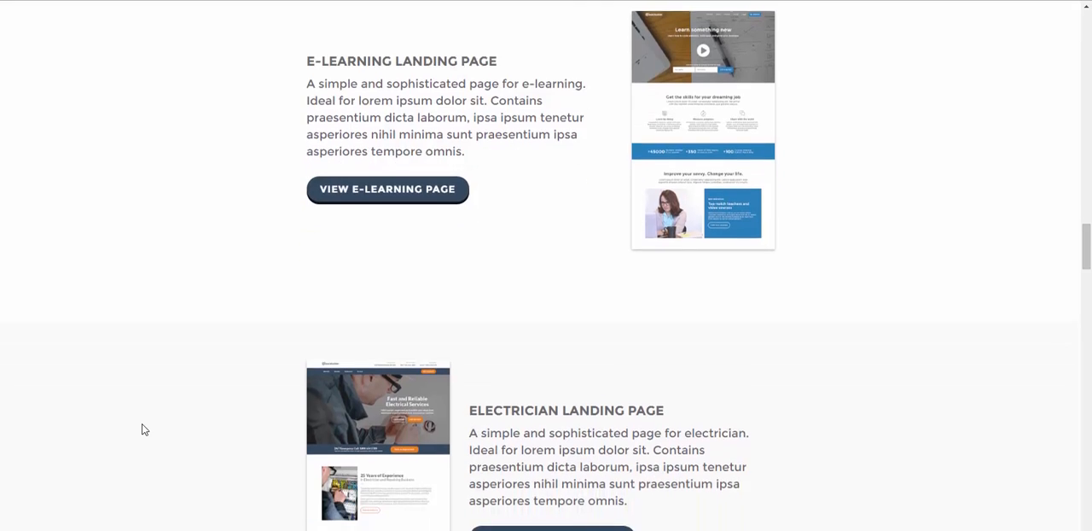
{"action": "scroll", "scroll_direction": "down", "scroll_amount": 3}
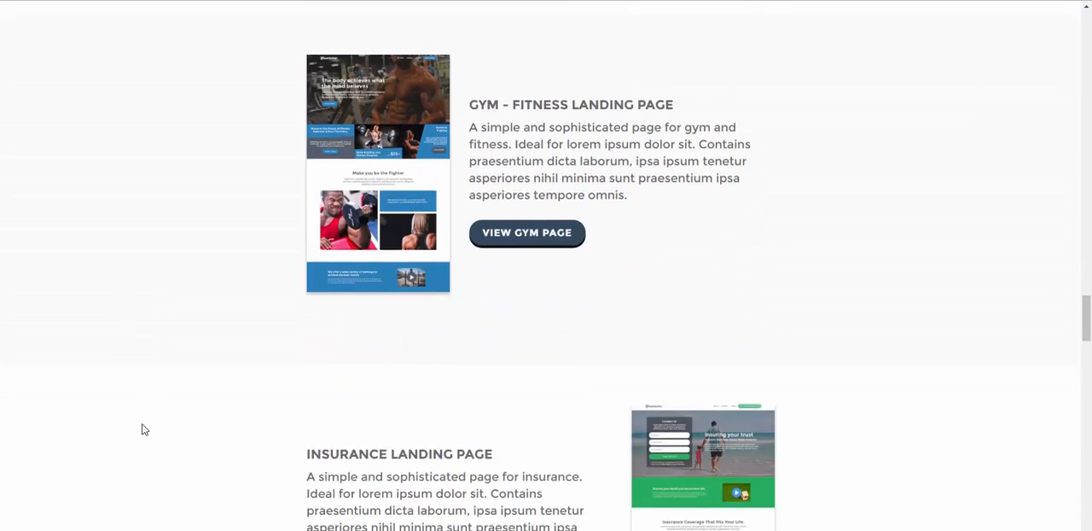
{"action": "scroll", "scroll_direction": "down", "scroll_amount": 3}
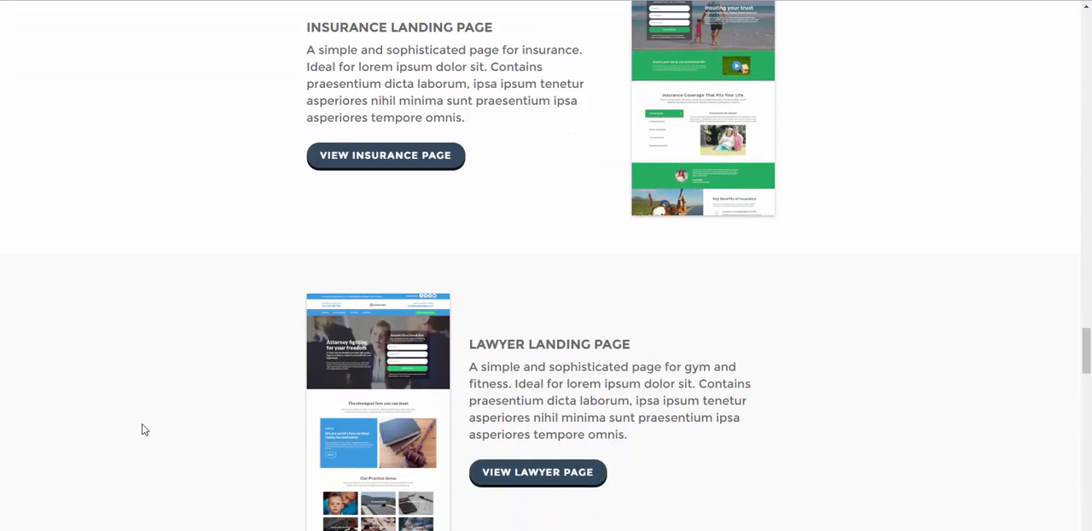
{"action": "scroll", "scroll_direction": "down", "scroll_amount": 3}
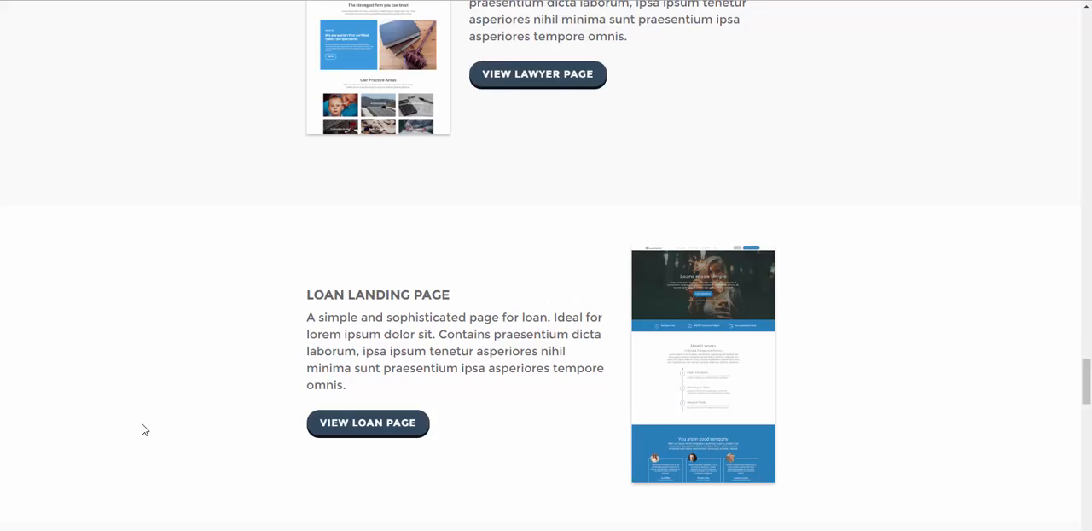
{"action": "scroll", "scroll_direction": "down", "scroll_amount": 3}
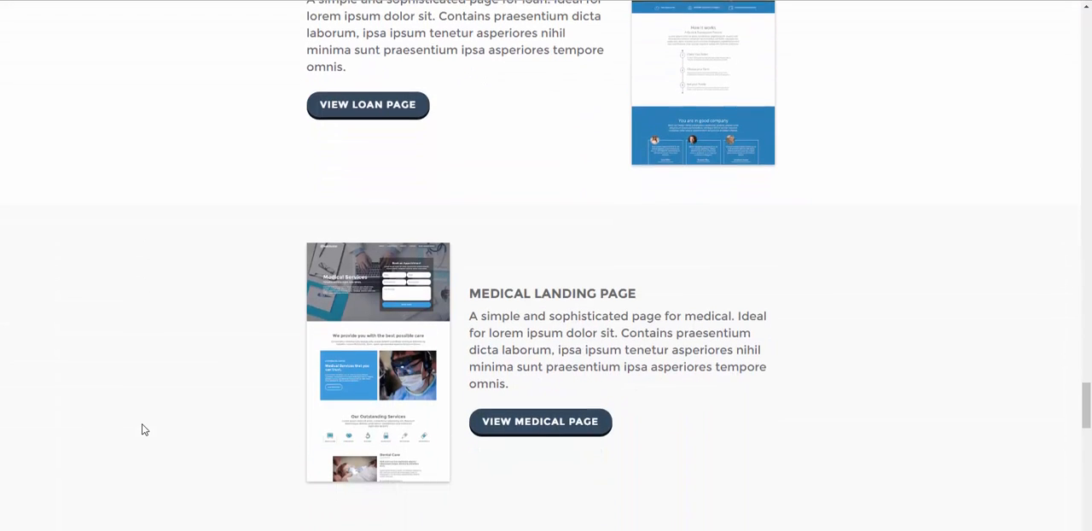
{"action": "scroll", "scroll_direction": "down", "scroll_amount": 3}
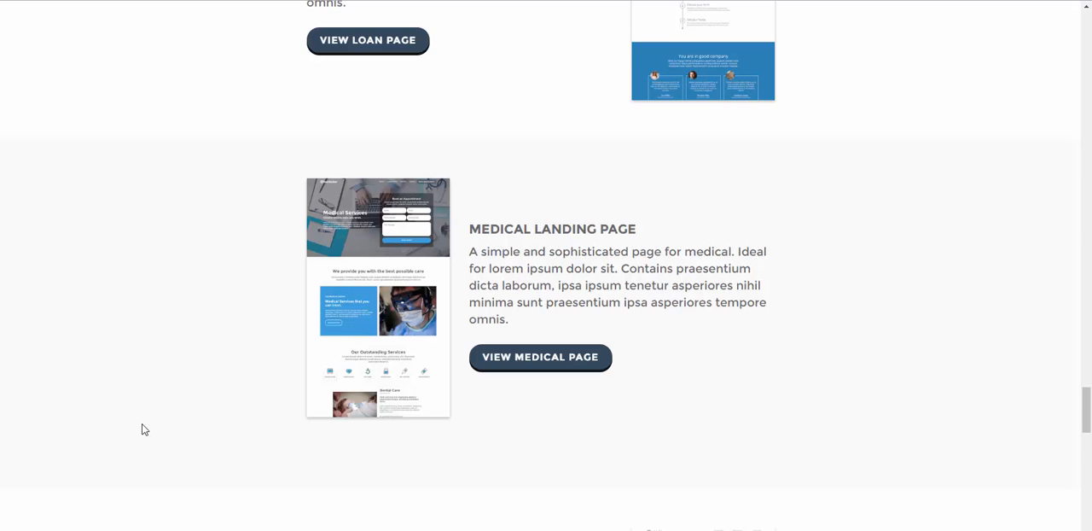
{"action": "scroll", "scroll_direction": "down", "scroll_amount": 3}
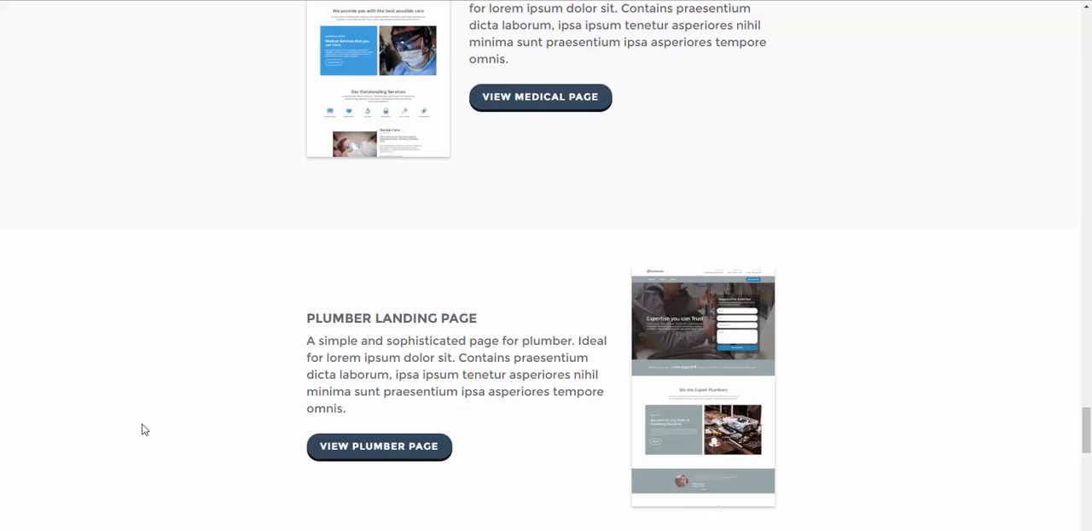
{"action": "scroll", "scroll_direction": "down", "scroll_amount": 3}
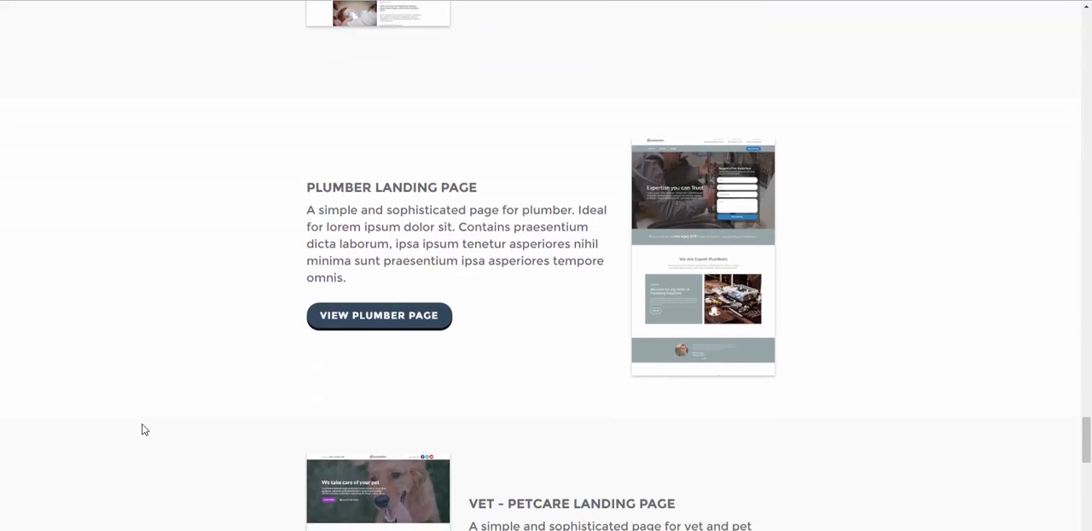
{"action": "scroll", "scroll_direction": "down", "scroll_amount": 3}
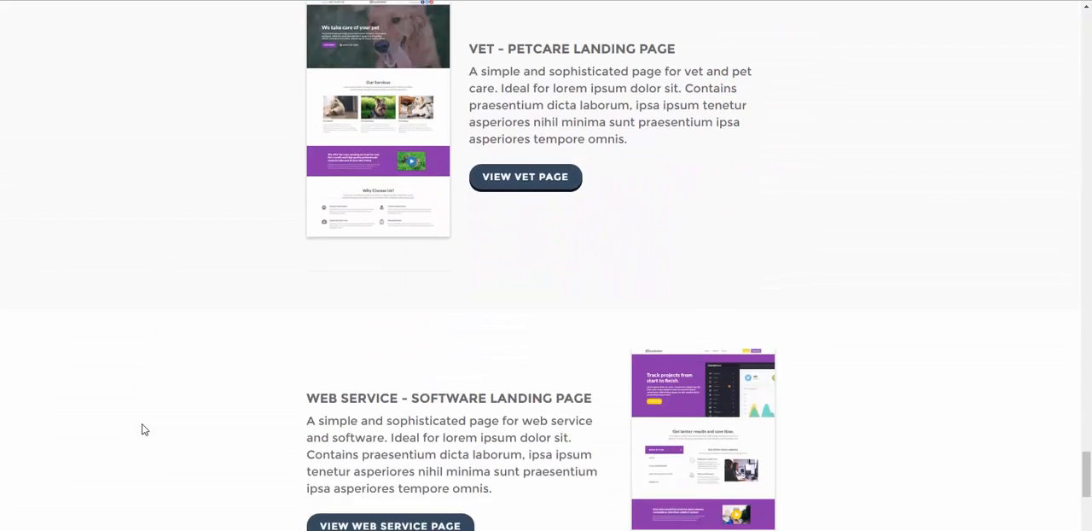
{"action": "scroll", "scroll_direction": "down", "scroll_amount": 3}
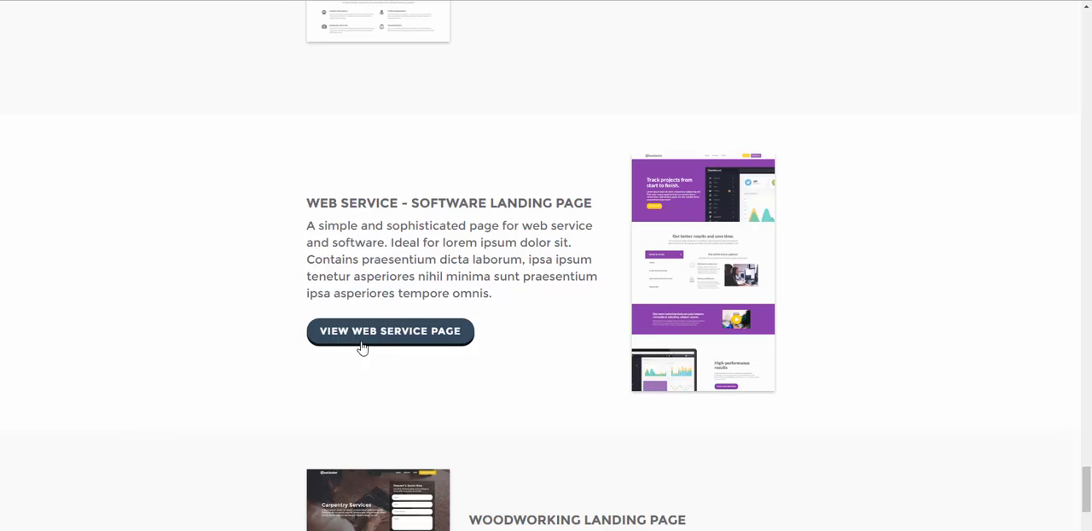
Preview the Web Service - Software template down to its Get started Now form and go to 'Track projects from start to finish'
{"action": "right_click", "coordinate": [390, 331]}
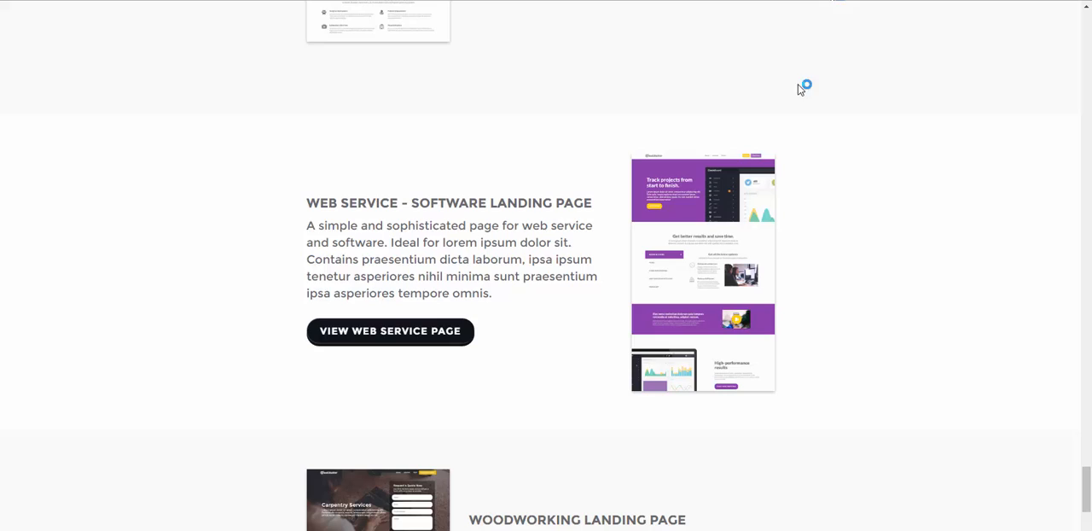
{"action": "mouse_move", "coordinate": [779, 100]}
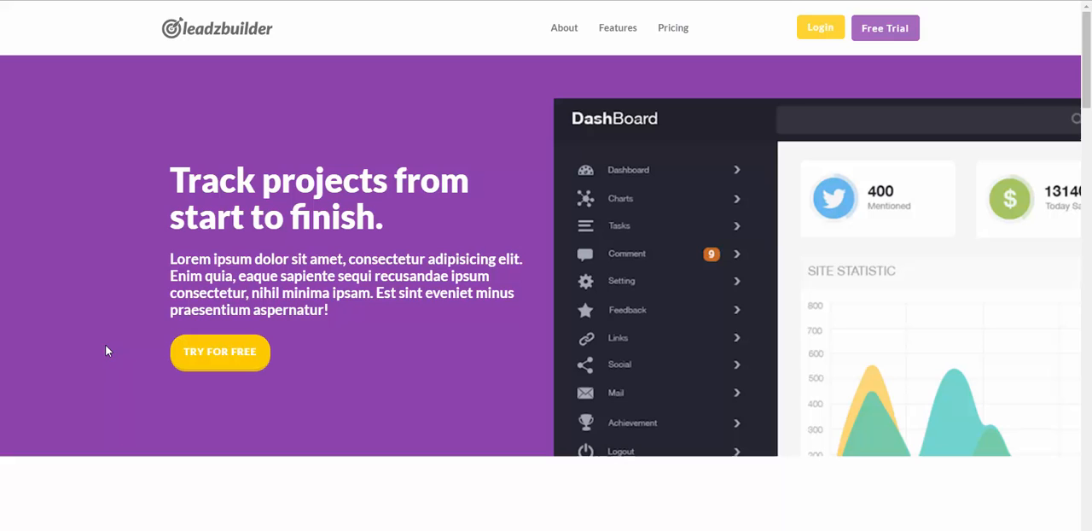
{"action": "mouse_move", "coordinate": [79, 352]}
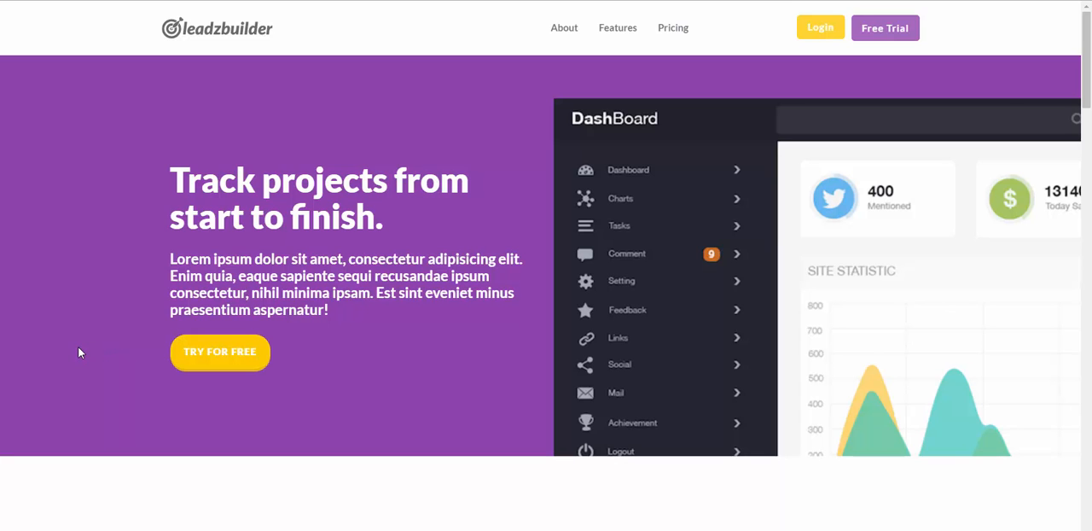
{"action": "scroll", "scroll_direction": "down", "scroll_amount": 3}
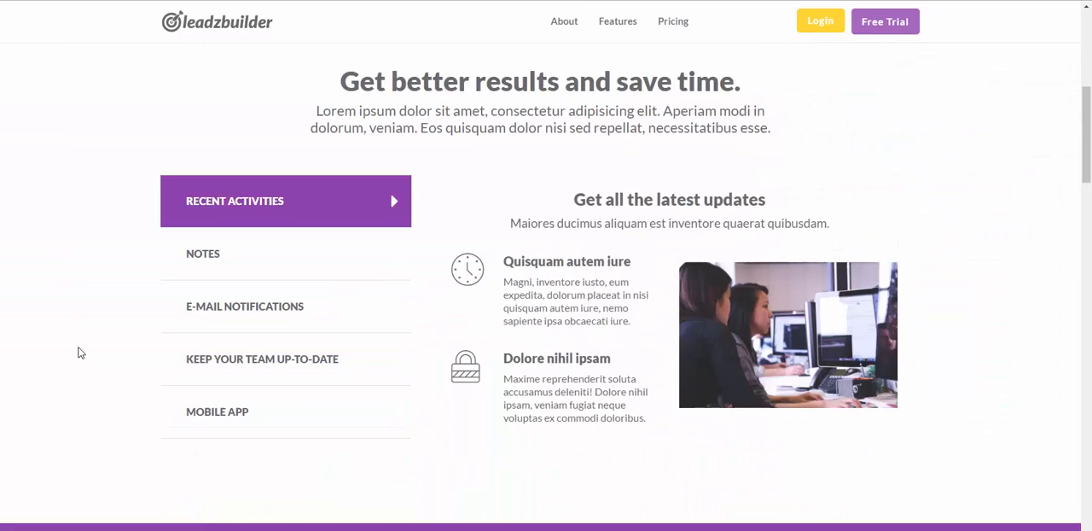
{"action": "left_click", "coordinate": [618, 21]}
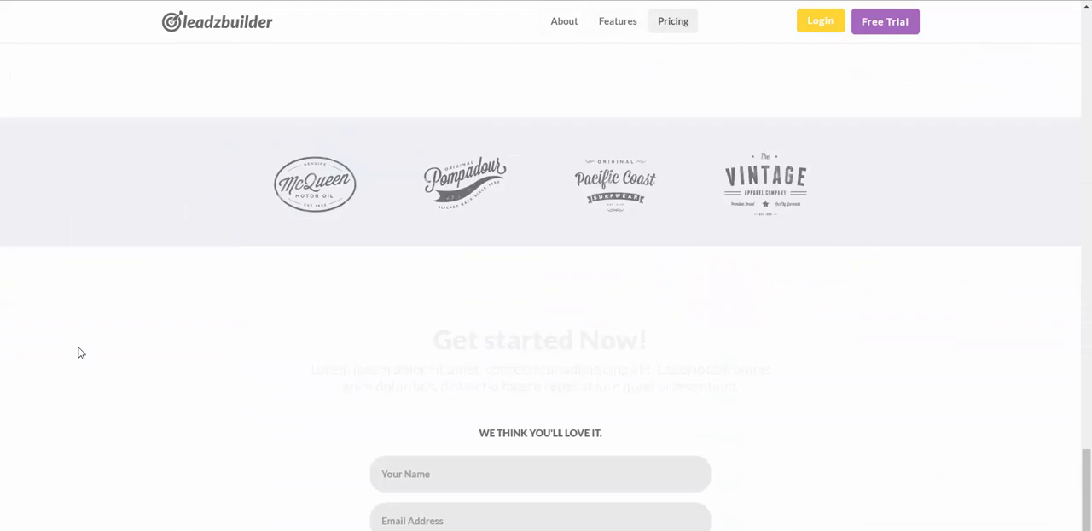
{"action": "scroll", "scroll_direction": "down", "scroll_amount": 3}
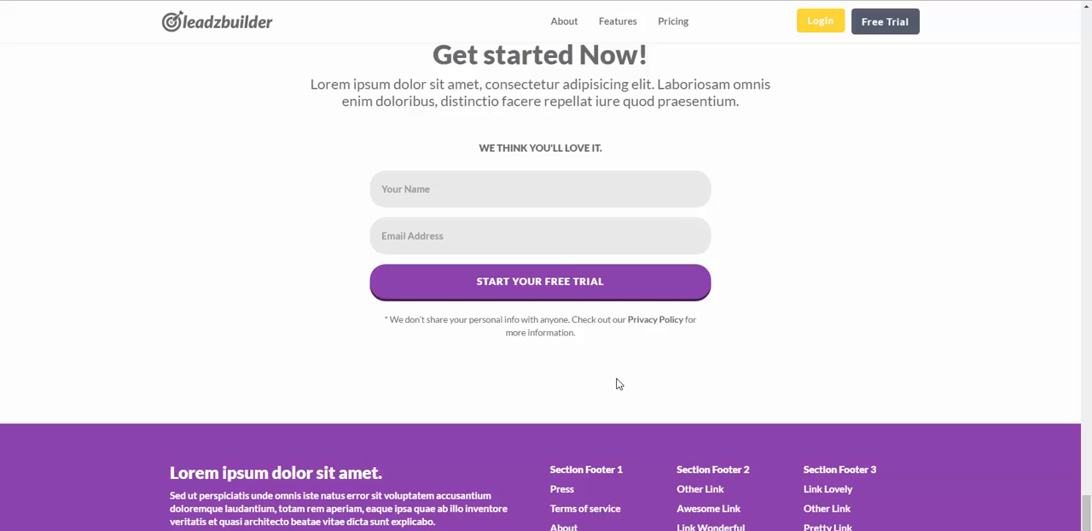
{"action": "scroll", "scroll_direction": "up", "scroll_amount": 3}
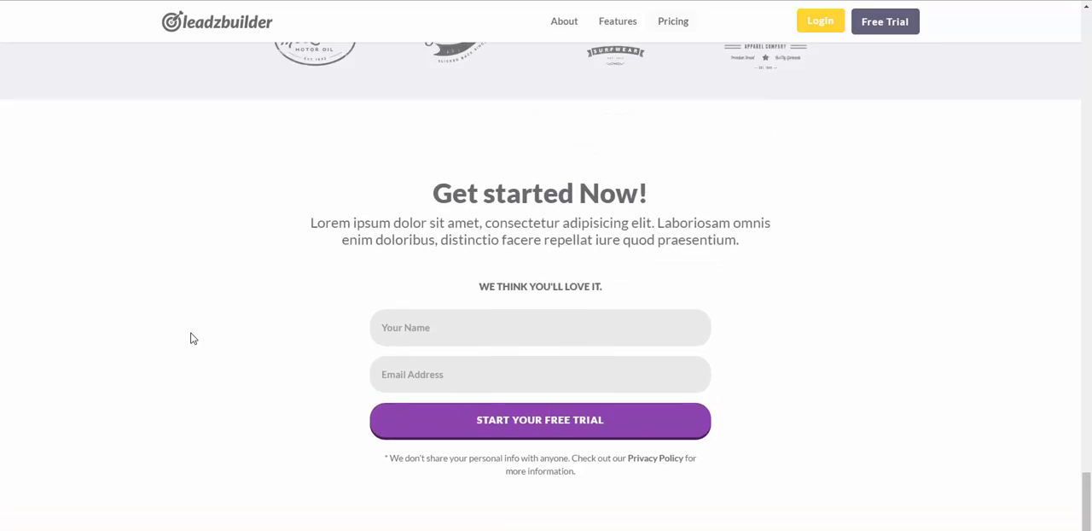
{"action": "scroll", "scroll_direction": "down", "scroll_amount": 3}
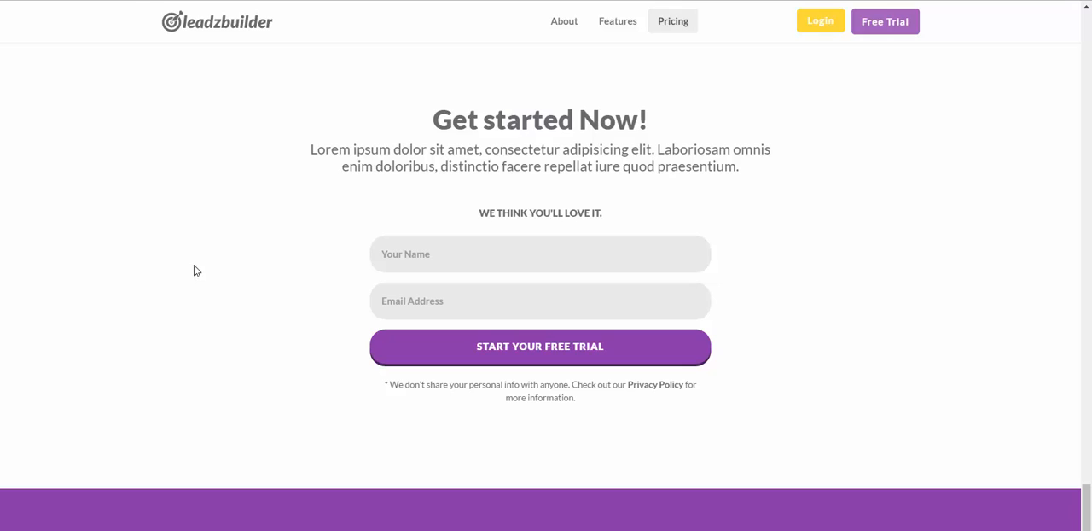
{"action": "mouse_move", "coordinate": [318, 293]}
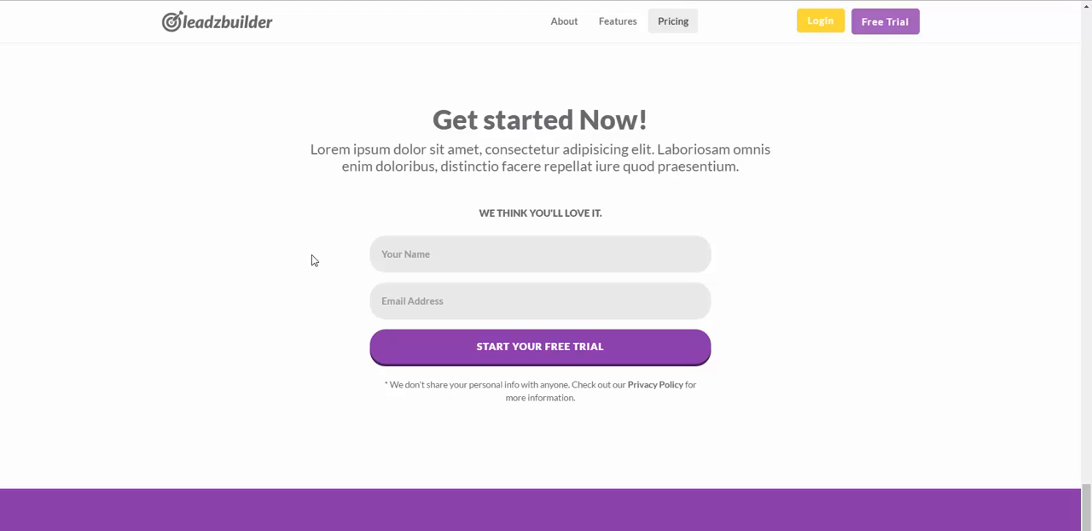
{"action": "mouse_move", "coordinate": [246, 292]}
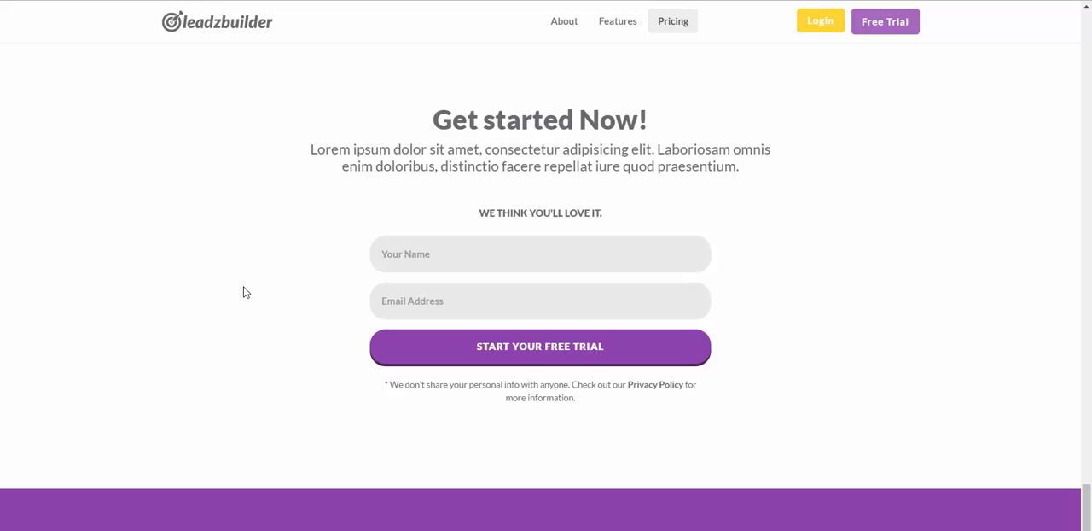
{"action": "mouse_move", "coordinate": [977, 493]}
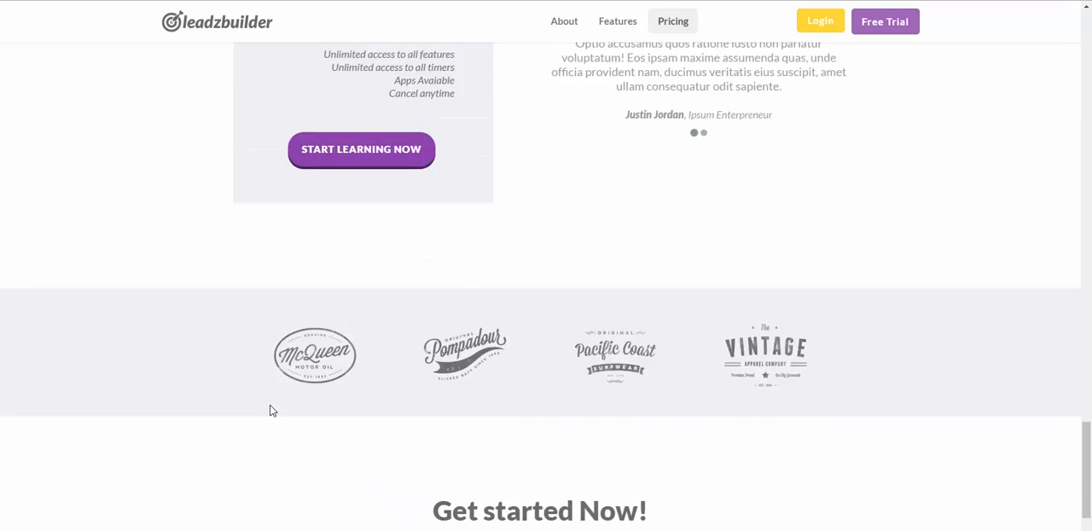
{"action": "left_click", "coordinate": [618, 20]}
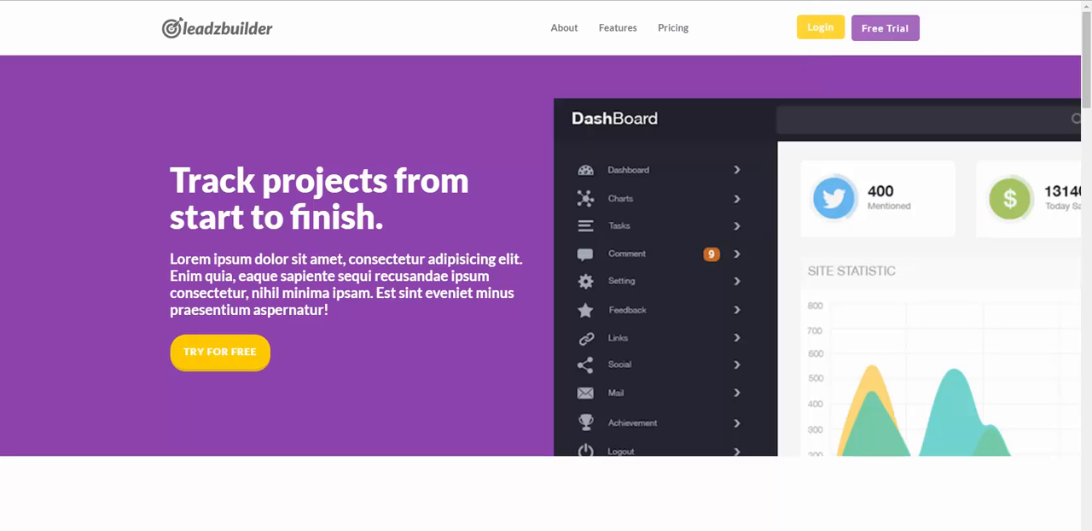
Scroll the templates list past Web Service and Woodworking to the Lawyer Landing Page entry
{"action": "scroll", "scroll_direction": "down", "scroll_amount": 3}
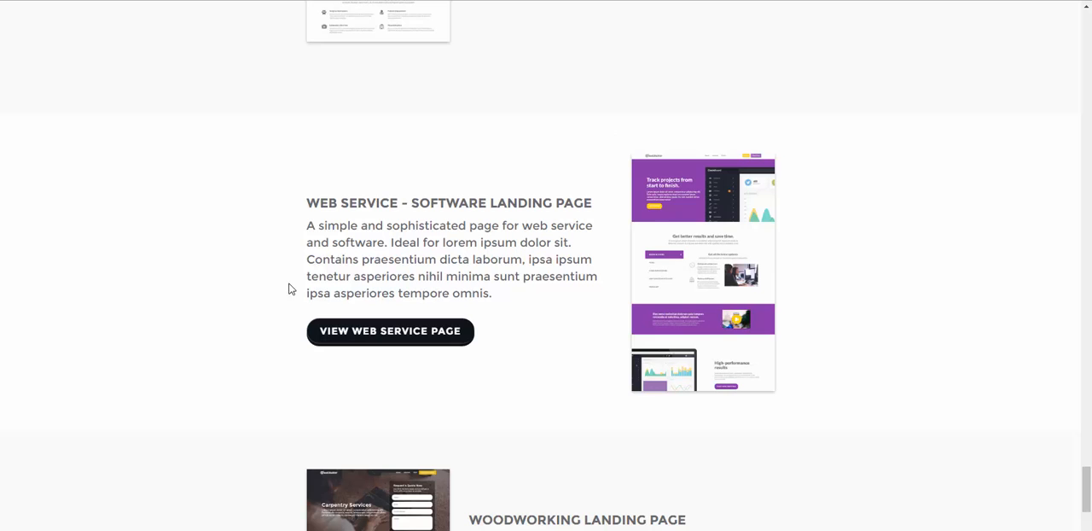
{"action": "scroll", "scroll_direction": "down", "scroll_amount": 3}
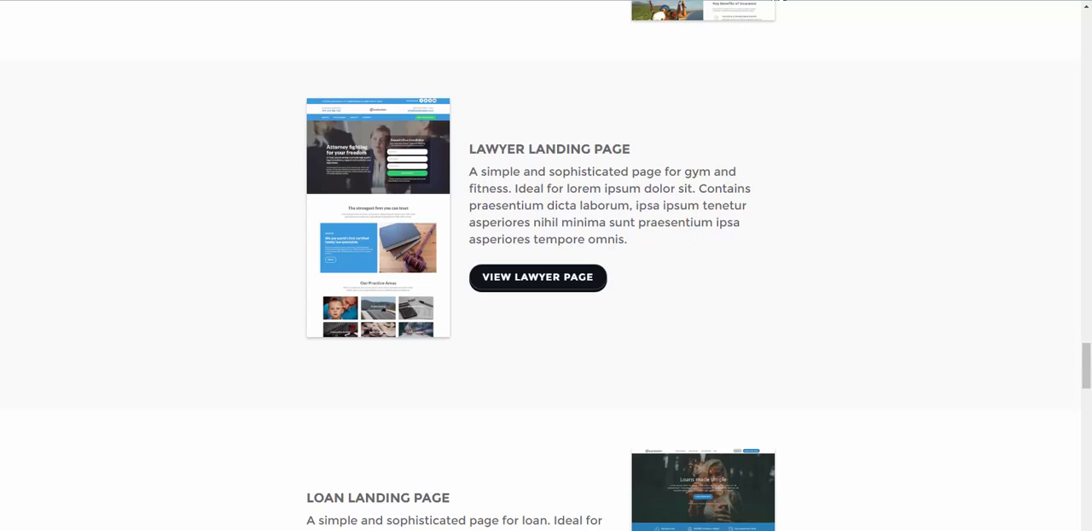
{"action": "mouse_move", "coordinate": [727, 171]}
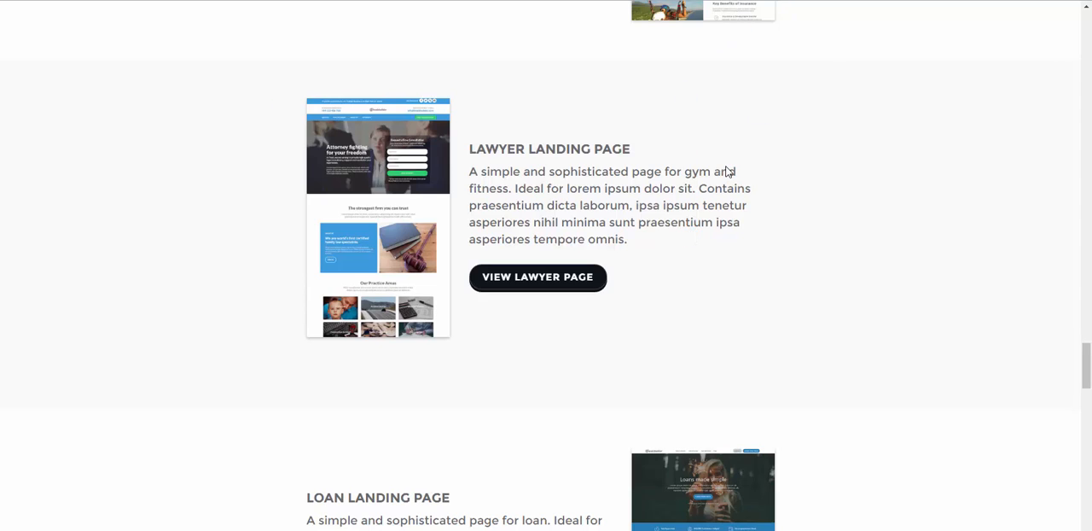
{"action": "left_click", "coordinate": [538, 277]}
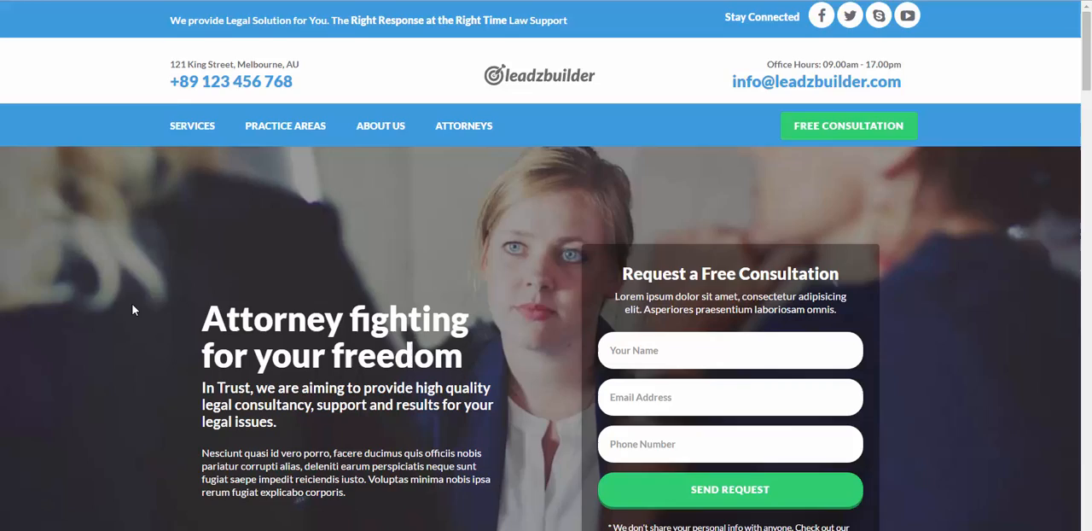
{"action": "scroll", "scroll_direction": "down", "scroll_amount": 3}
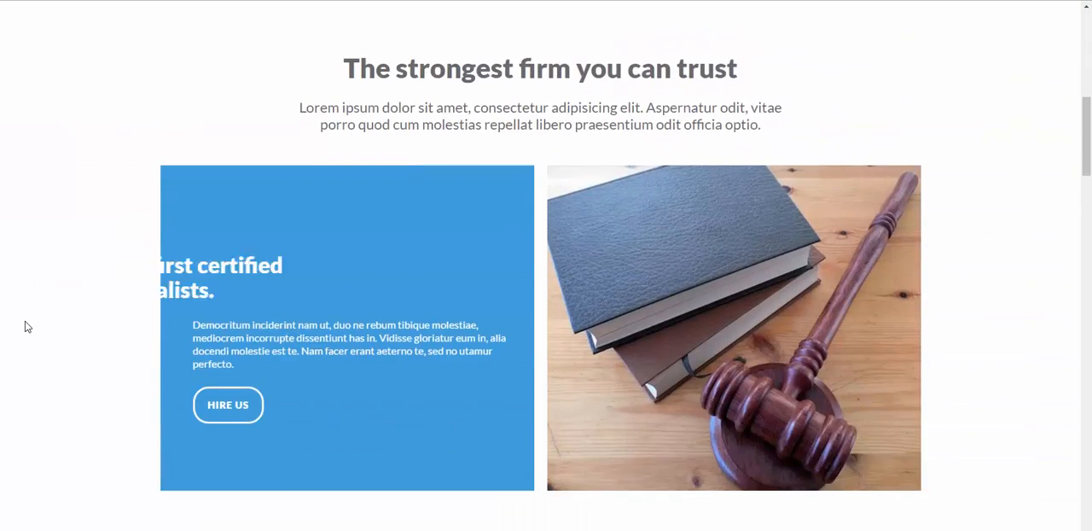
{"action": "scroll", "scroll_direction": "down", "scroll_amount": 3}
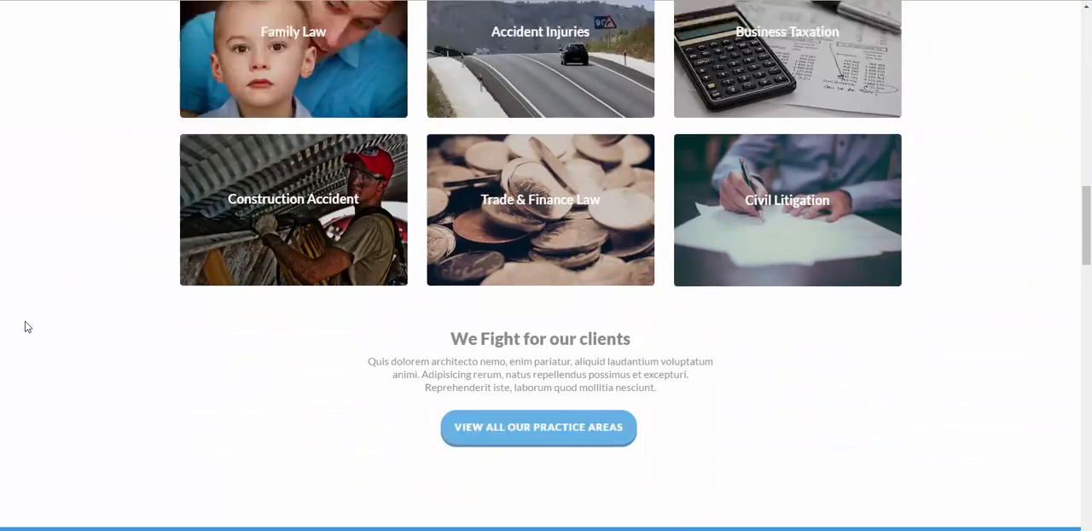
{"action": "scroll", "scroll_direction": "down", "scroll_amount": 3}
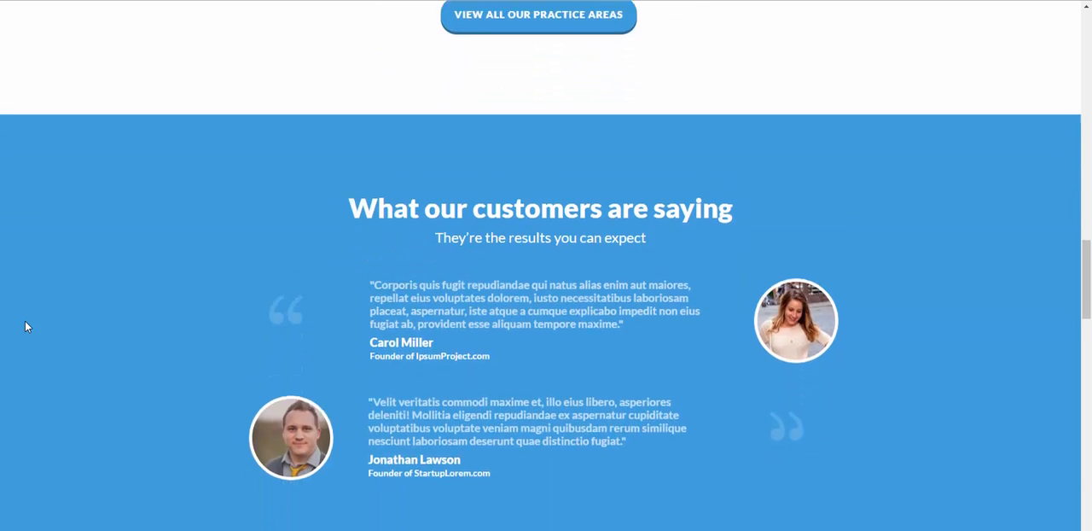
{"action": "scroll", "scroll_direction": "down", "scroll_amount": 3}
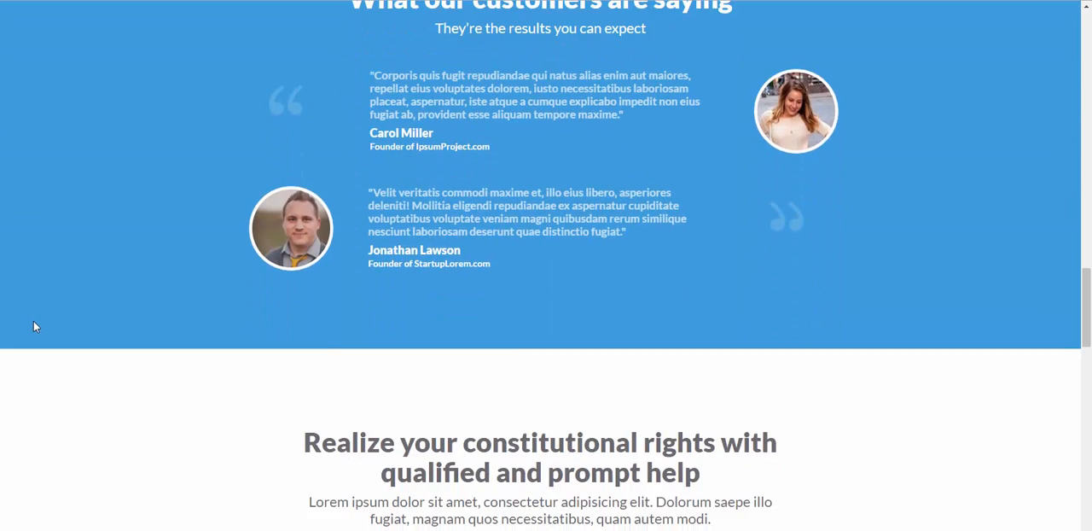
{"action": "scroll", "scroll_direction": "down", "scroll_amount": 3}
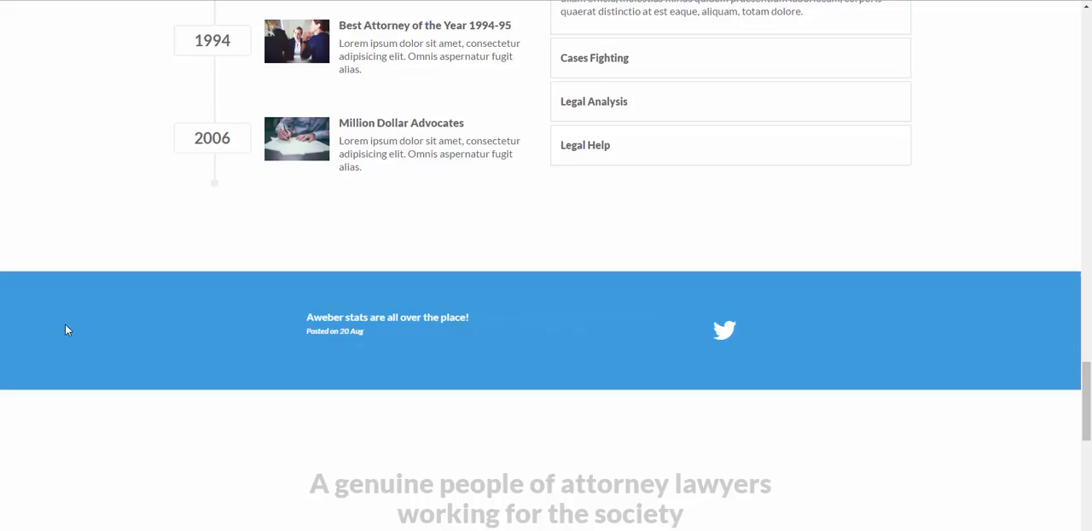
{"action": "scroll", "scroll_direction": "down", "scroll_amount": 3}
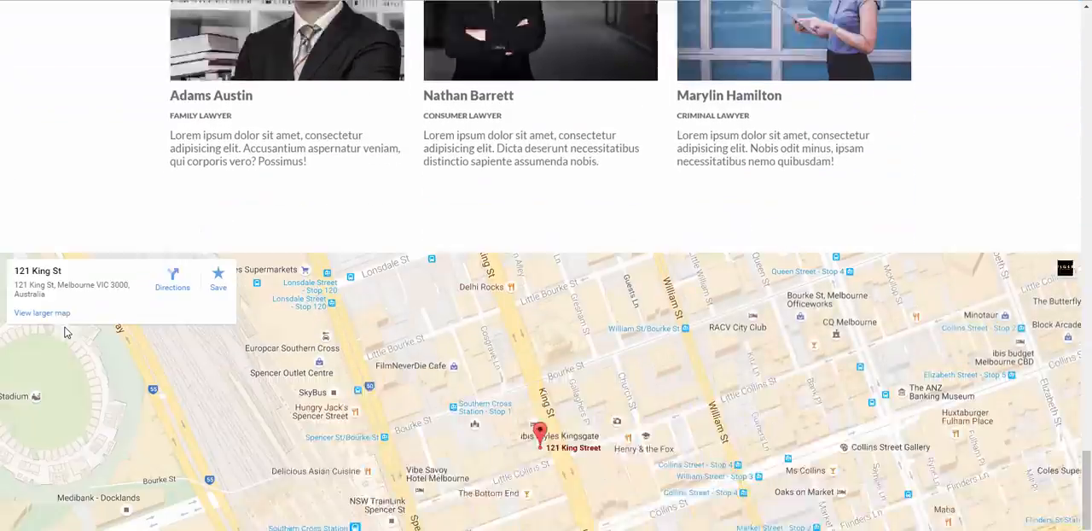
{"action": "scroll", "scroll_direction": "down", "scroll_amount": 3}
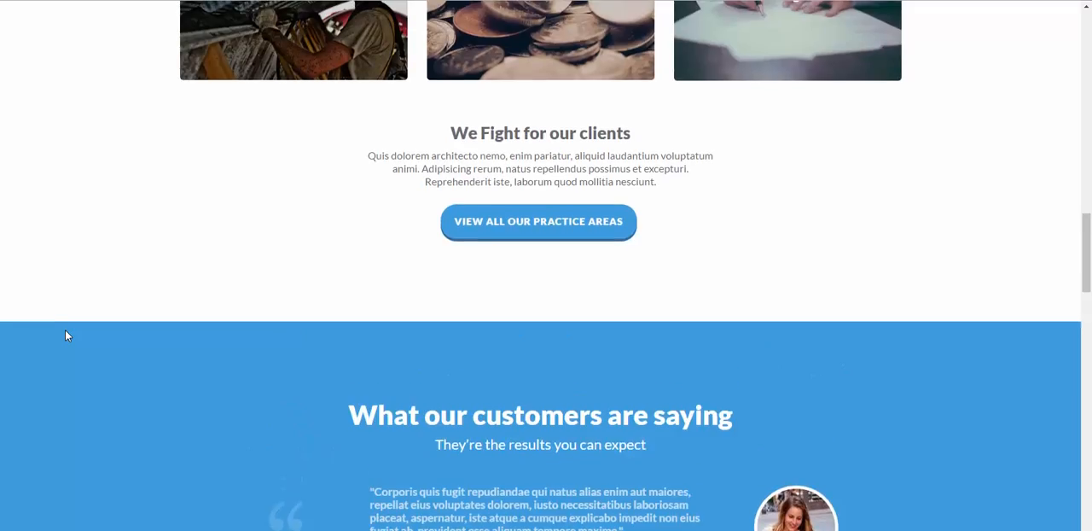
{"action": "scroll", "scroll_direction": "up", "scroll_amount": 3}
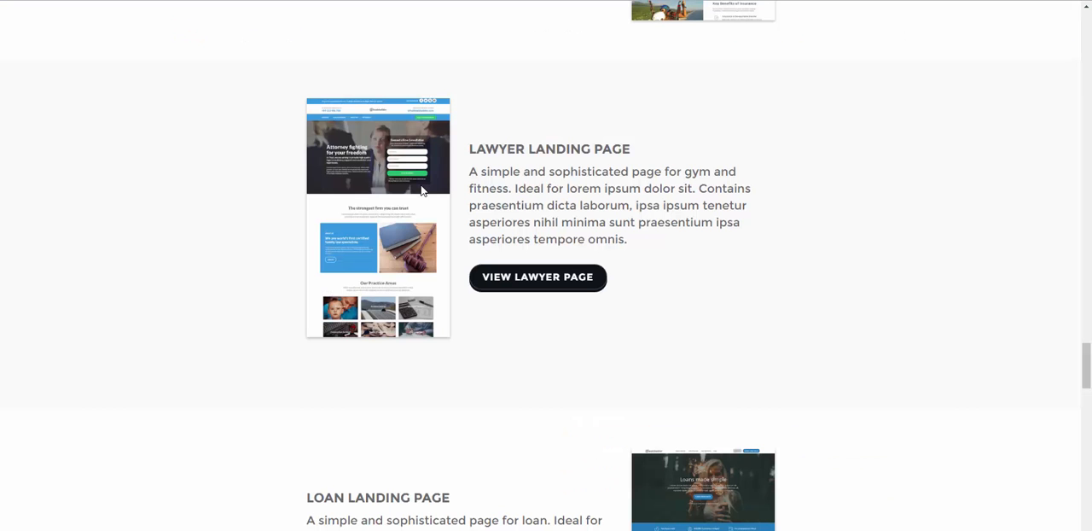
Scroll to the Gym - Fitness Landing Page entry and view its Gym page preview
{"action": "scroll", "scroll_direction": "down", "scroll_amount": 3}
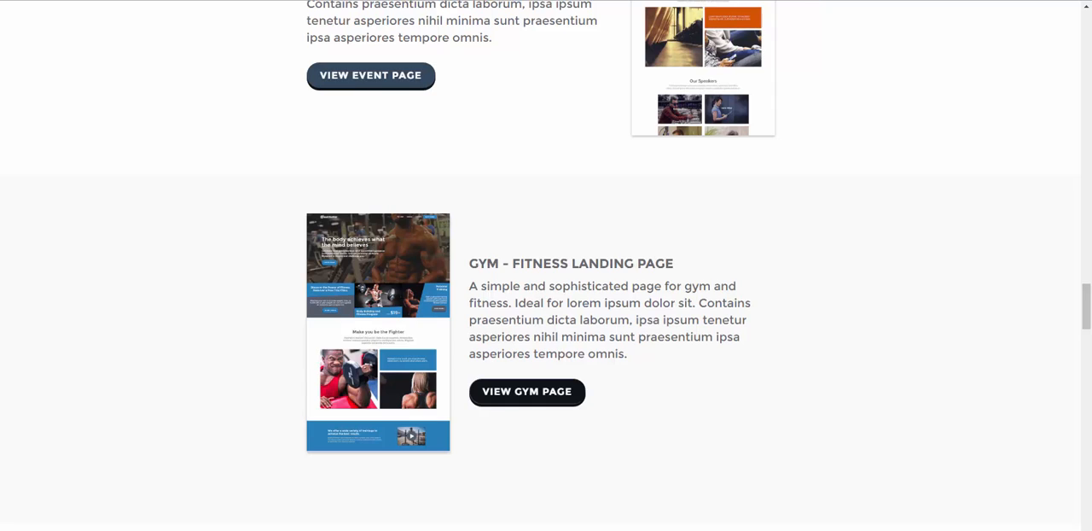
{"action": "left_click", "coordinate": [526, 391]}
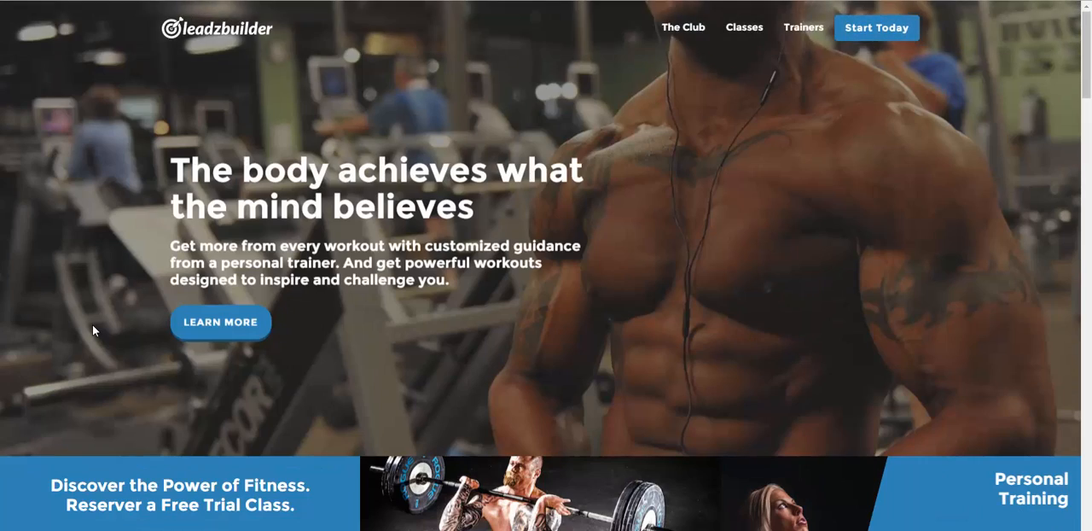
{"action": "scroll", "scroll_direction": "down", "scroll_amount": 3}
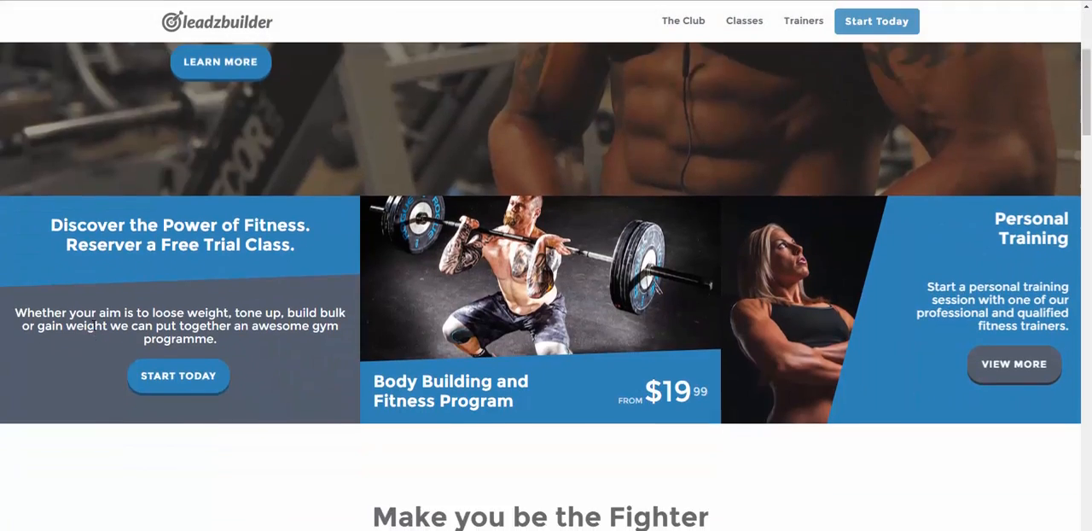
{"action": "scroll", "scroll_direction": "down", "scroll_amount": 3}
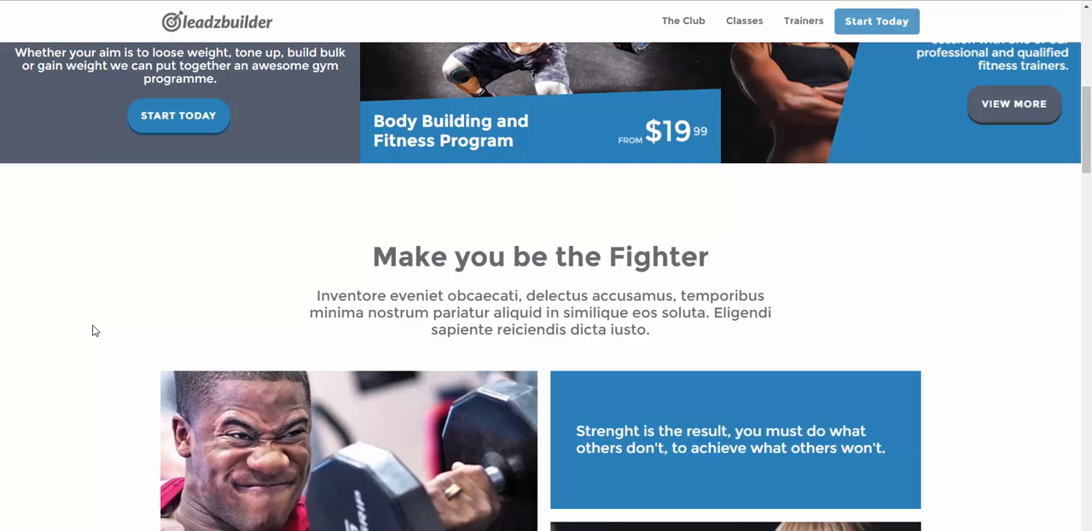
{"action": "scroll", "scroll_direction": "down", "scroll_amount": 3}
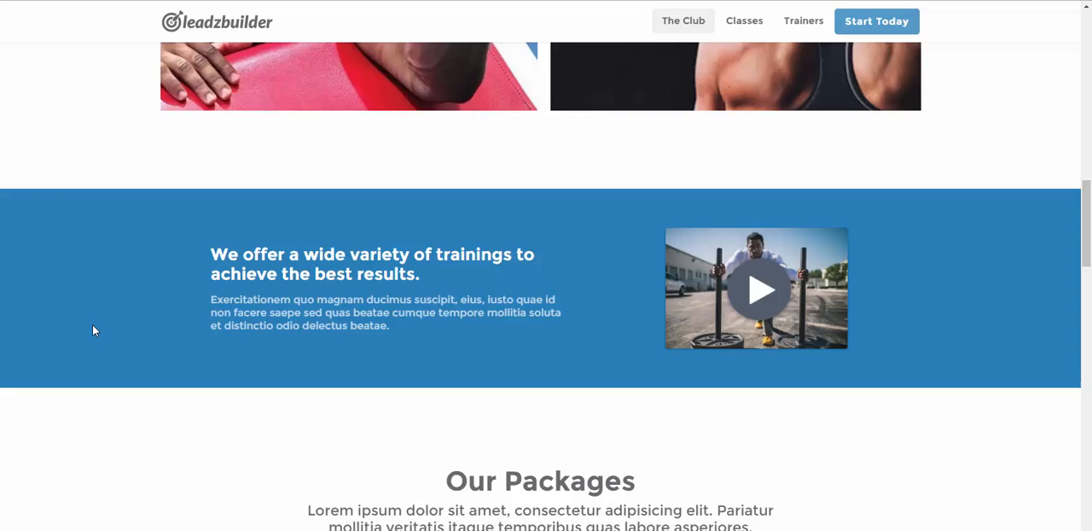
{"action": "left_click", "coordinate": [744, 21]}
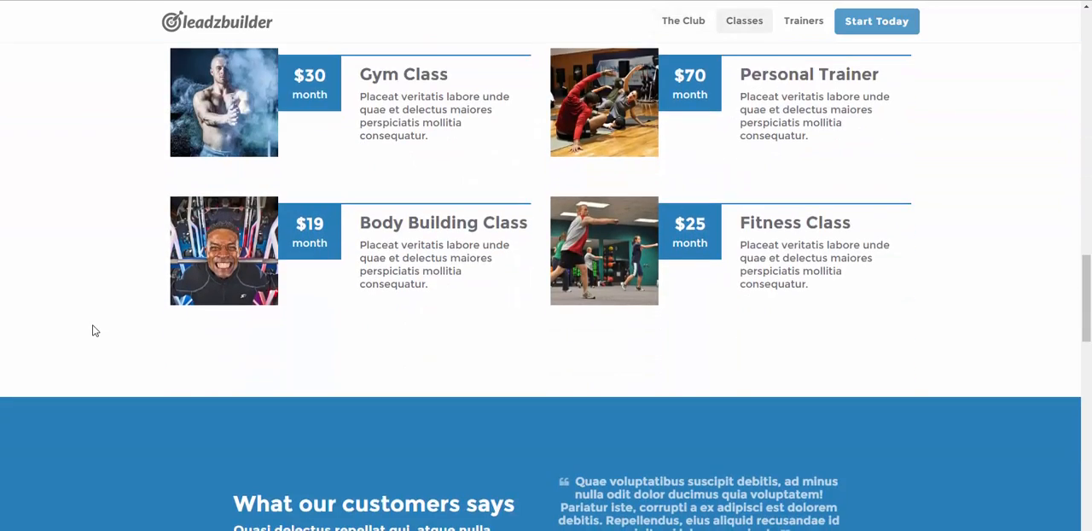
{"action": "scroll", "scroll_direction": "down", "scroll_amount": 3}
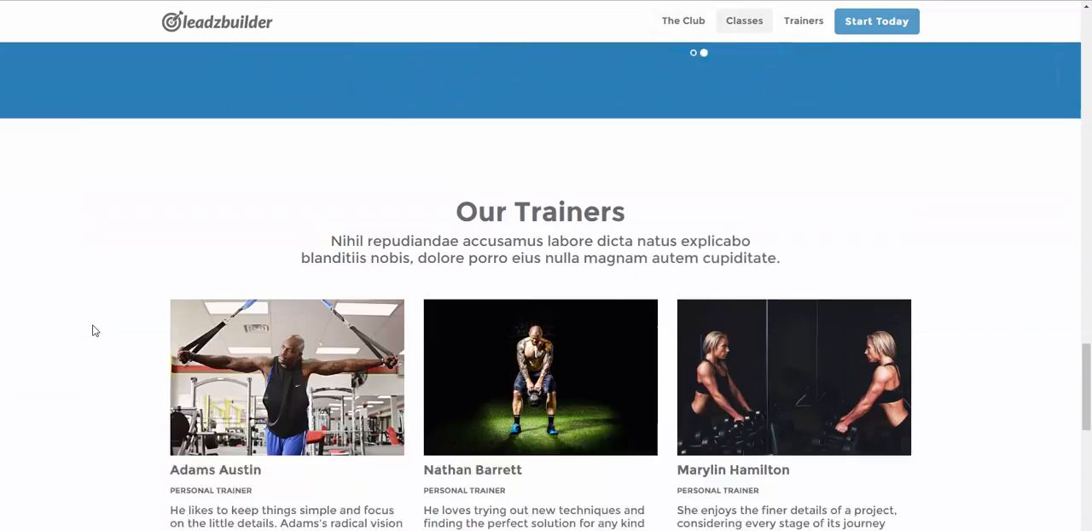
{"action": "scroll", "scroll_direction": "down", "scroll_amount": 3}
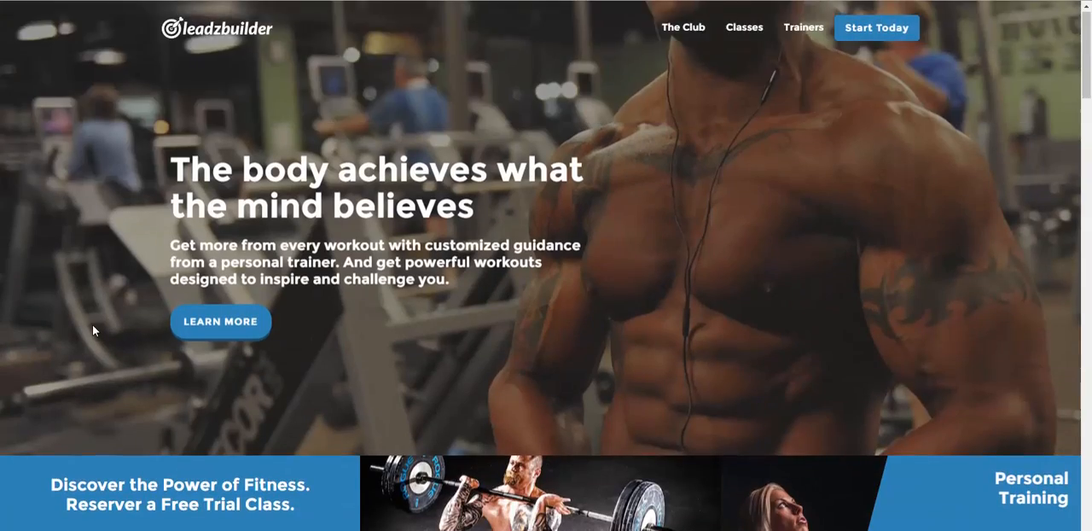
{"action": "scroll", "scroll_direction": "down", "scroll_amount": 3}
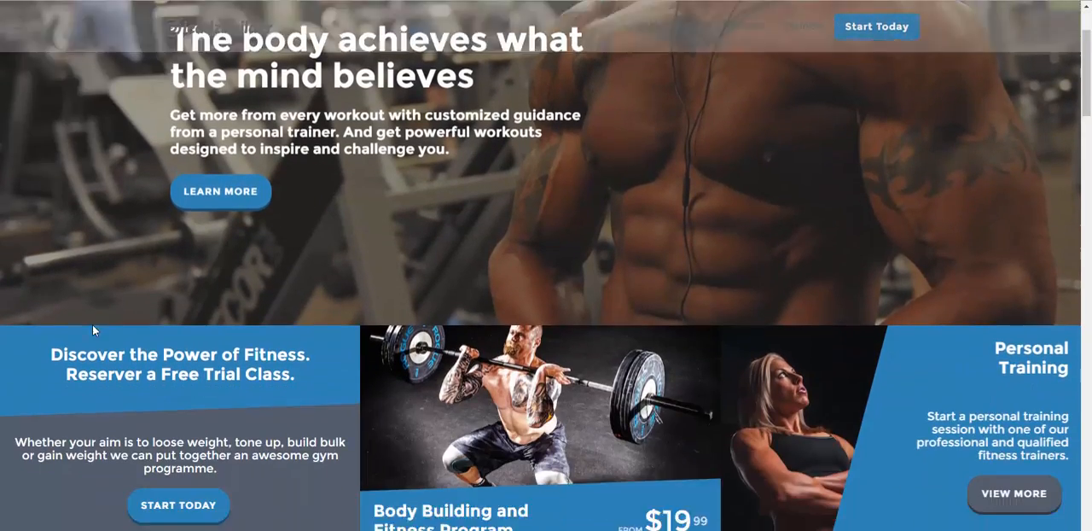
{"action": "scroll", "scroll_direction": "down", "scroll_amount": 3}
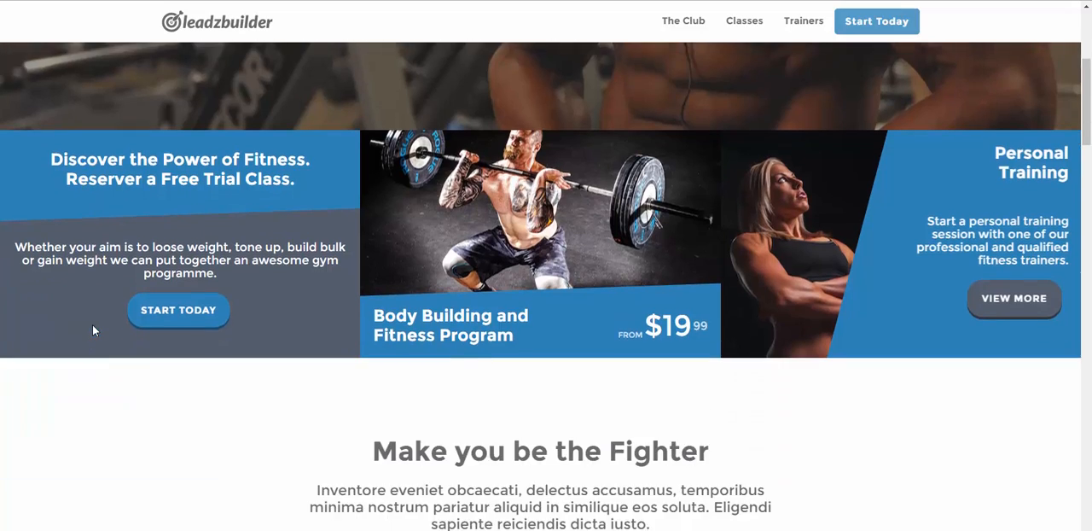
{"action": "scroll", "scroll_direction": "up", "scroll_amount": 3}
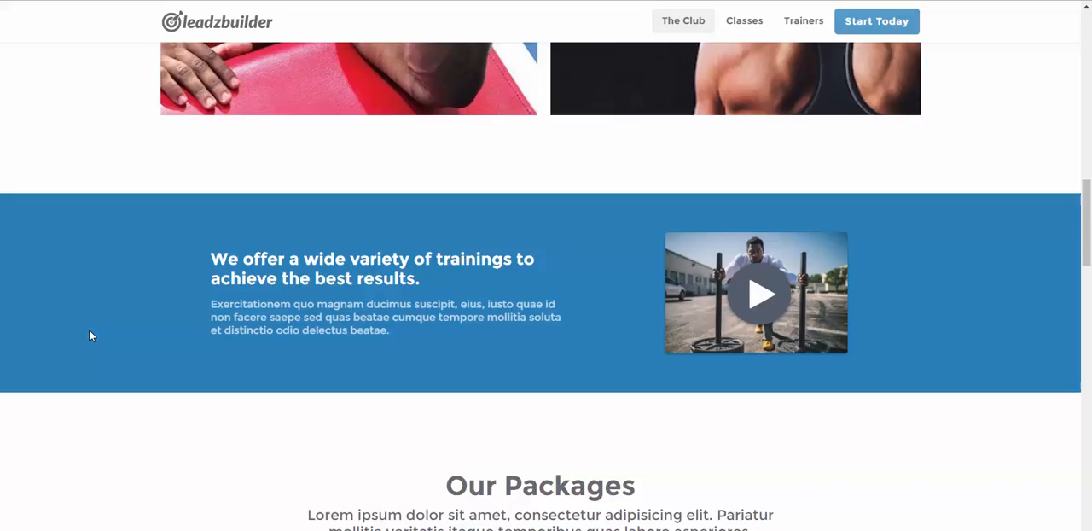
{"action": "scroll", "scroll_direction": "down", "scroll_amount": 3}
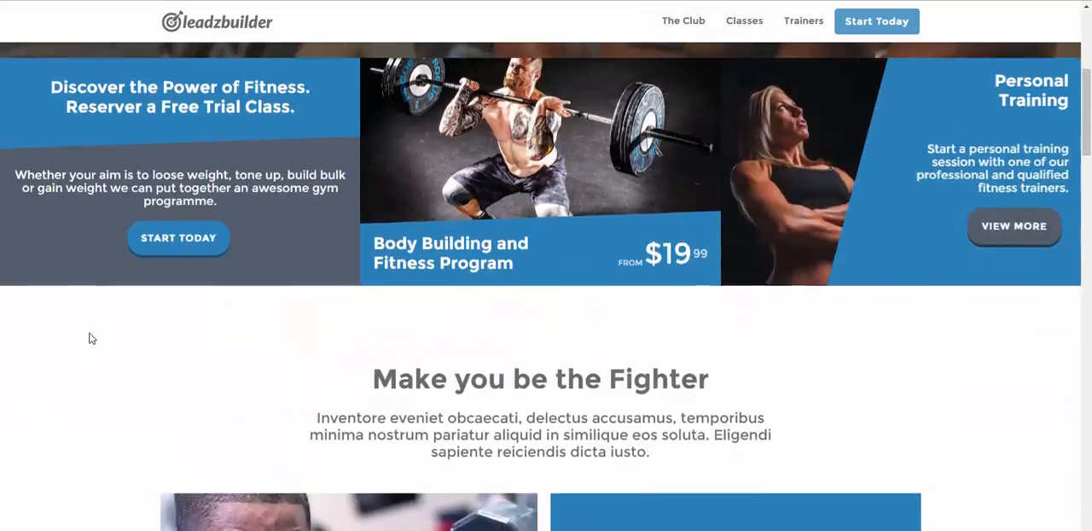
{"action": "scroll", "scroll_direction": "down", "scroll_amount": 3}
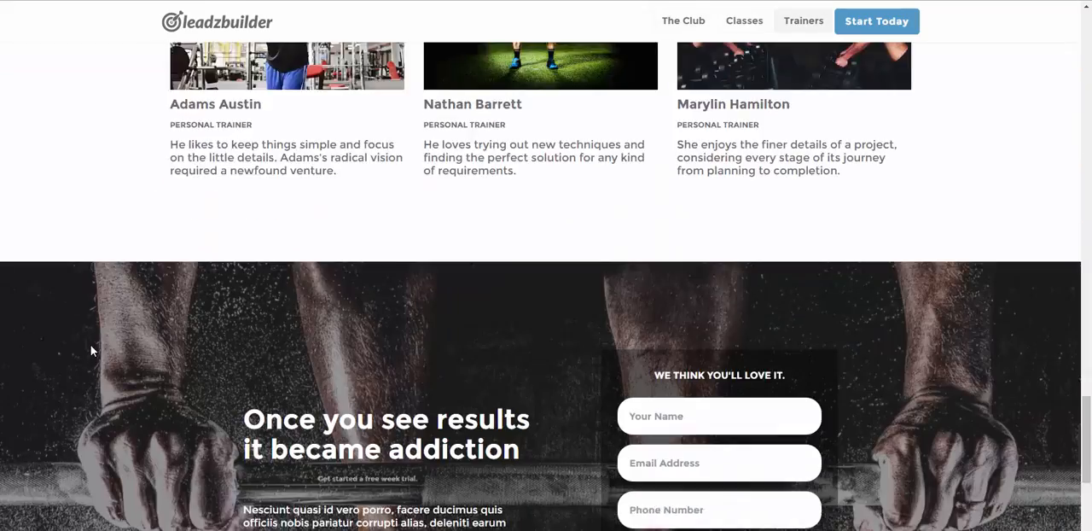
{"action": "scroll", "scroll_direction": "down", "scroll_amount": 3}
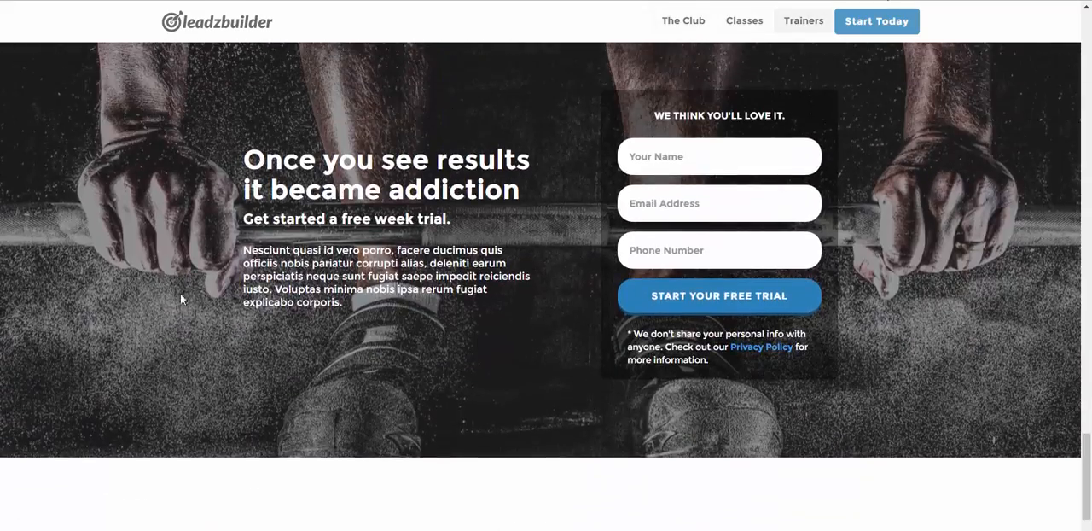
{"action": "scroll", "scroll_direction": "down", "scroll_amount": 3}
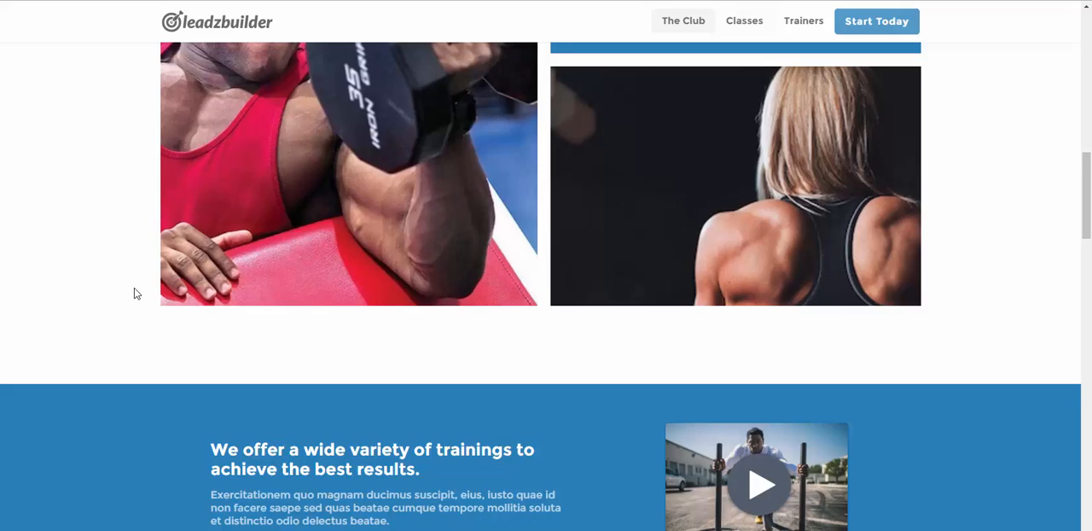
{"action": "scroll", "scroll_direction": "up", "scroll_amount": 3}
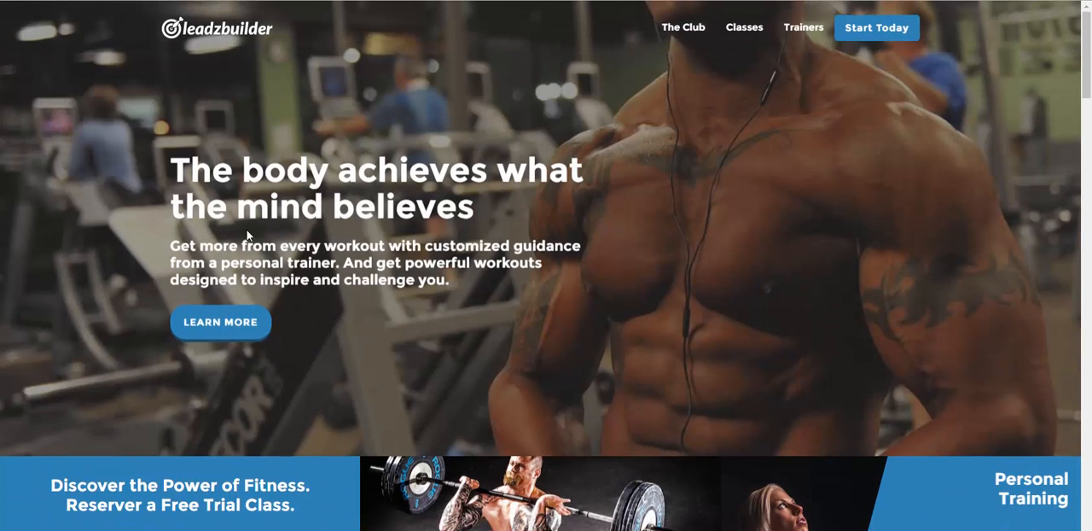
{"action": "mouse_move", "coordinate": [794, 256]}
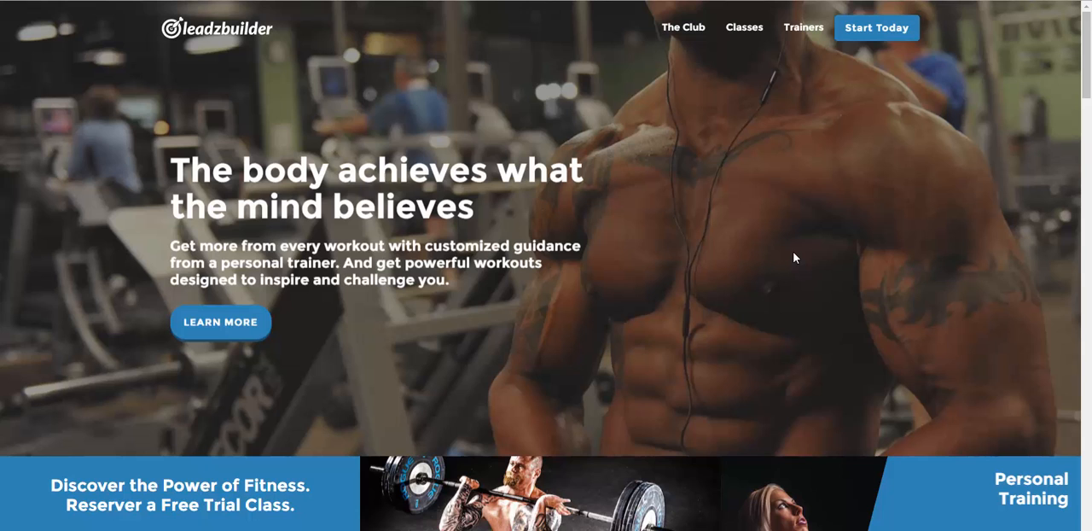
Scroll through the templates list past the Gym, E-Learning and Agency entries
{"action": "scroll", "scroll_direction": "down", "scroll_amount": 3}
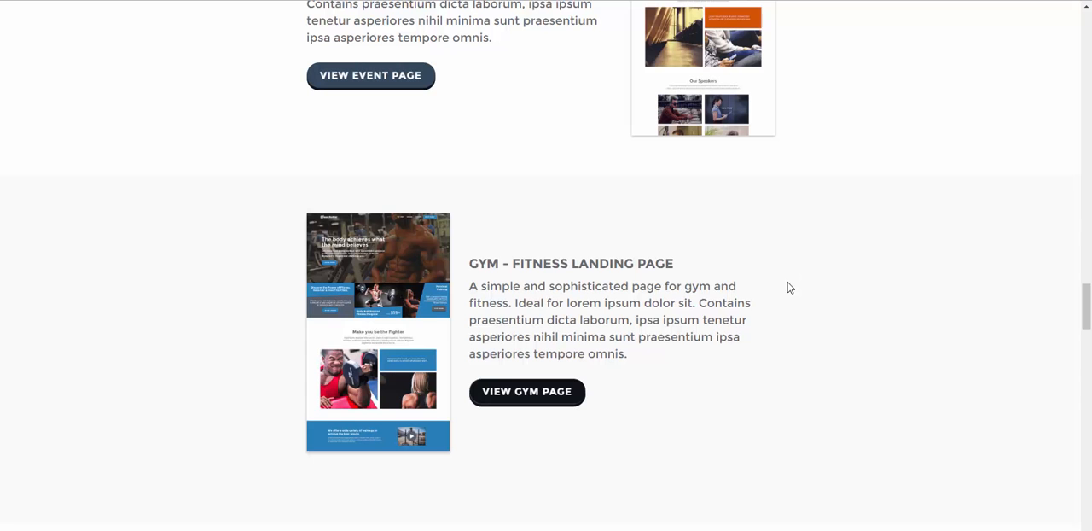
{"action": "scroll", "scroll_direction": "down", "scroll_amount": 3}
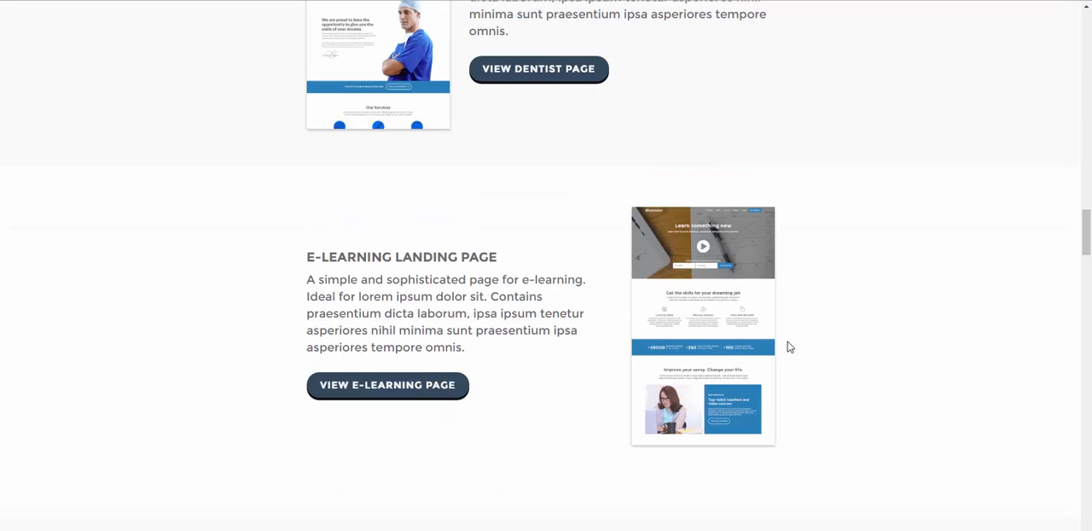
{"action": "scroll", "scroll_direction": "down", "scroll_amount": 3}
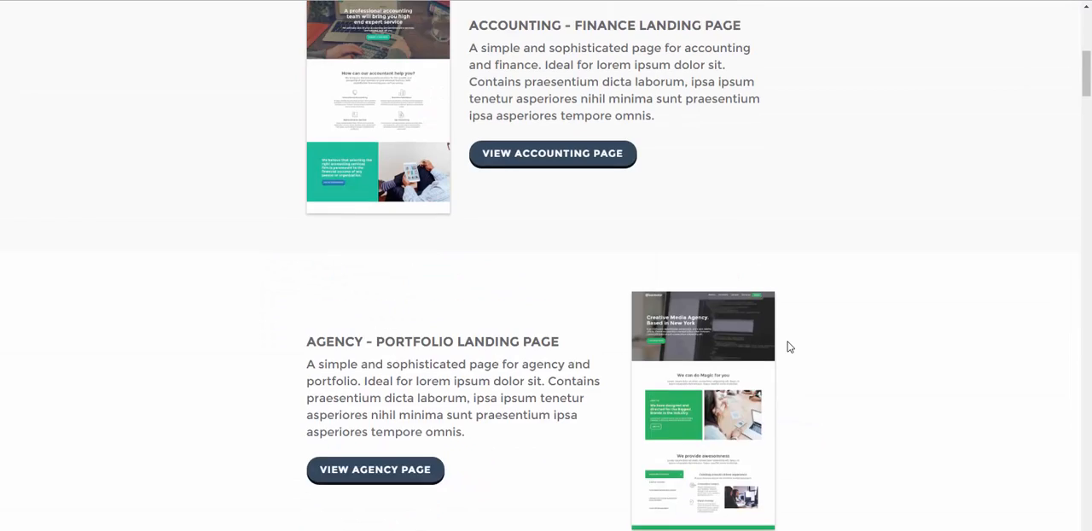
{"action": "scroll", "scroll_direction": "up", "scroll_amount": 3}
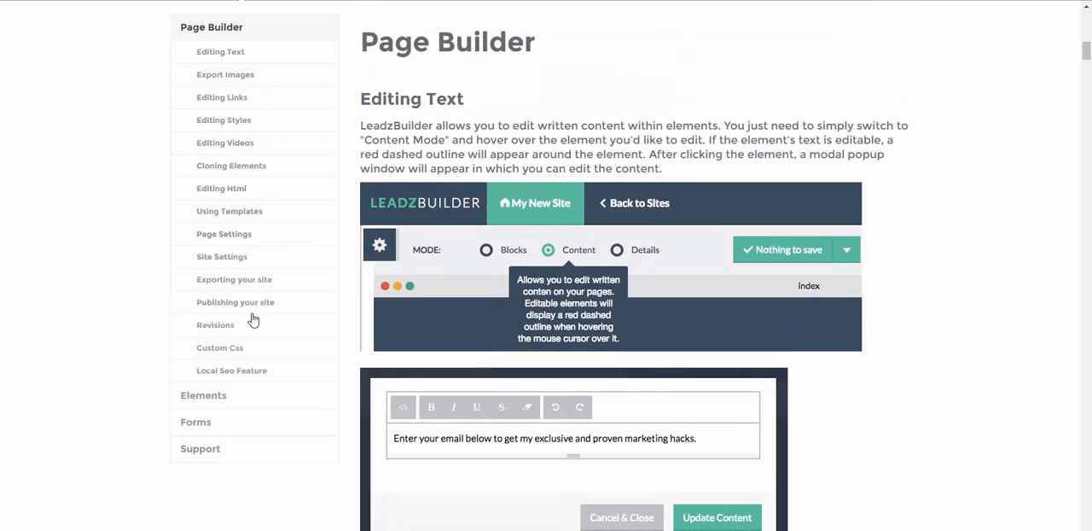
{"action": "mouse_move", "coordinate": [258, 230]}
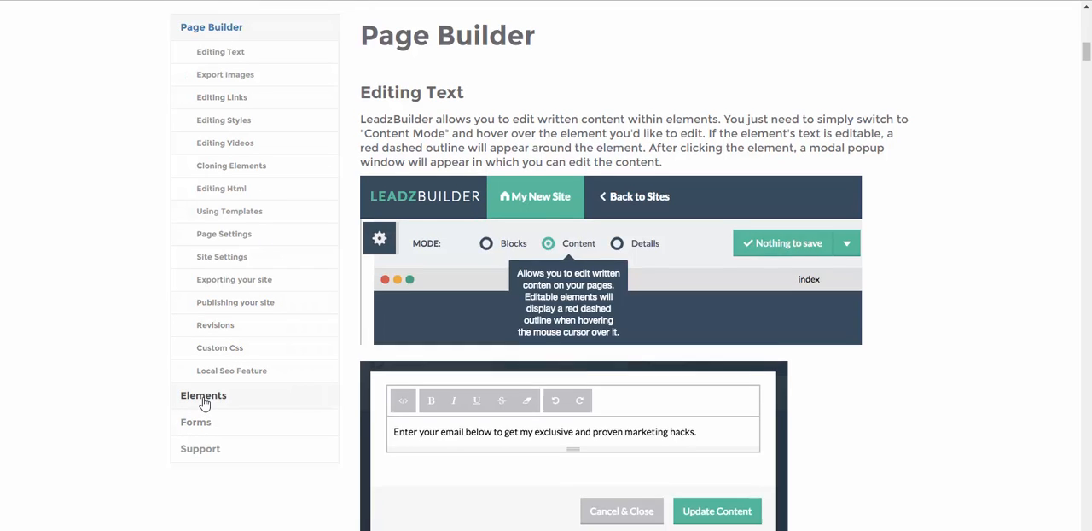
Show the Elements documentation section with its Icons Pack guide
{"action": "left_click", "coordinate": [203, 396]}
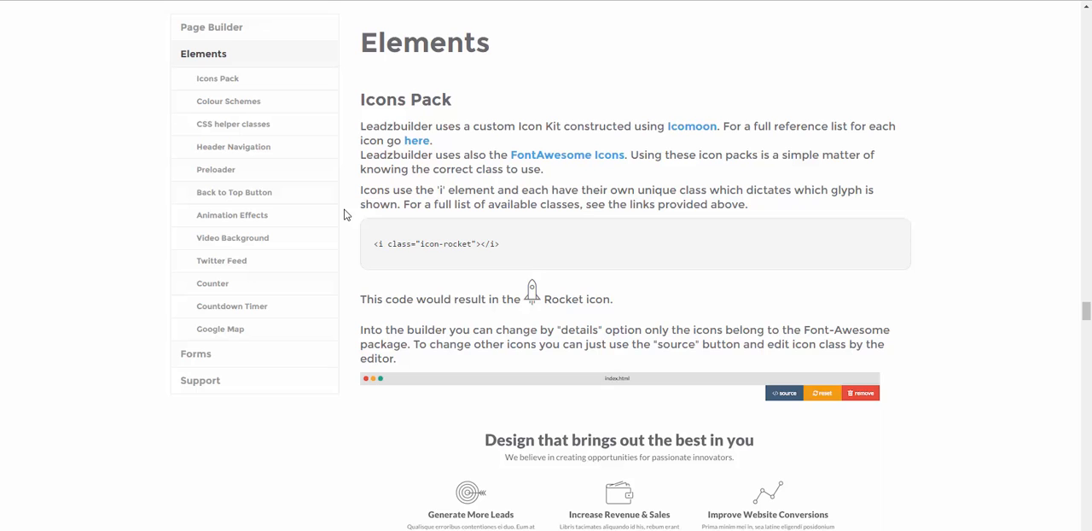
Show the Forms documentation on Mailchimp Subscription, then leave for the Sites page
{"action": "scroll", "scroll_direction": "down", "scroll_amount": 3}
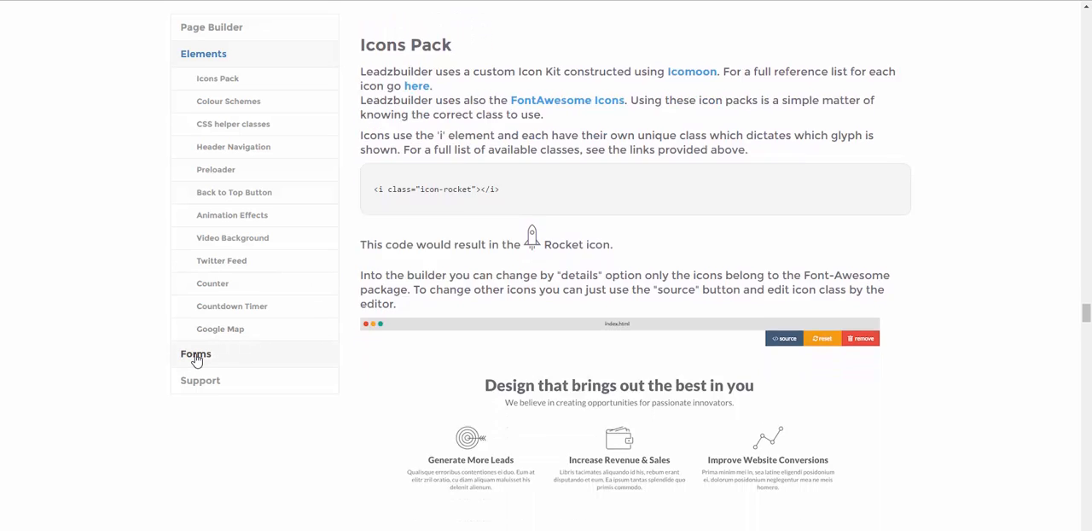
{"action": "left_click", "coordinate": [195, 353]}
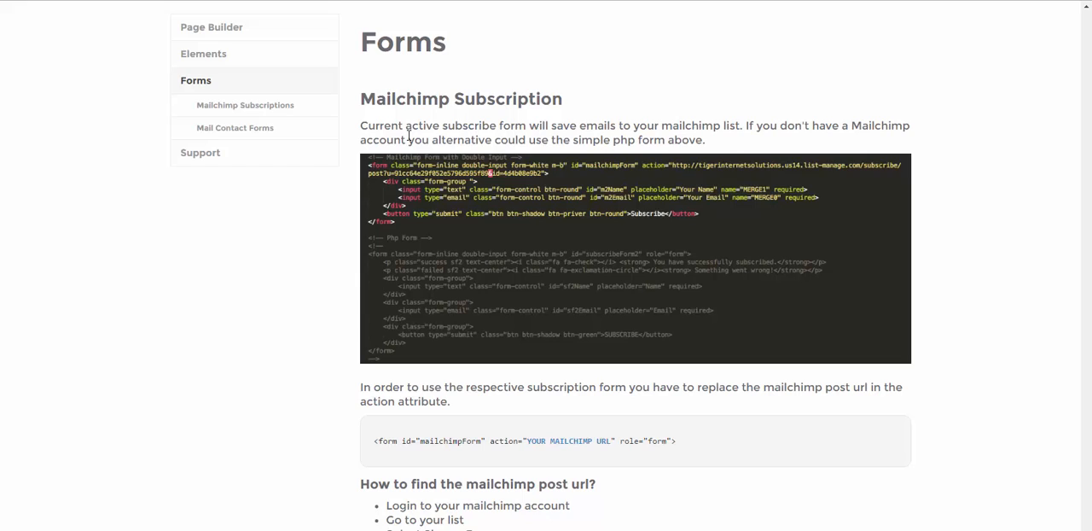
{"action": "double_click", "coordinate": [461, 99]}
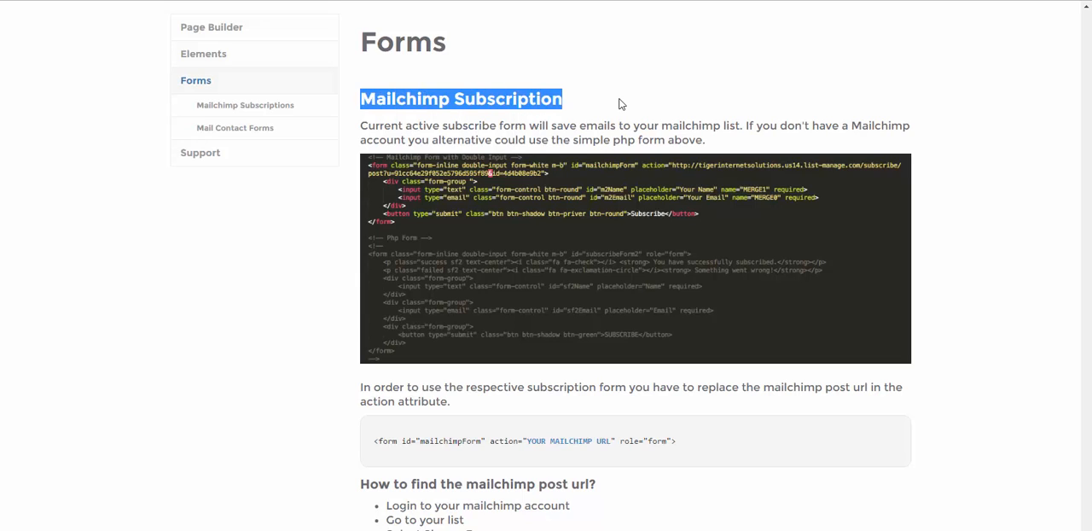
{"action": "left_click", "coordinate": [229, 232]}
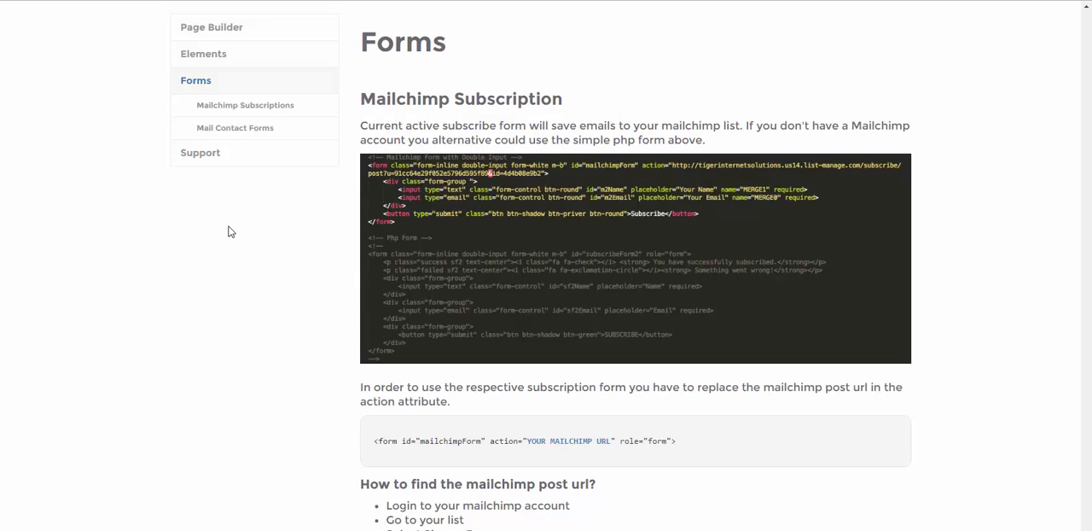
{"action": "mouse_move", "coordinate": [202, 153]}
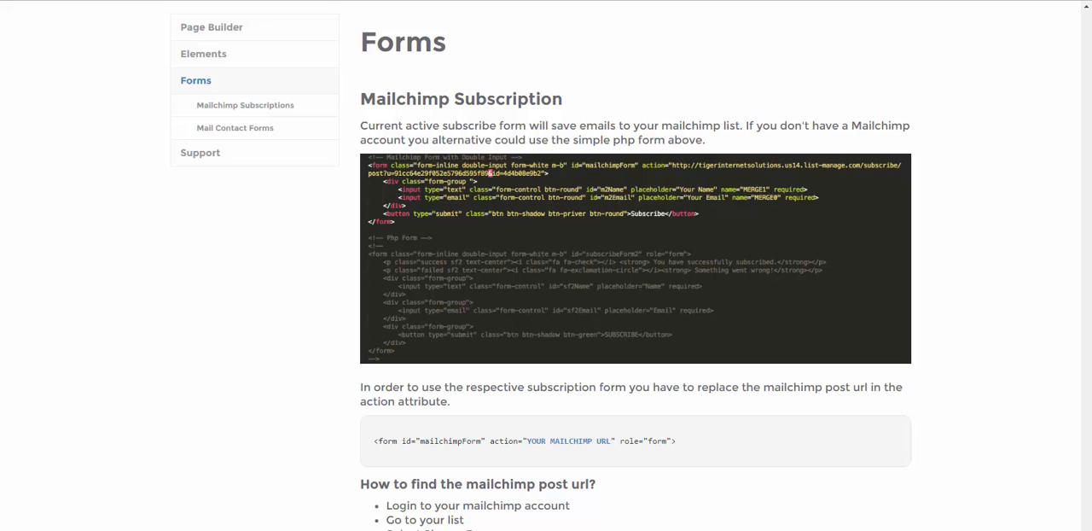
{"action": "mouse_move", "coordinate": [985, 493]}
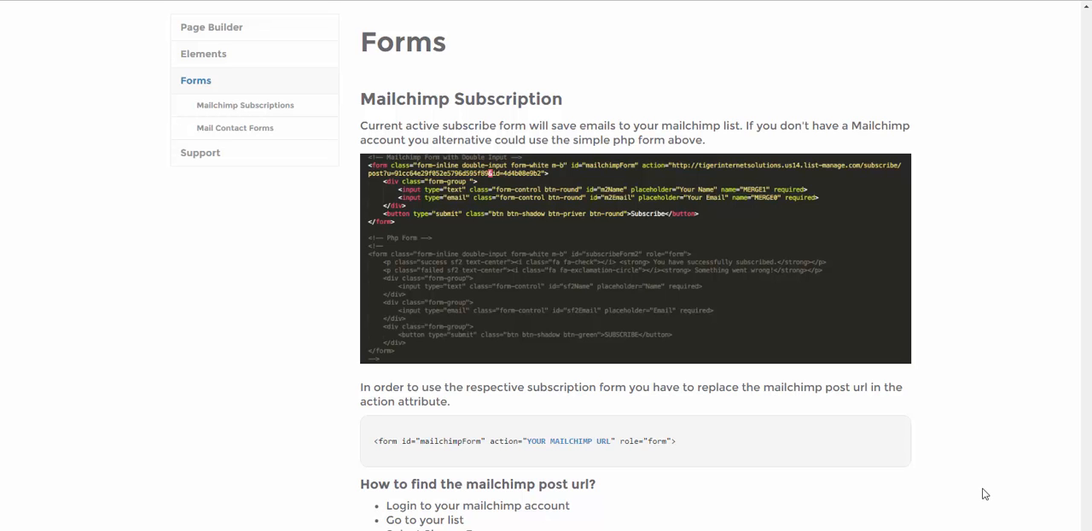
{"action": "left_click", "coordinate": [203, 53]}
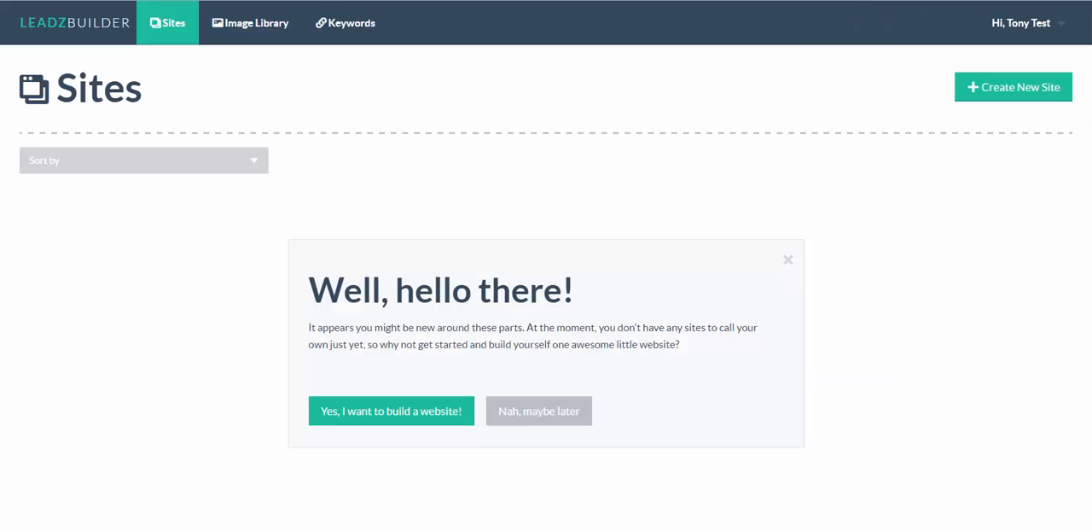
{"action": "mouse_move", "coordinate": [150, 418]}
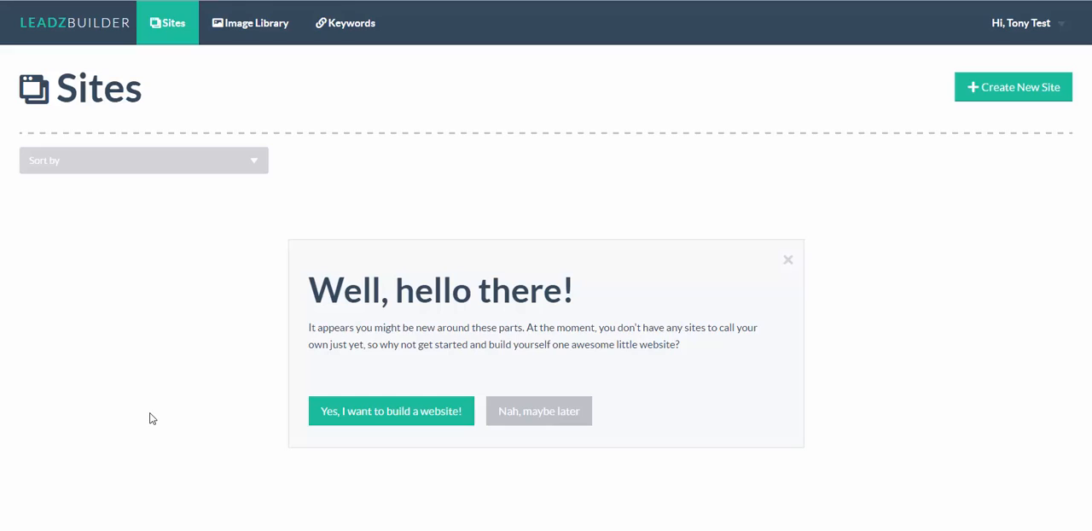
{"action": "mouse_move", "coordinate": [137, 417]}
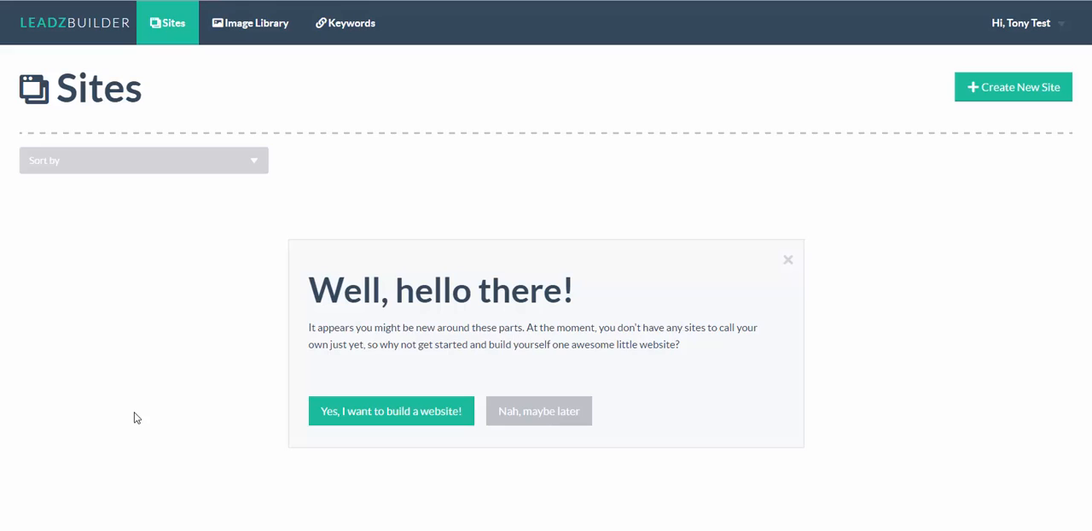
{"action": "mouse_move", "coordinate": [365, 499]}
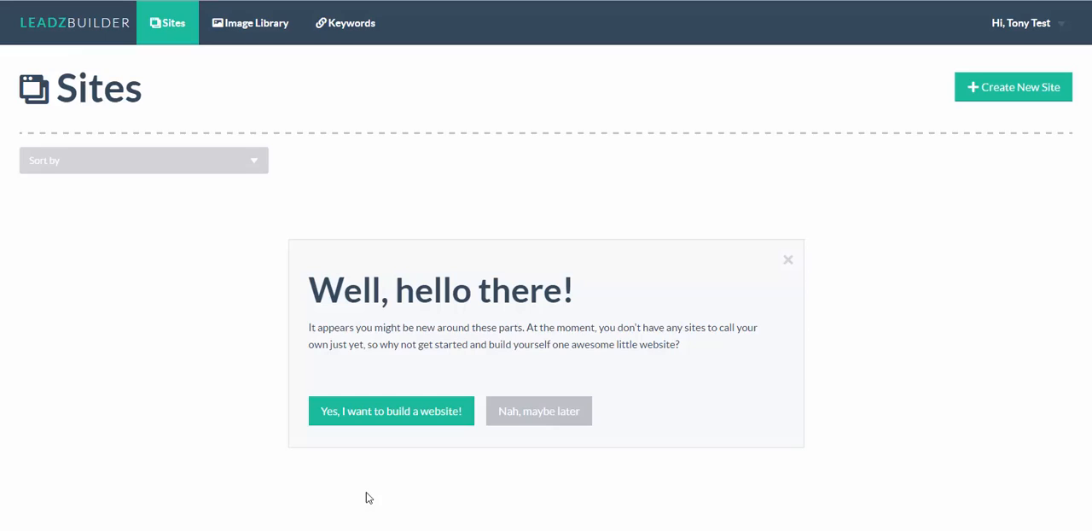
{"action": "mouse_move", "coordinate": [391, 418]}
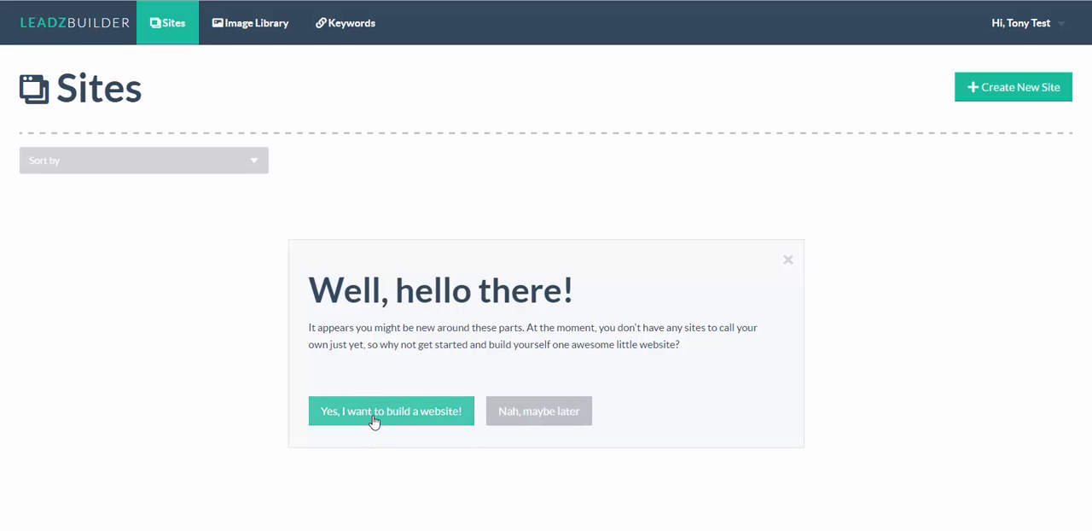
{"action": "mouse_move", "coordinate": [390, 414]}
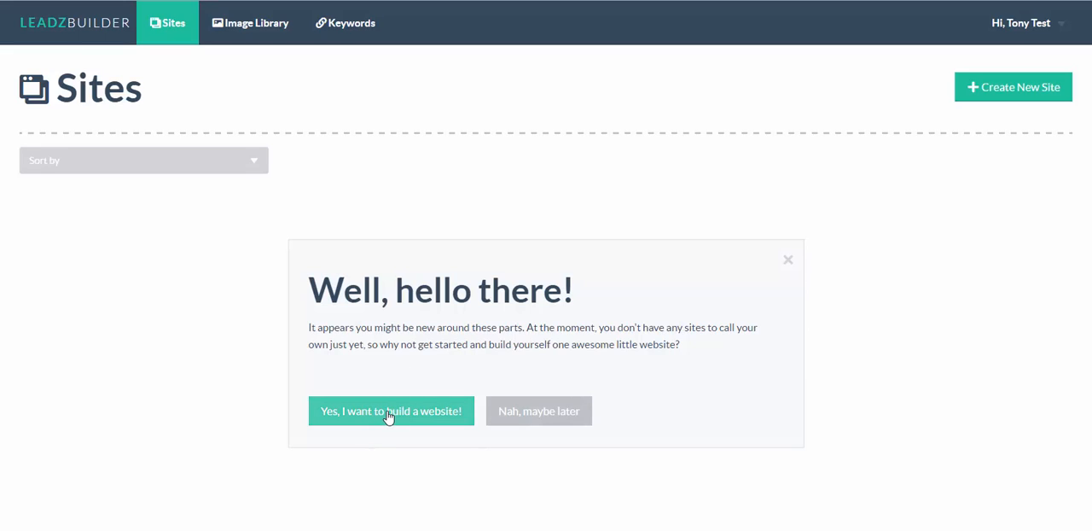
{"action": "mouse_move", "coordinate": [135, 399]}
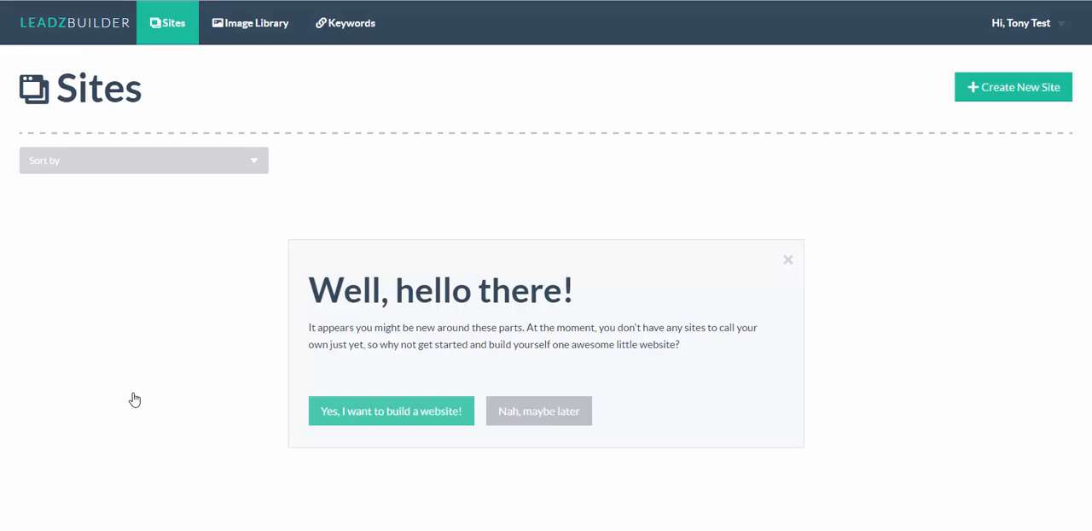
Accept 'Yes, I want to build a website!' to create My New Site in the page builder
{"action": "left_click", "coordinate": [391, 410]}
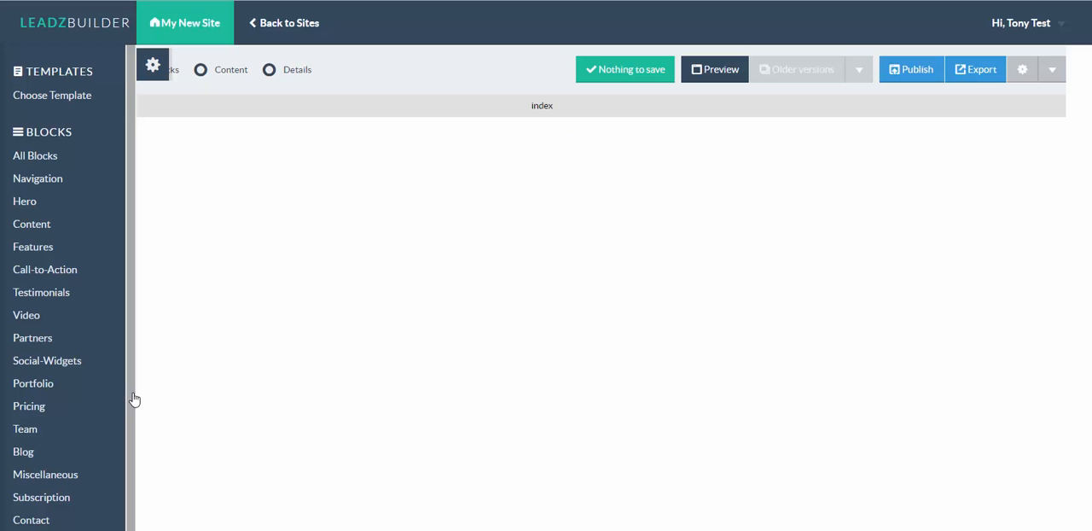
{"action": "mouse_move", "coordinate": [60, 229]}
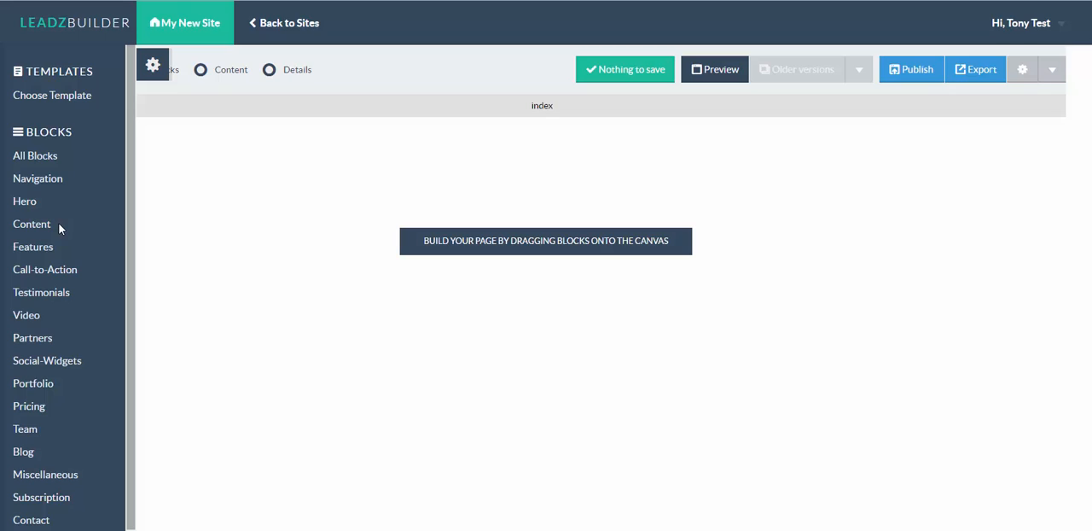
{"action": "mouse_move", "coordinate": [62, 196]}
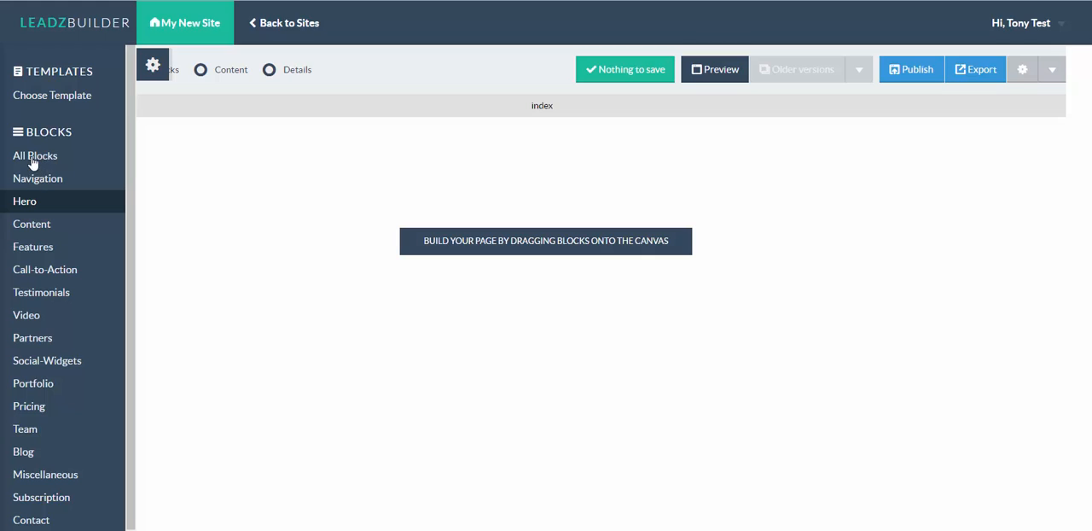
Browse All Blocks previews, then list the Navigation header block designs
{"action": "left_click", "coordinate": [34, 155]}
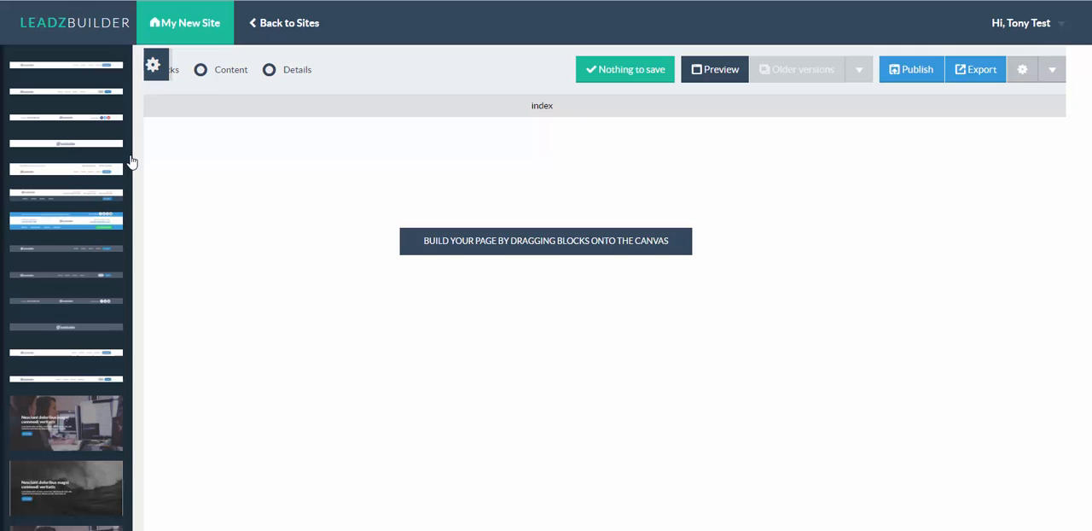
{"action": "scroll", "scroll_direction": "down", "scroll_amount": 3}
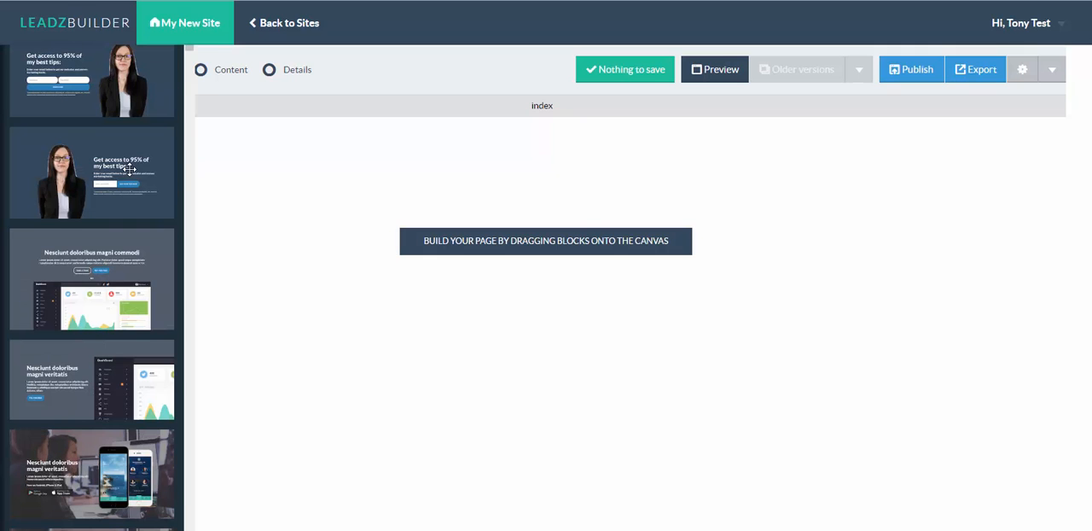
{"action": "scroll", "scroll_direction": "down", "scroll_amount": 3}
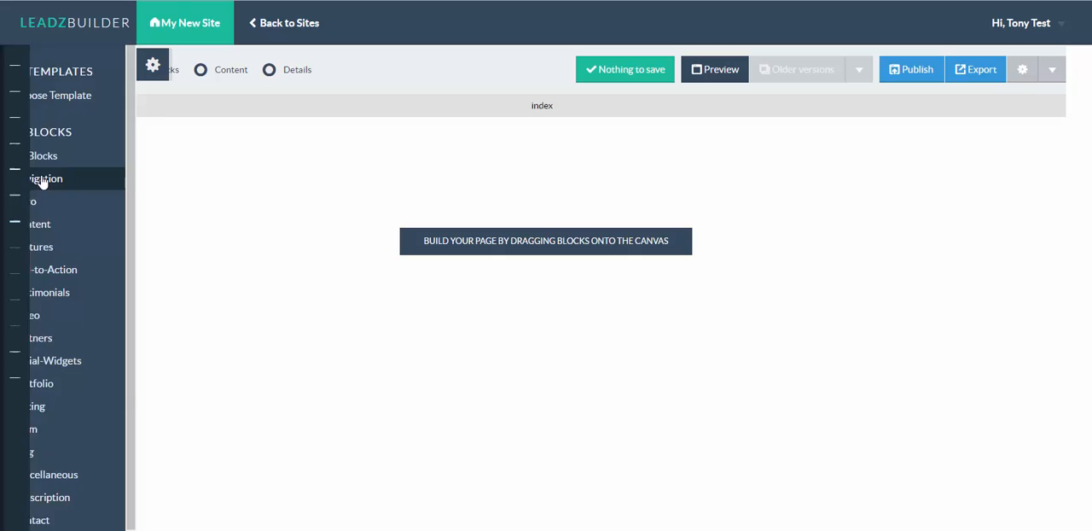
{"action": "left_click", "coordinate": [44, 177]}
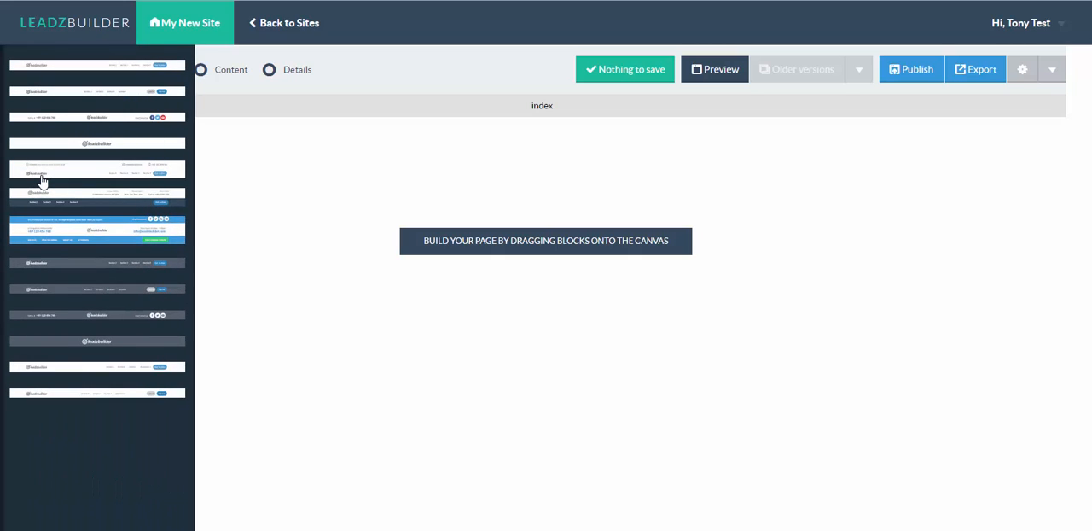
{"action": "mouse_move", "coordinate": [41, 177]}
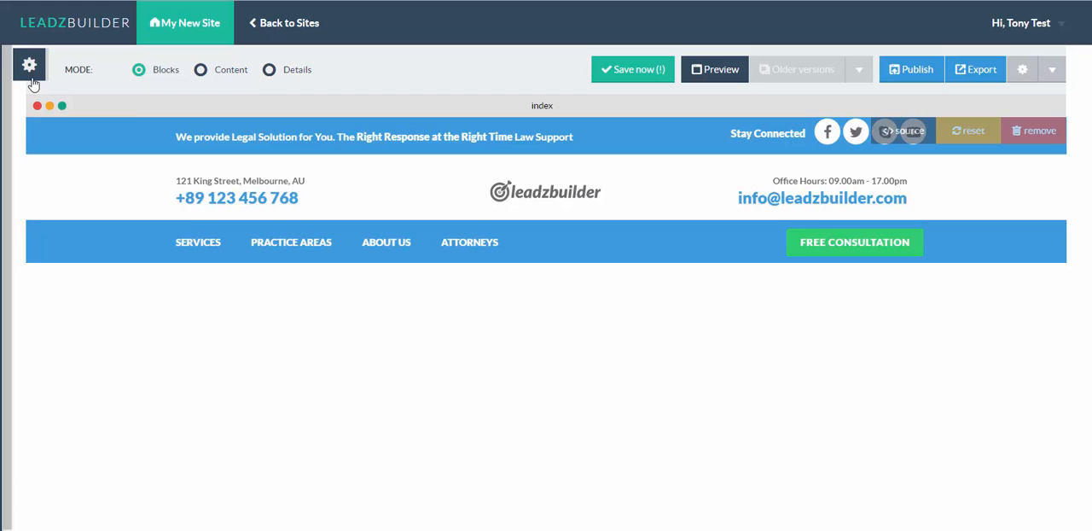
Add the About Us content section block beneath the legal navigation header
{"action": "left_click", "coordinate": [27, 65]}
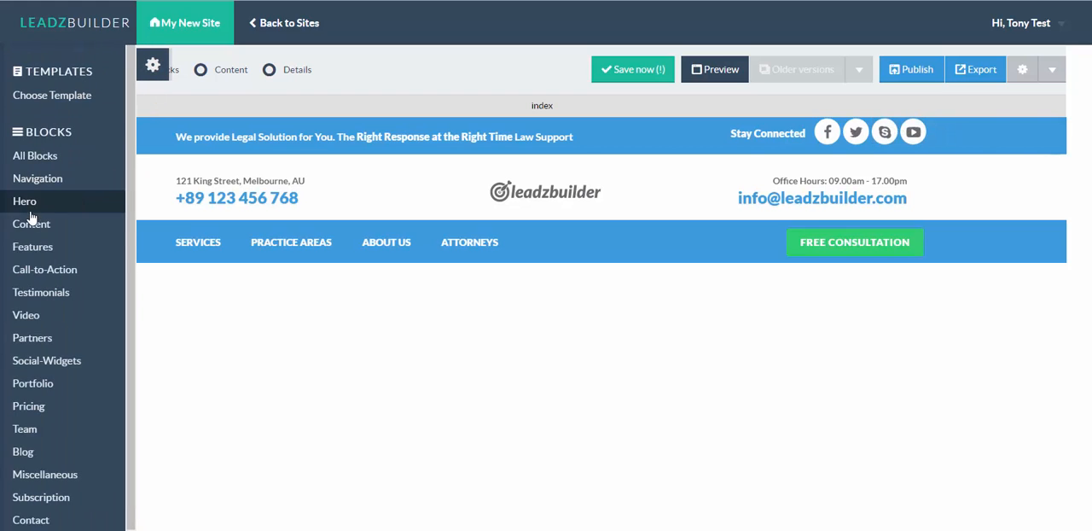
{"action": "left_click", "coordinate": [24, 202]}
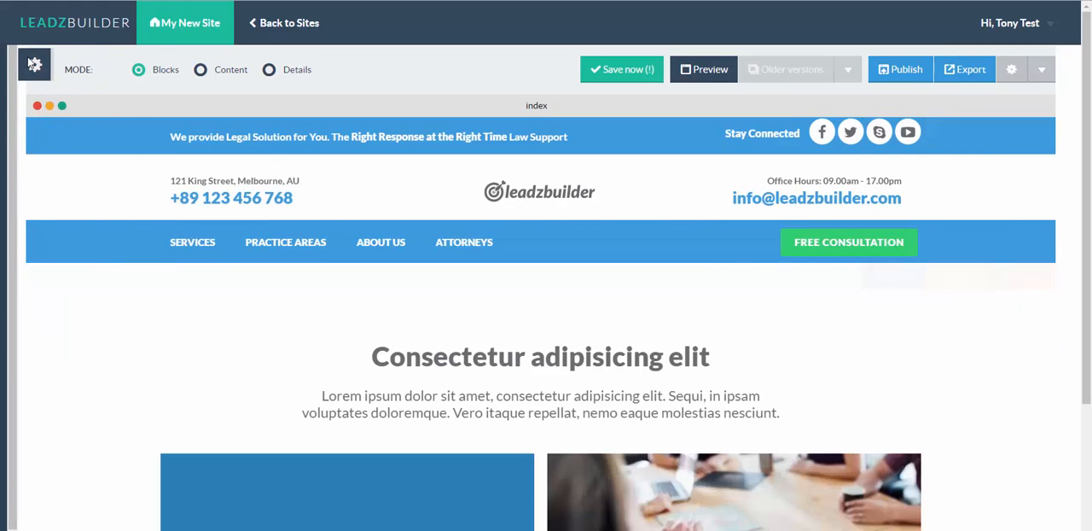
{"action": "left_click", "coordinate": [34, 64]}
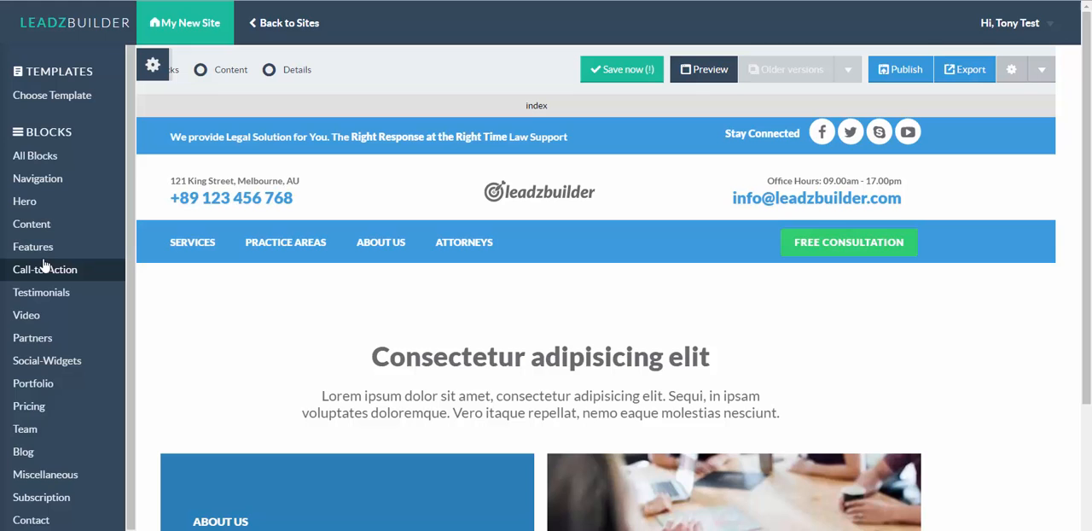
{"action": "mouse_move", "coordinate": [29, 407]}
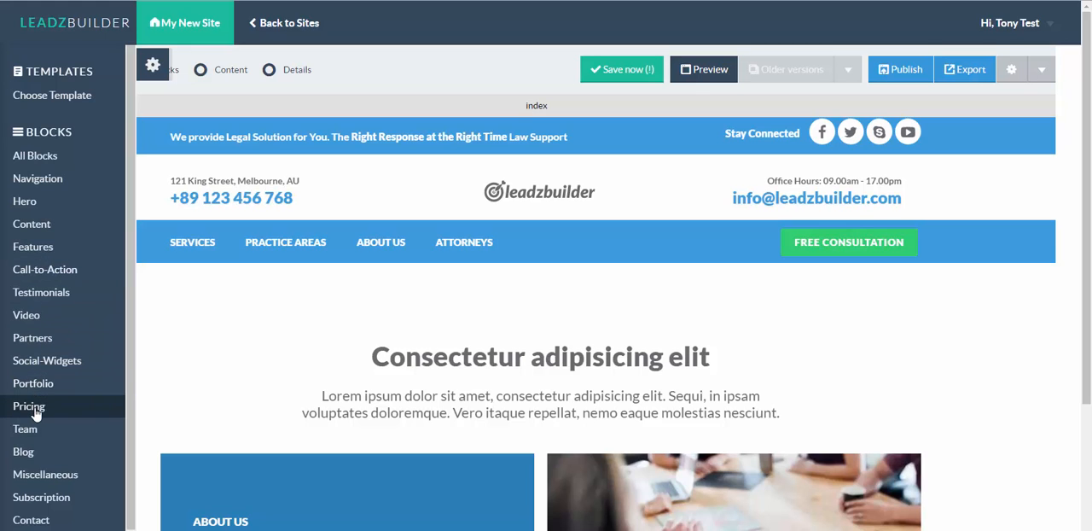
Browse the Pricing block designs and add an Our Pricing table below the content section
{"action": "left_click", "coordinate": [29, 406]}
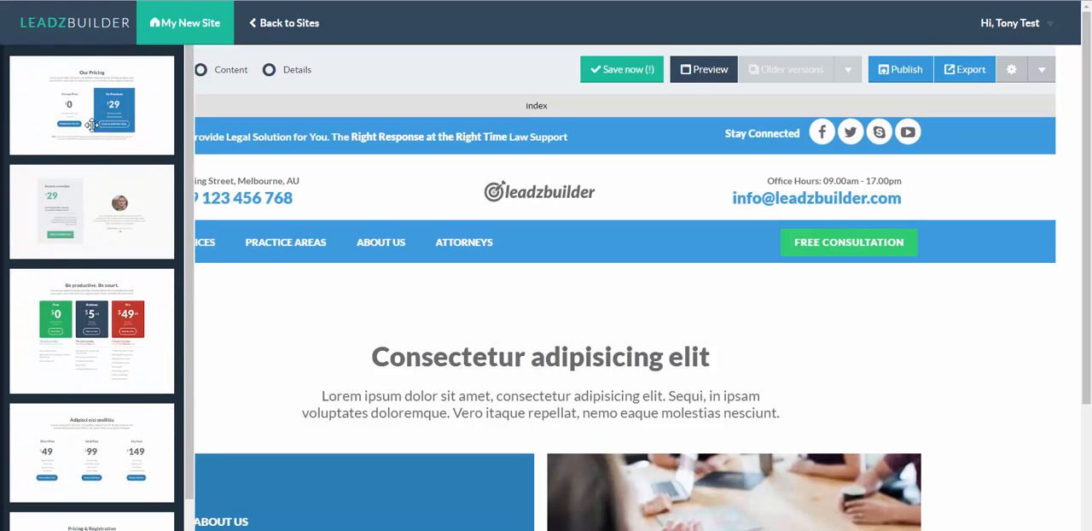
{"action": "scroll", "scroll_direction": "down", "scroll_amount": 3}
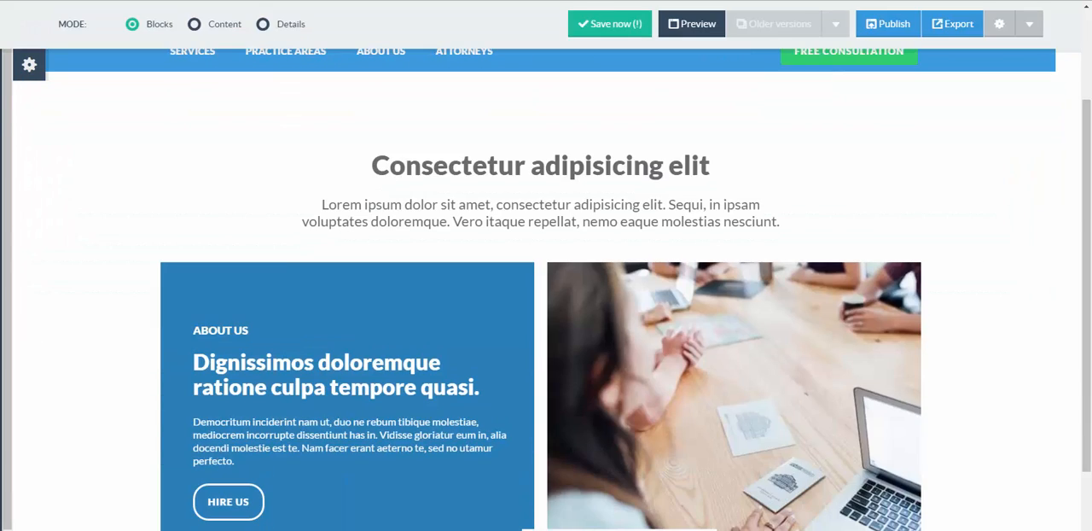
{"action": "scroll", "scroll_direction": "down", "scroll_amount": 3}
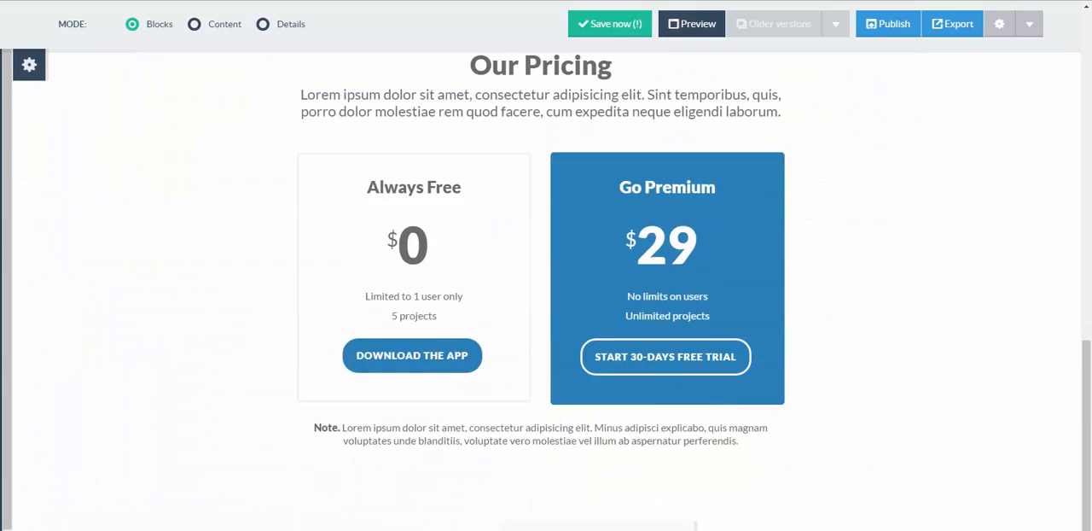
{"action": "scroll", "scroll_direction": "up", "scroll_amount": 3}
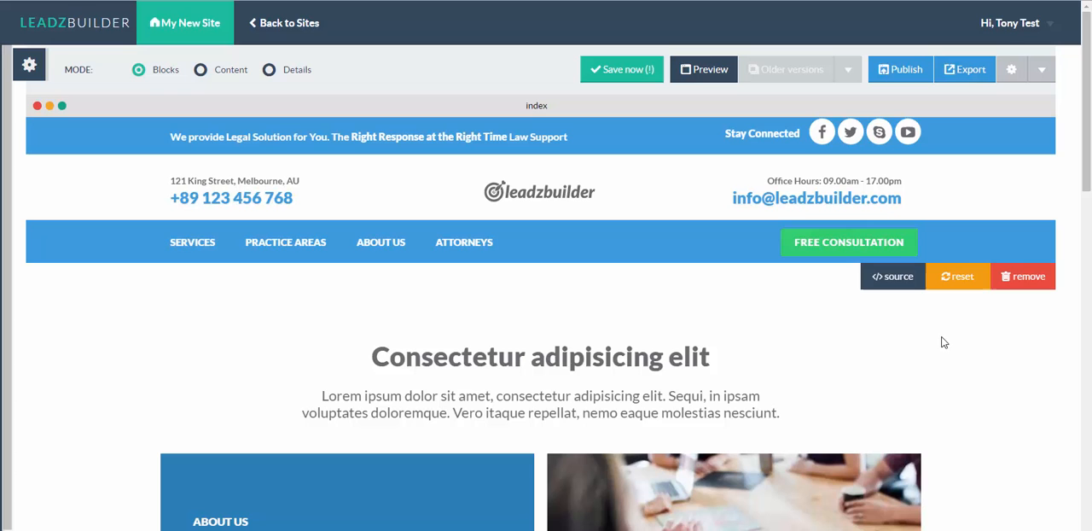
Delete the about-us, page header and Our Pricing sections, confirming the pricing deletion
{"action": "left_click", "coordinate": [1024, 277]}
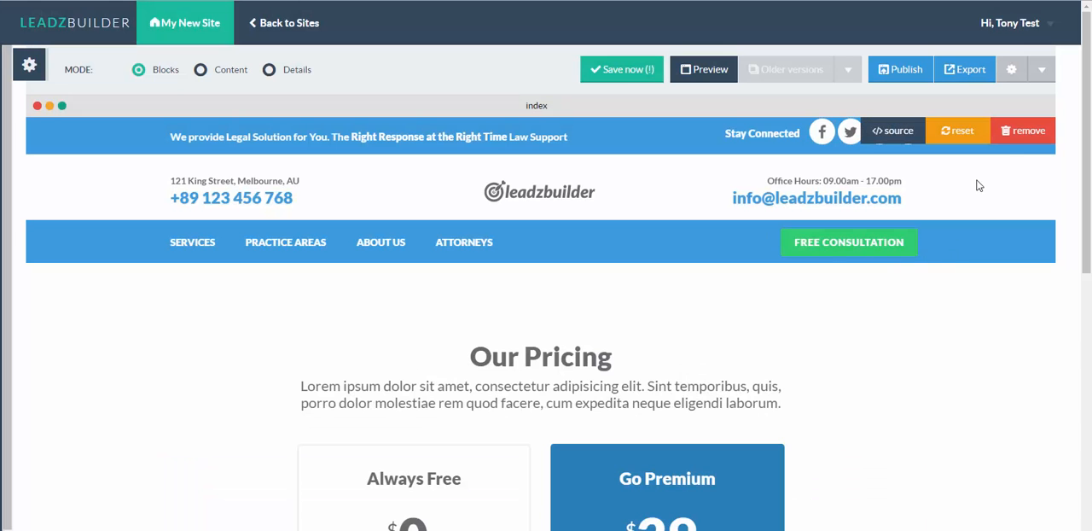
{"action": "left_click", "coordinate": [1022, 130]}
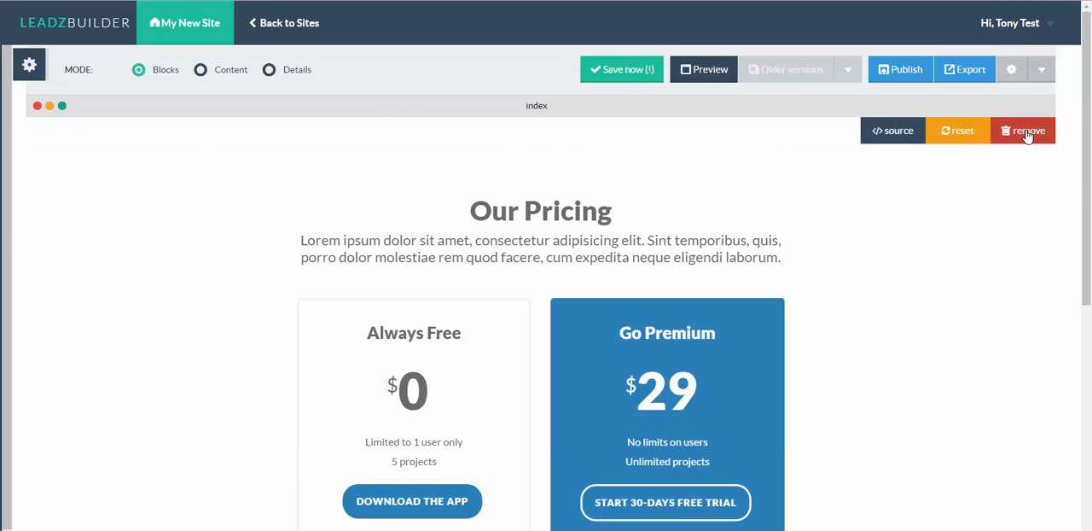
{"action": "left_click", "coordinate": [1024, 130]}
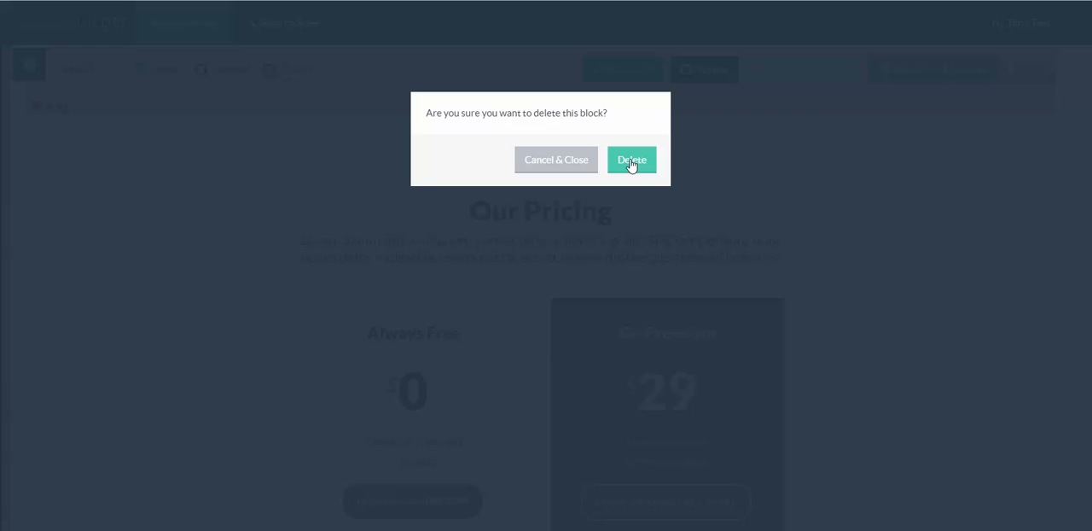
{"action": "left_click", "coordinate": [631, 160]}
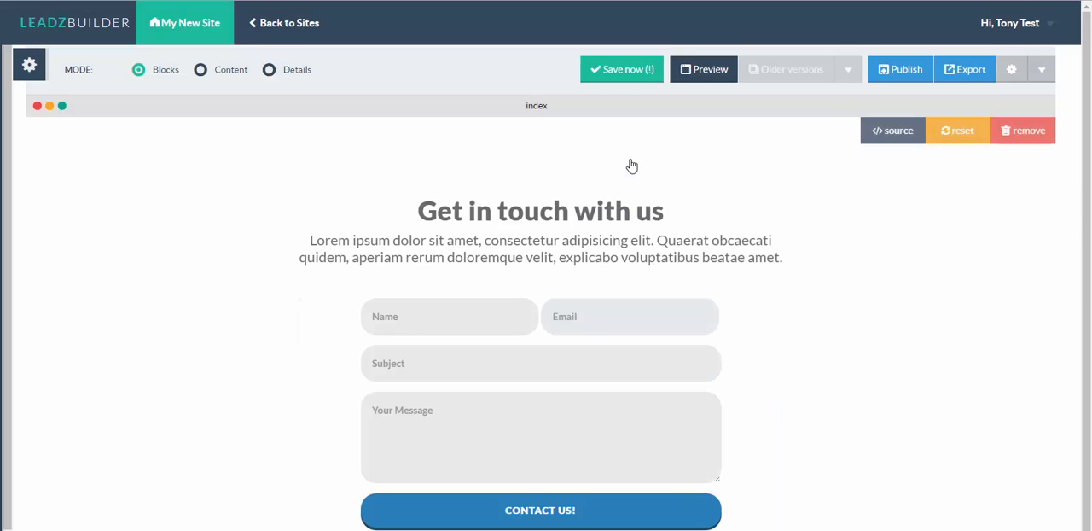
Delete the Get in touch form section, leaving the canvas empty with block categories listed
{"action": "left_click", "coordinate": [1023, 129]}
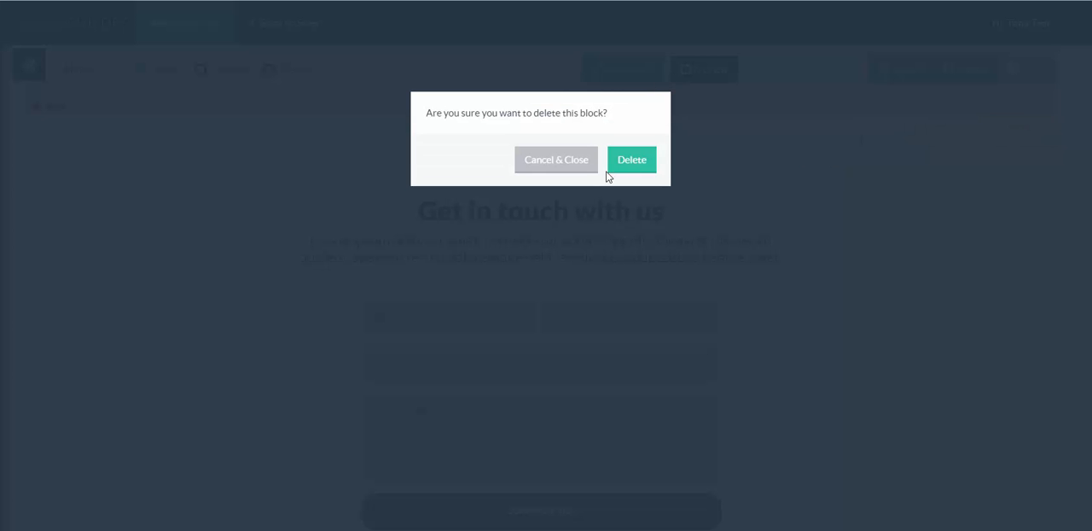
{"action": "left_click", "coordinate": [632, 160]}
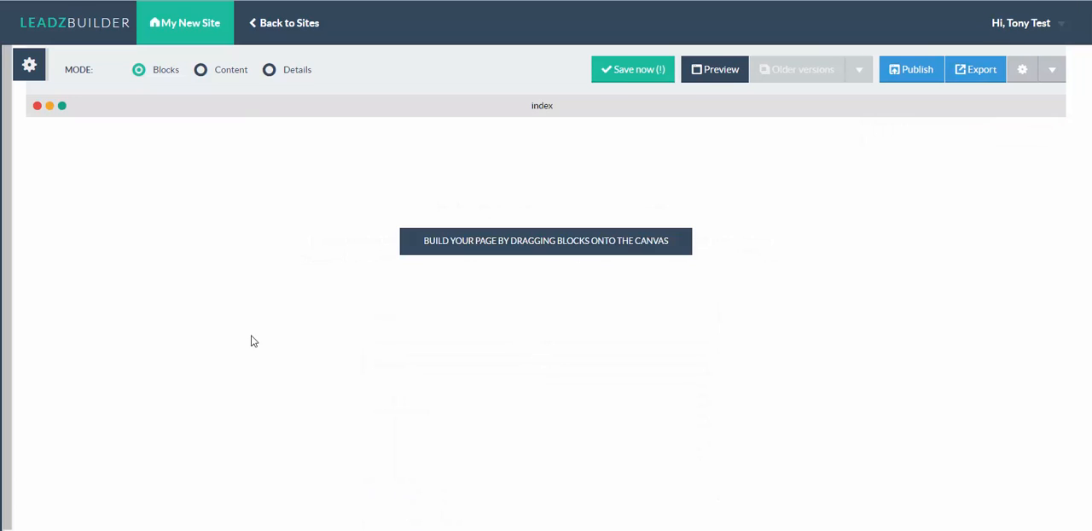
{"action": "left_click", "coordinate": [28, 64]}
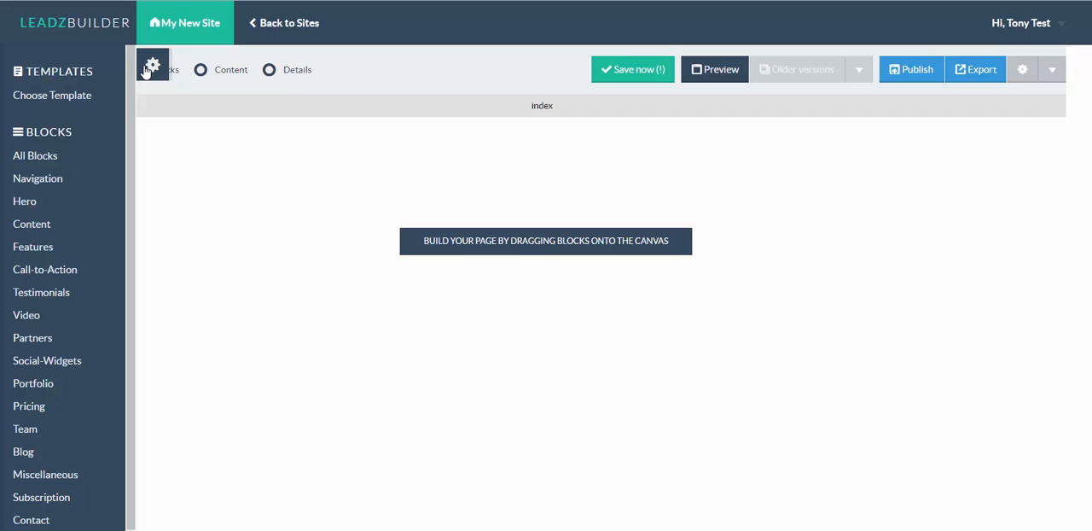
{"action": "mouse_move", "coordinate": [89, 94]}
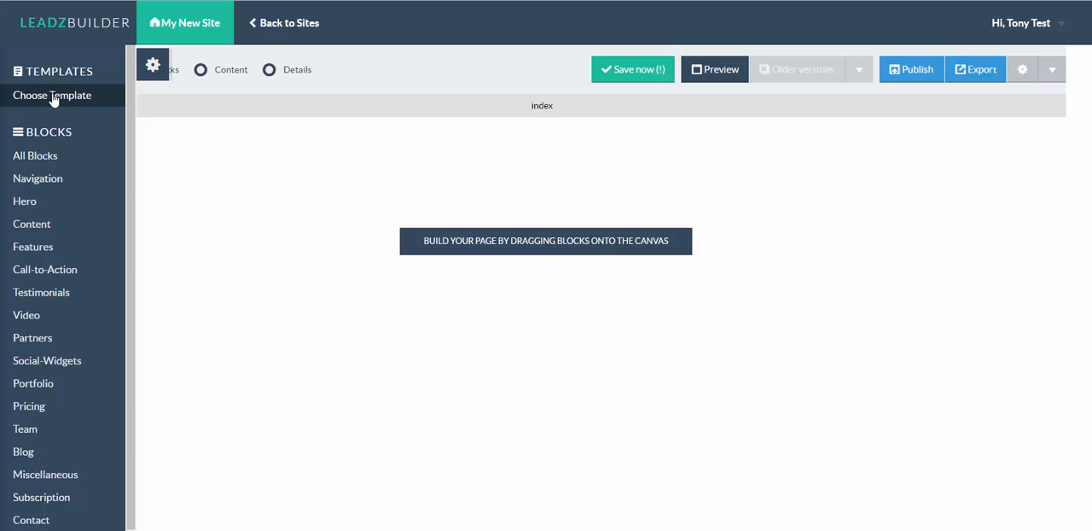
Browse the pre-made templates and apply the Gym - Fitness template to the index page
{"action": "left_click", "coordinate": [52, 96]}
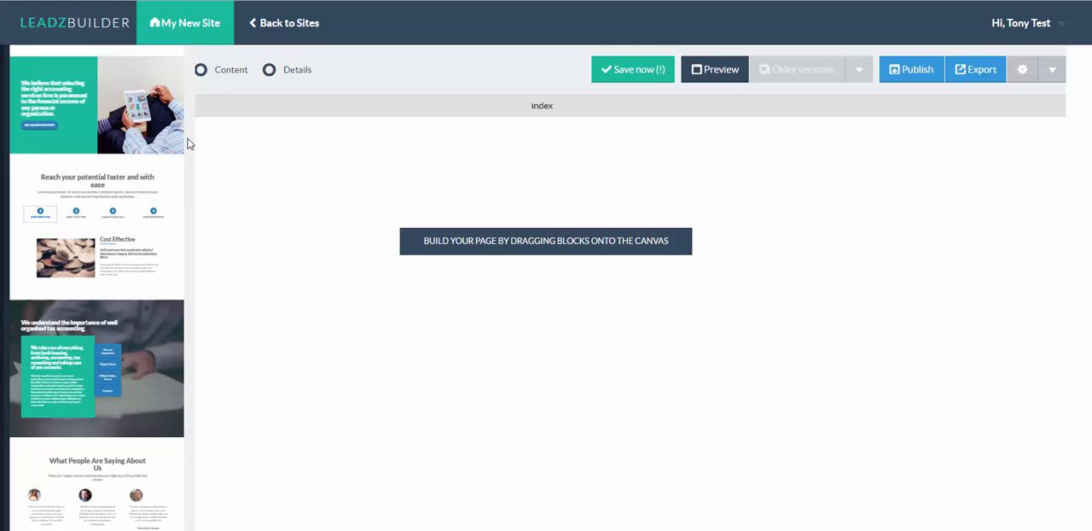
{"action": "scroll", "scroll_direction": "down", "scroll_amount": 3}
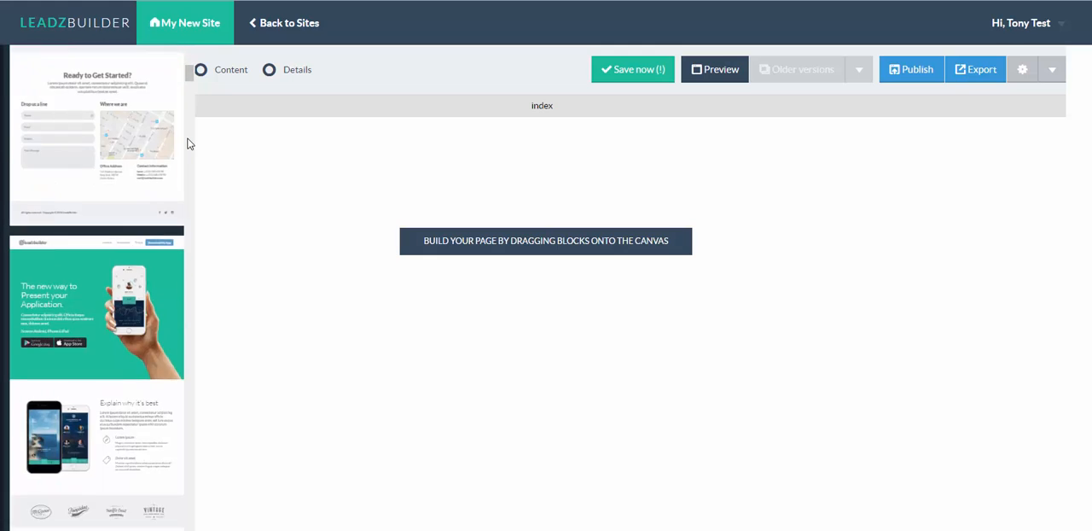
{"action": "scroll", "scroll_direction": "down", "scroll_amount": 3}
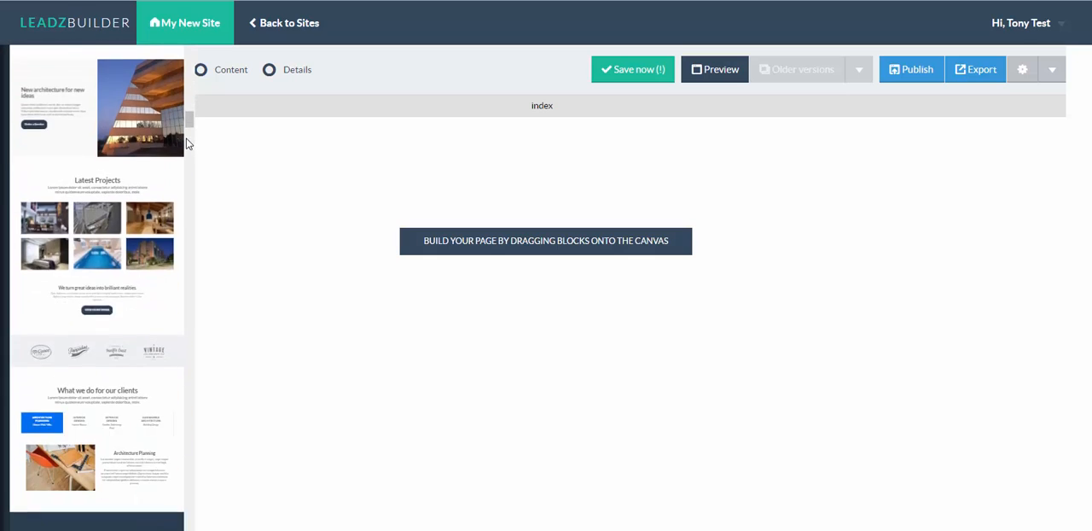
{"action": "scroll", "scroll_direction": "down", "scroll_amount": 3}
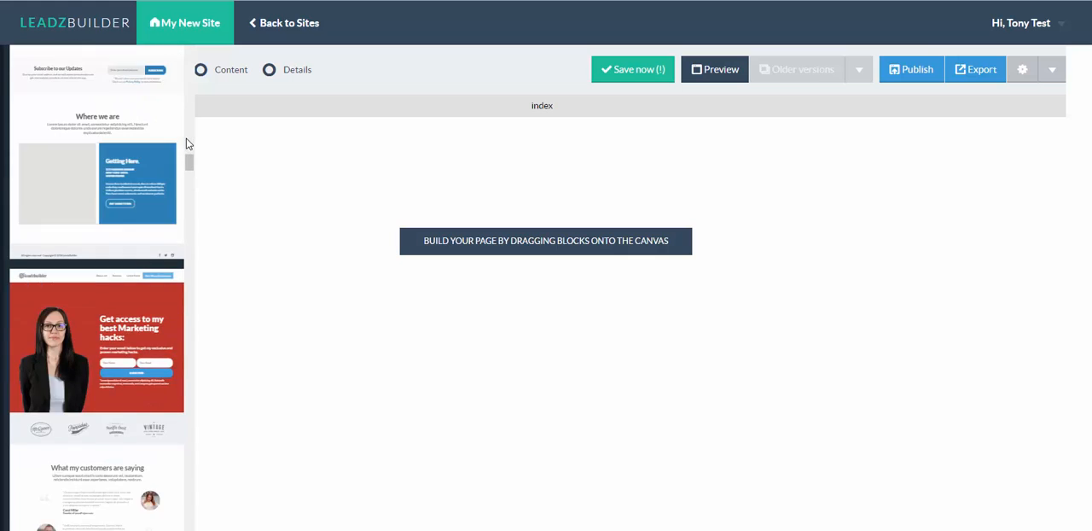
{"action": "scroll", "scroll_direction": "down", "scroll_amount": 3}
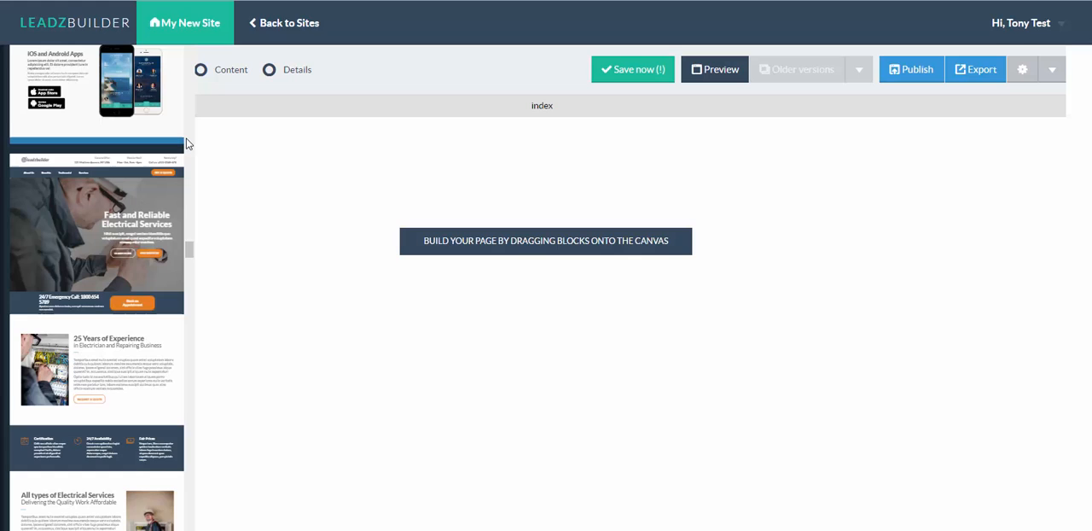
{"action": "scroll", "scroll_direction": "down", "scroll_amount": 3}
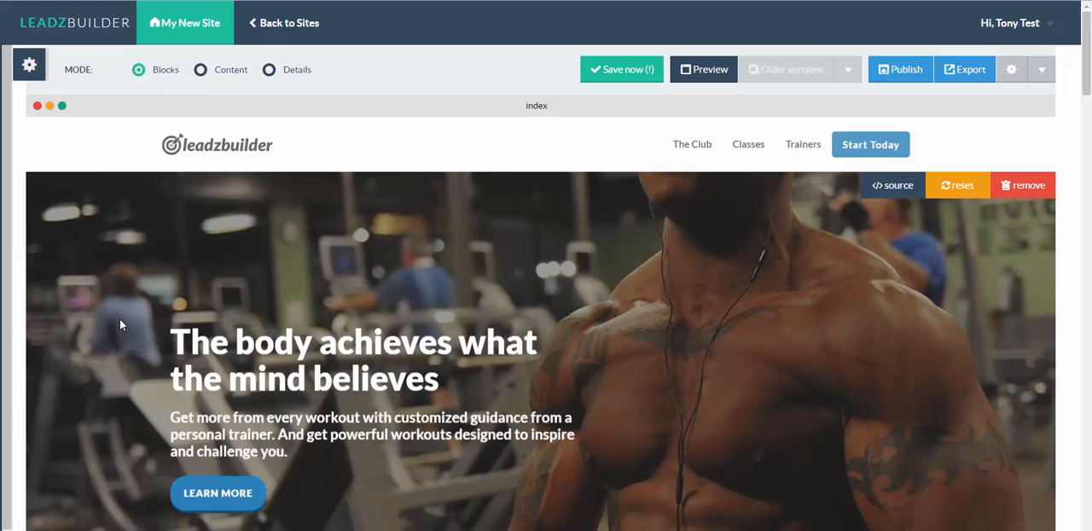
Review the gym-templated page from hero to footer before saving it
{"action": "scroll", "scroll_direction": "down", "scroll_amount": 3}
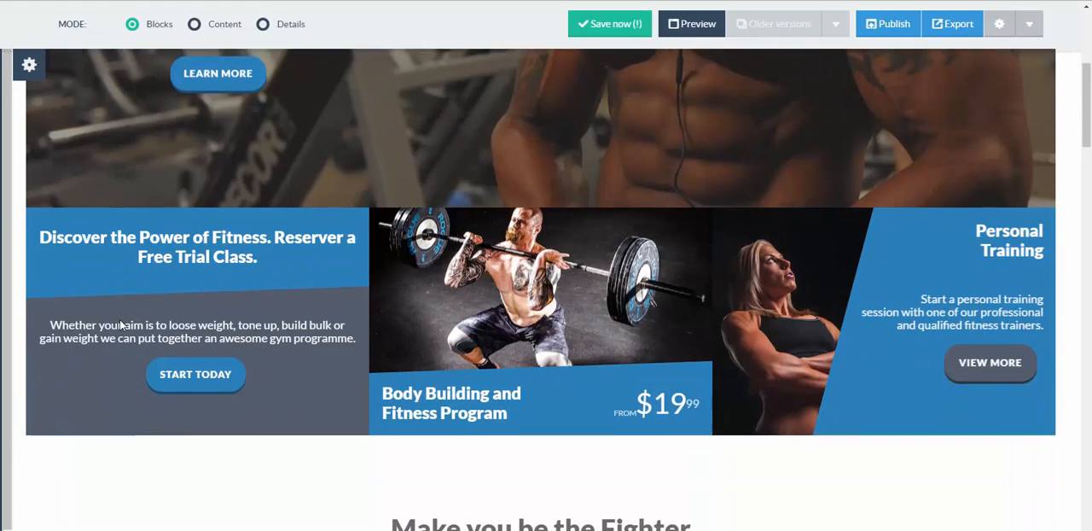
{"action": "scroll", "scroll_direction": "down", "scroll_amount": 3}
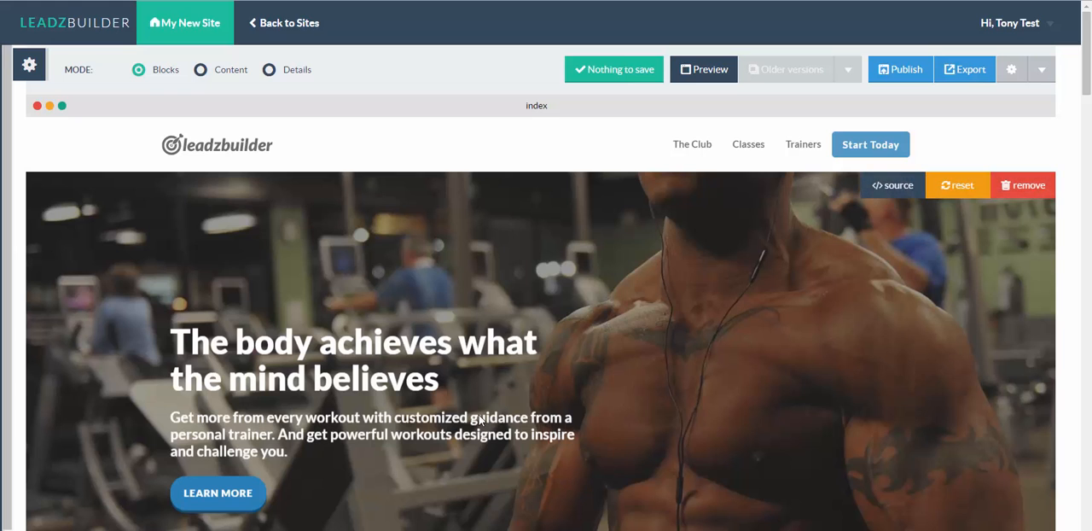
{"action": "scroll", "scroll_direction": "down", "scroll_amount": 3}
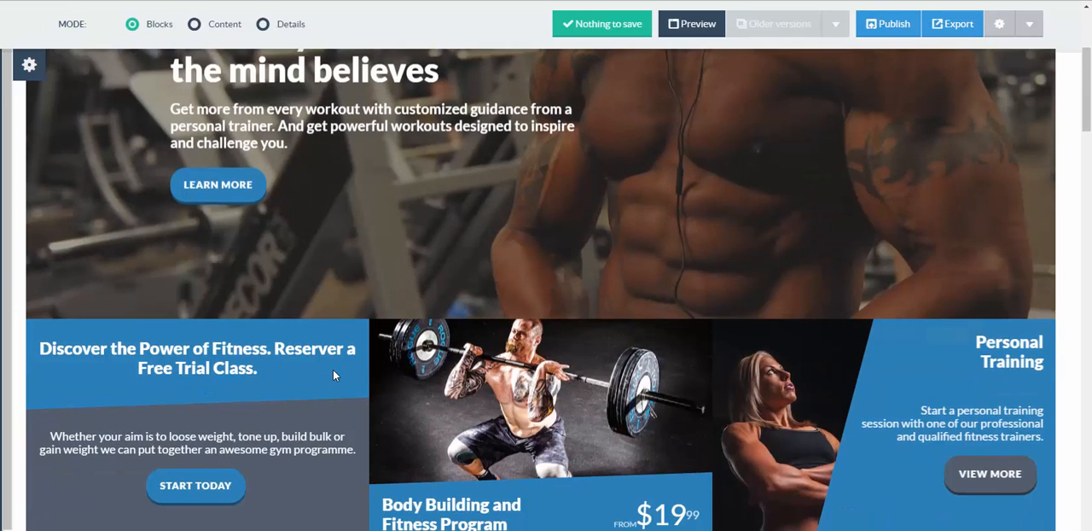
{"action": "scroll", "scroll_direction": "down", "scroll_amount": 3}
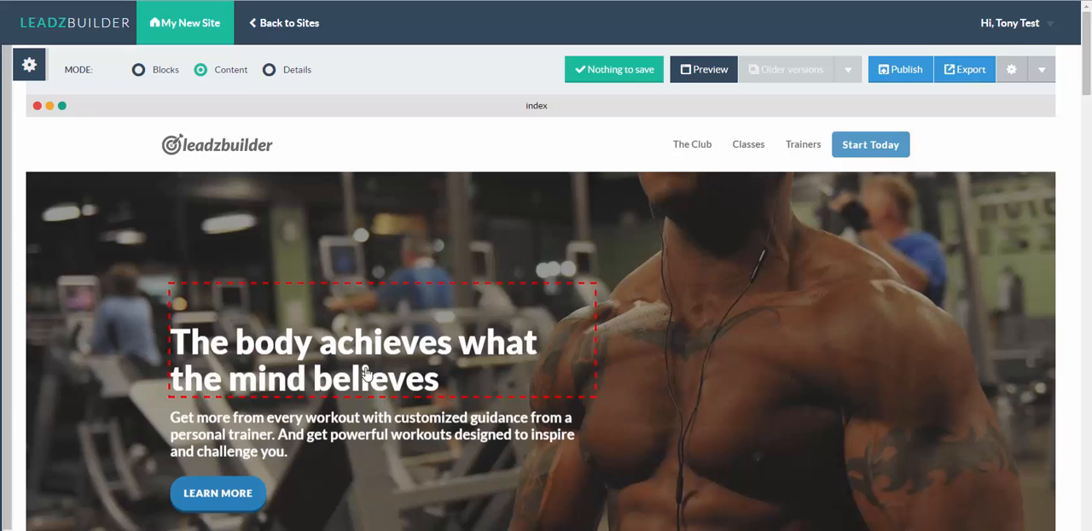
{"action": "mouse_move", "coordinate": [339, 342]}
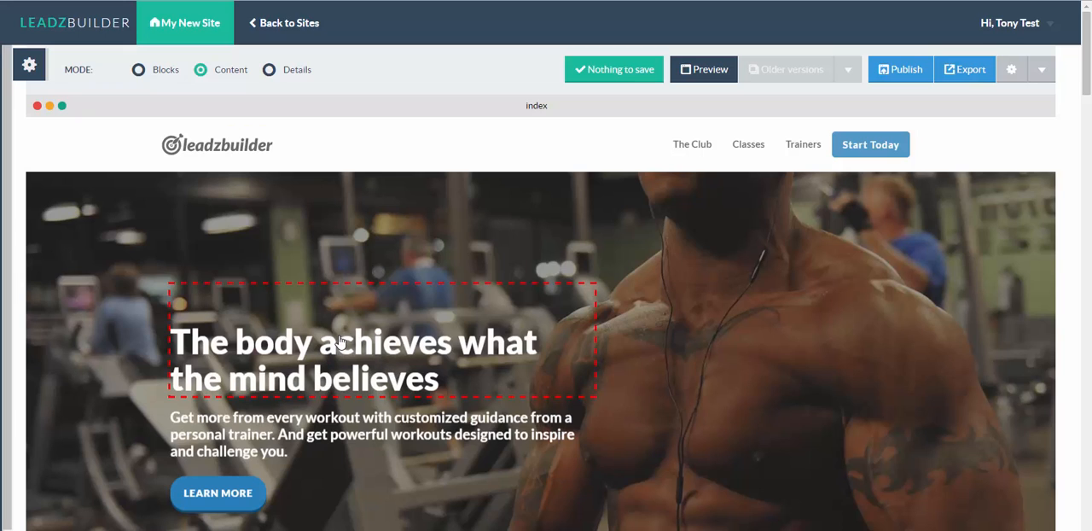
{"action": "mouse_move", "coordinate": [349, 362]}
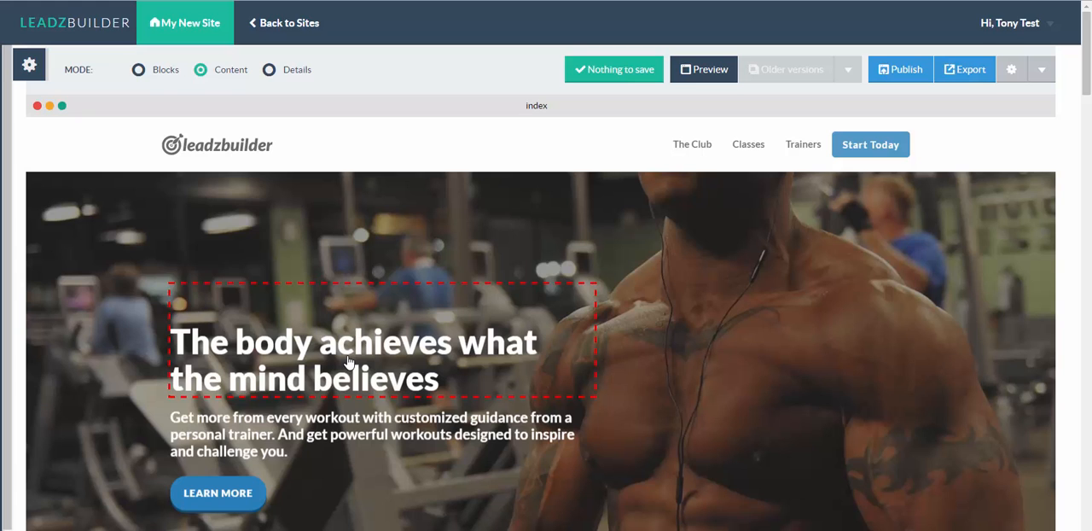
Select Content mode so the hero paragraph and 'Discover the Power of Fitness' heading show editable outlines
{"action": "left_click", "coordinate": [366, 434]}
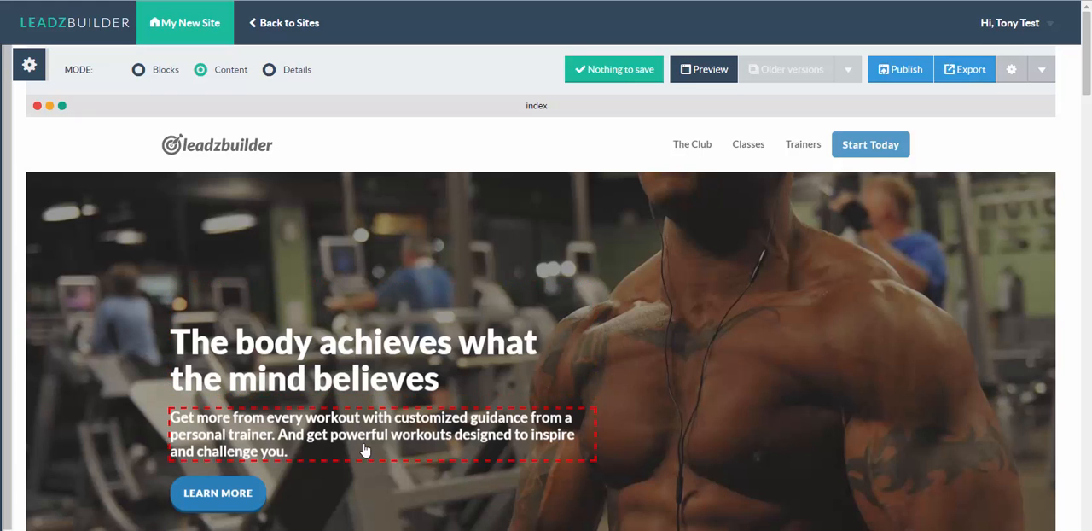
{"action": "scroll", "scroll_direction": "down", "scroll_amount": 3}
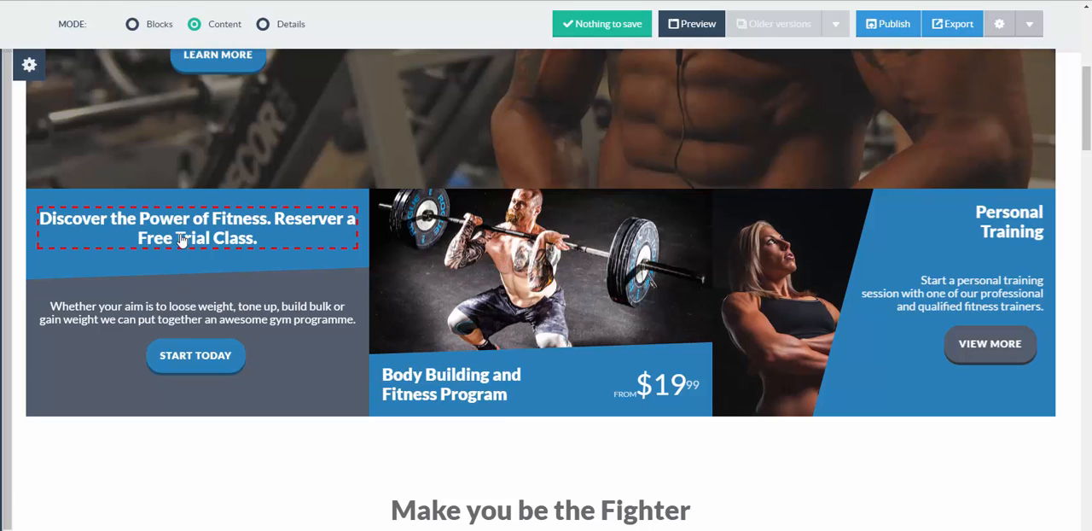